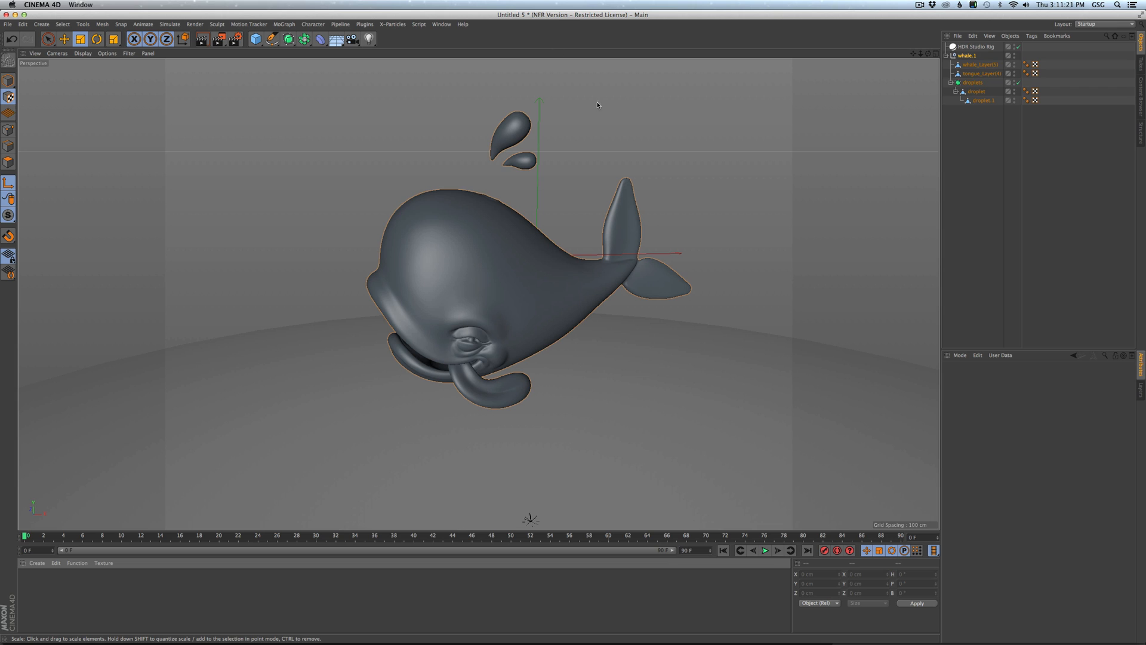
Launch TopCoat from the Plugins menu and place its window over the viewport.
left_click(442, 24)
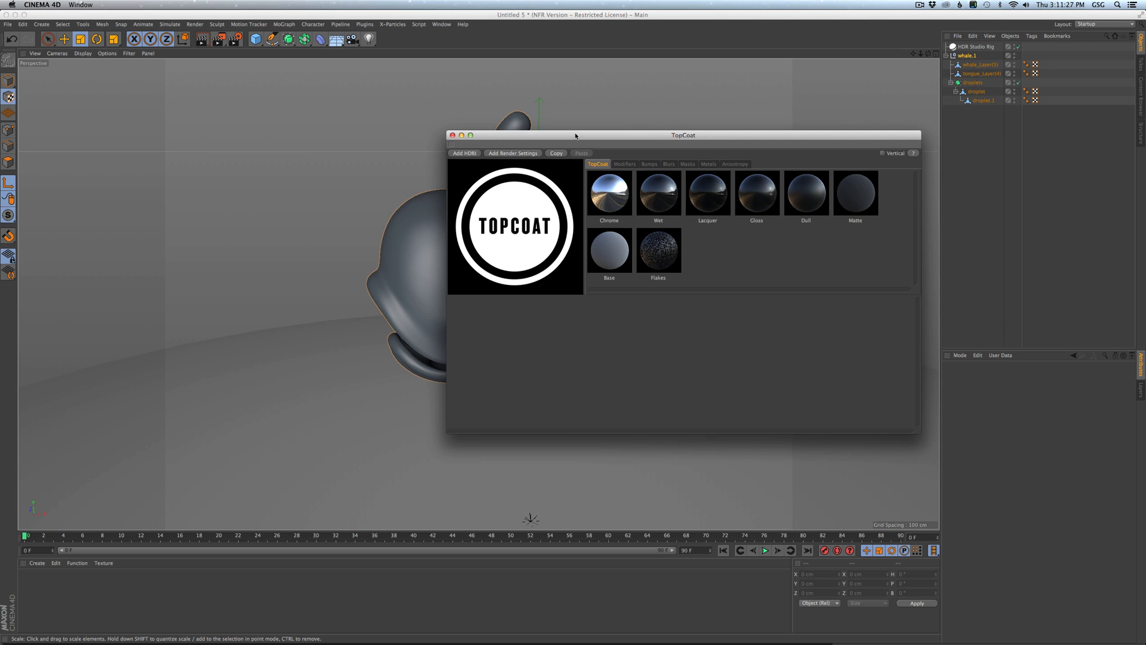
left_click_drag(575, 135, 623, 142)
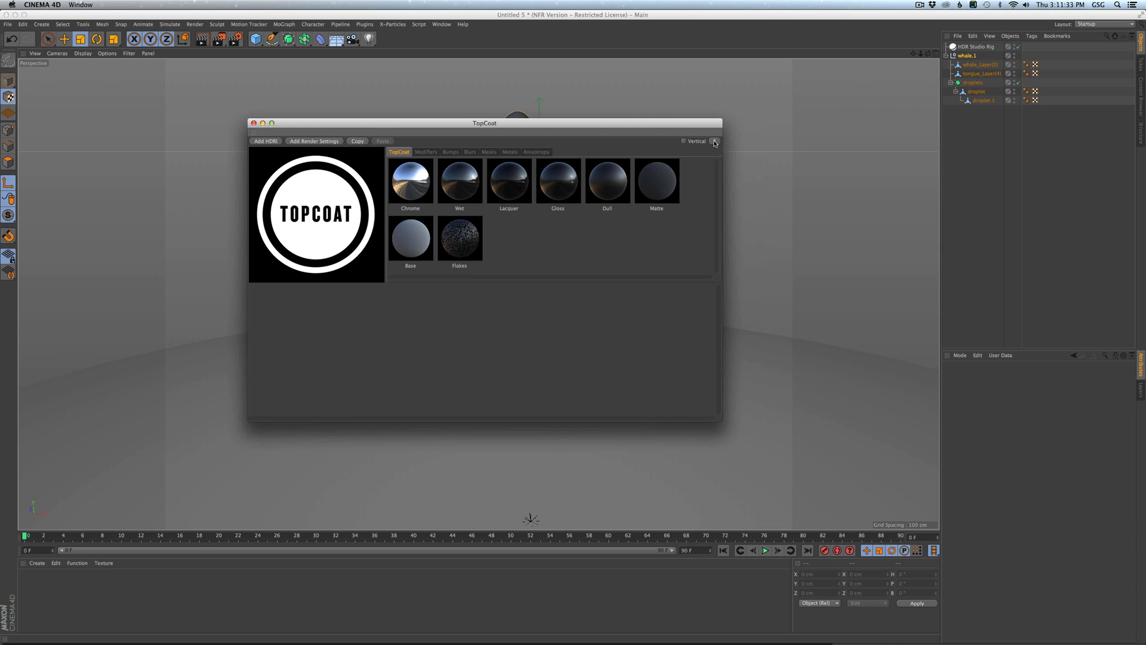
mouse_move(718, 143)
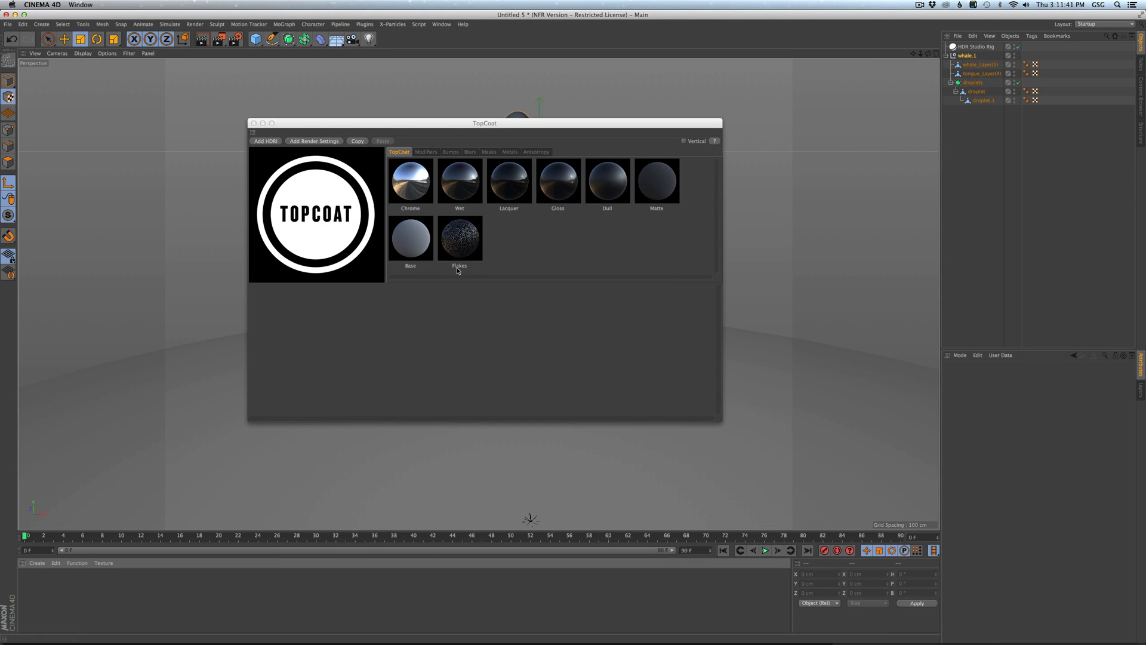
mouse_move(688, 139)
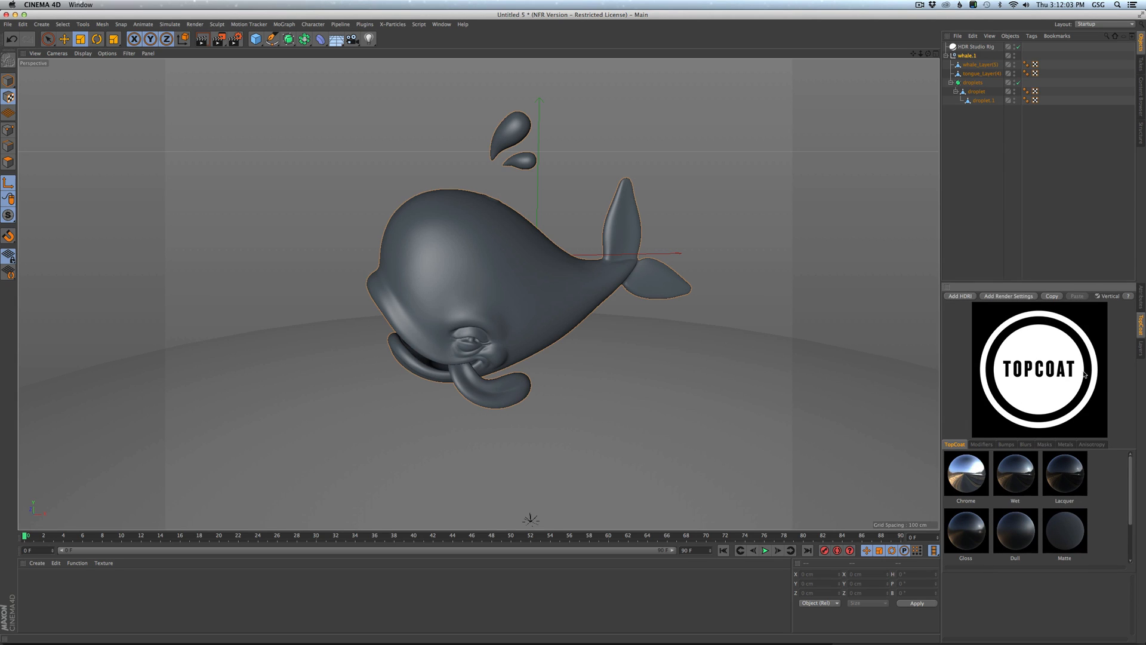
mouse_move(974, 447)
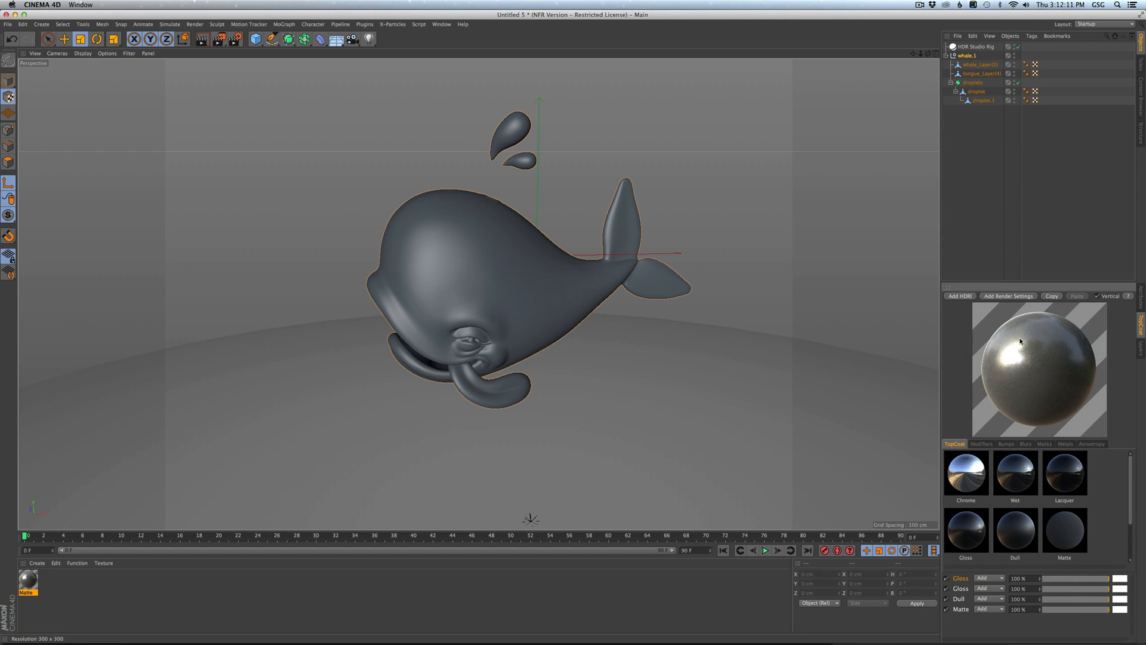
mouse_move(958, 390)
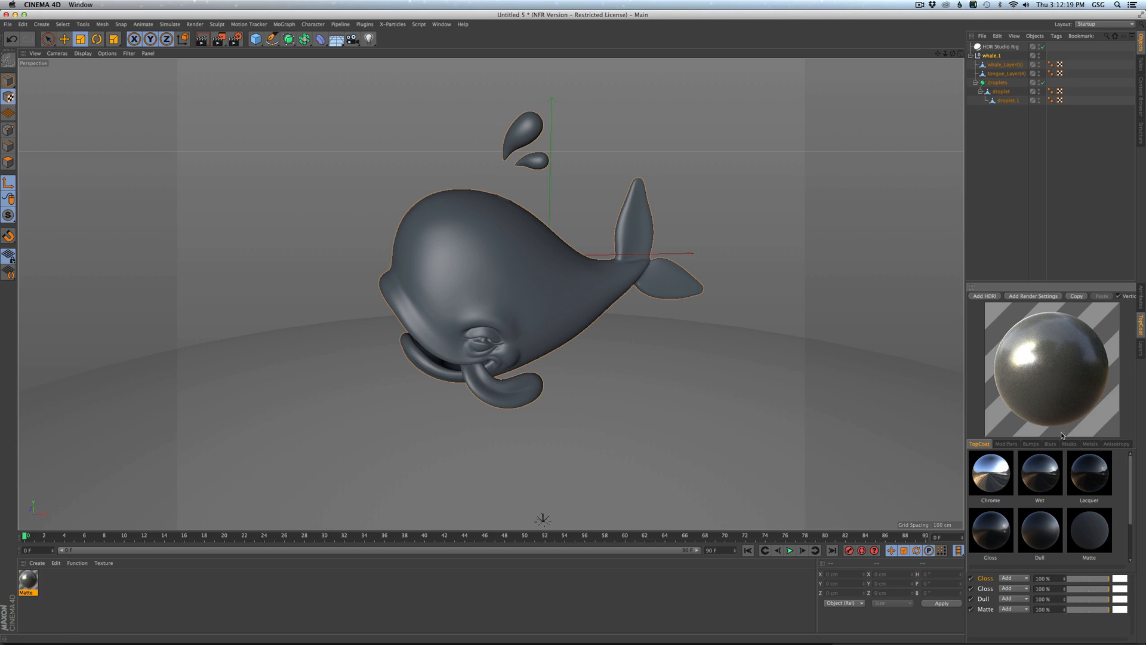
mouse_move(1015, 296)
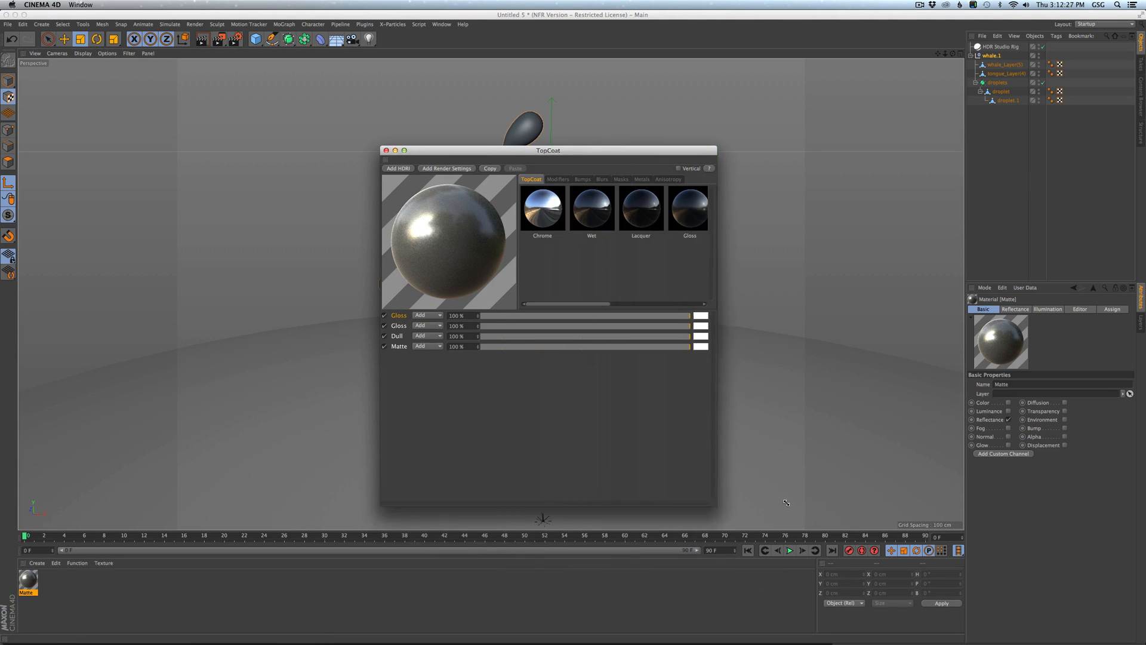
Enlarge the TopCoat window and stack Flakes and Dull layers onto the Base, checking Modifiers briefly.
left_click_drag(715, 503, 799, 512)
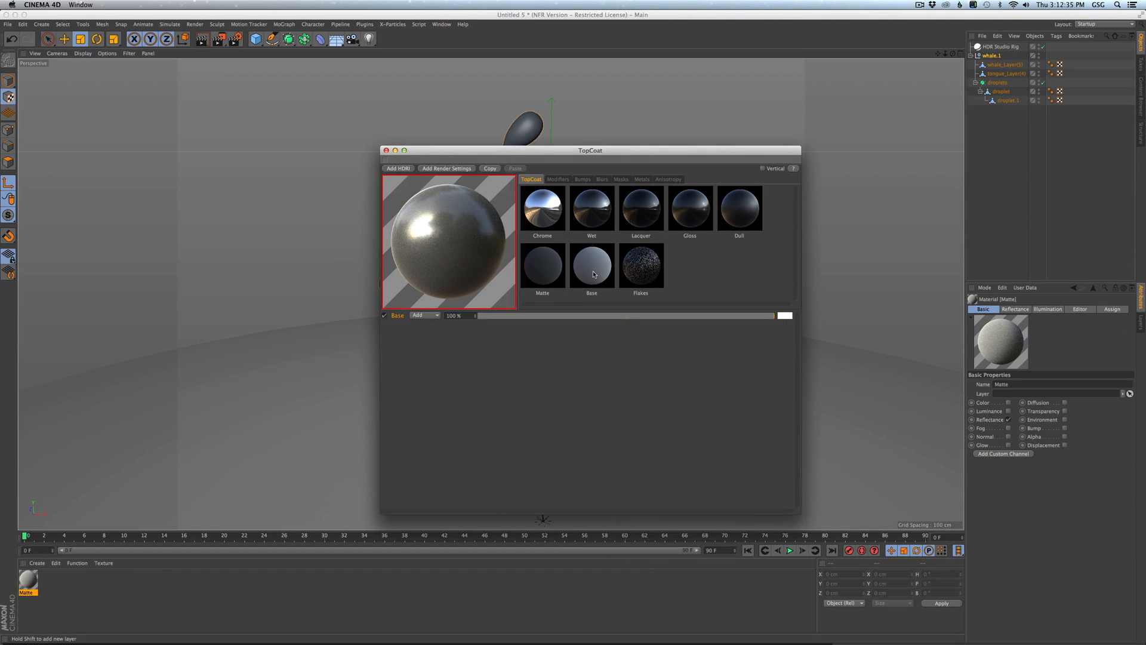
left_click(640, 265)
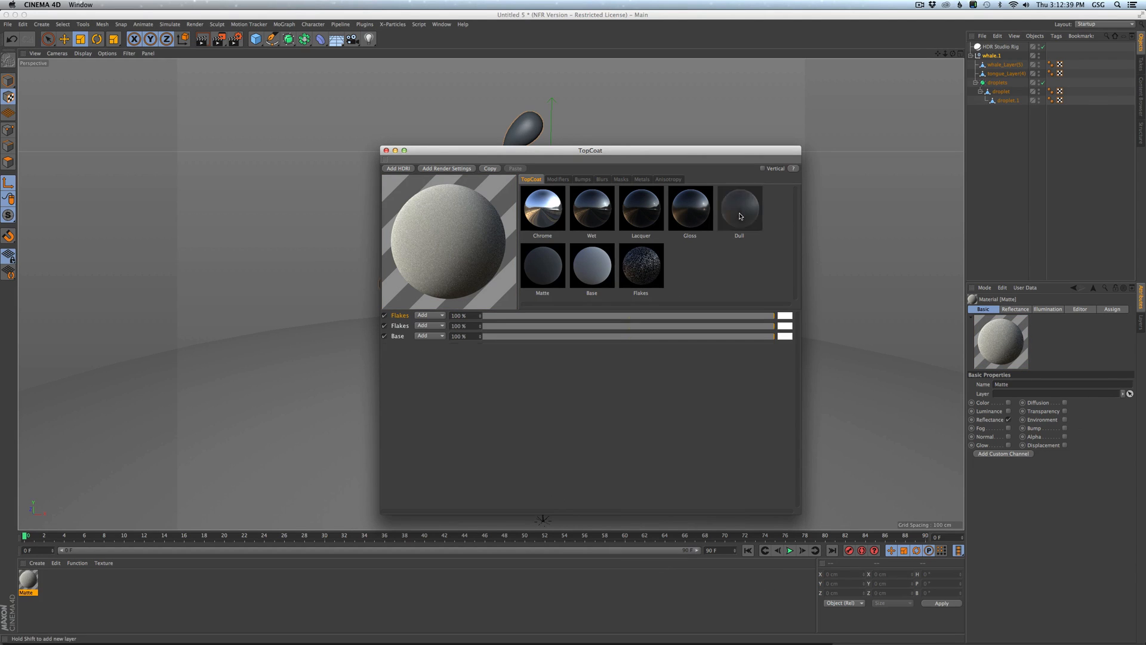
left_click(640, 207)
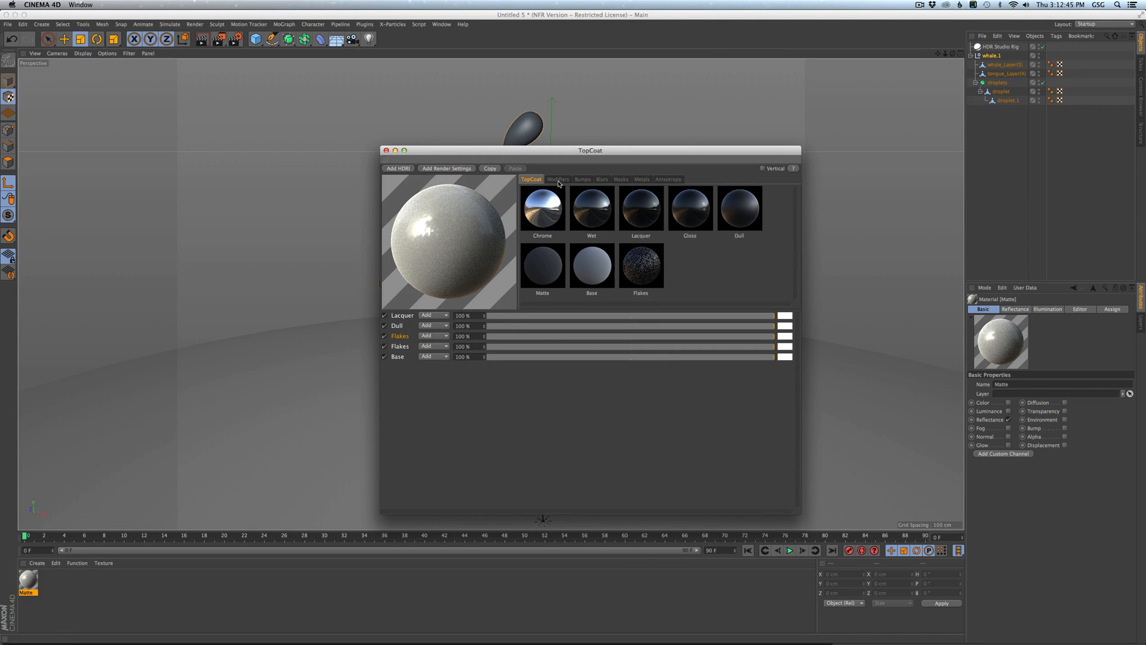
left_click(559, 179)
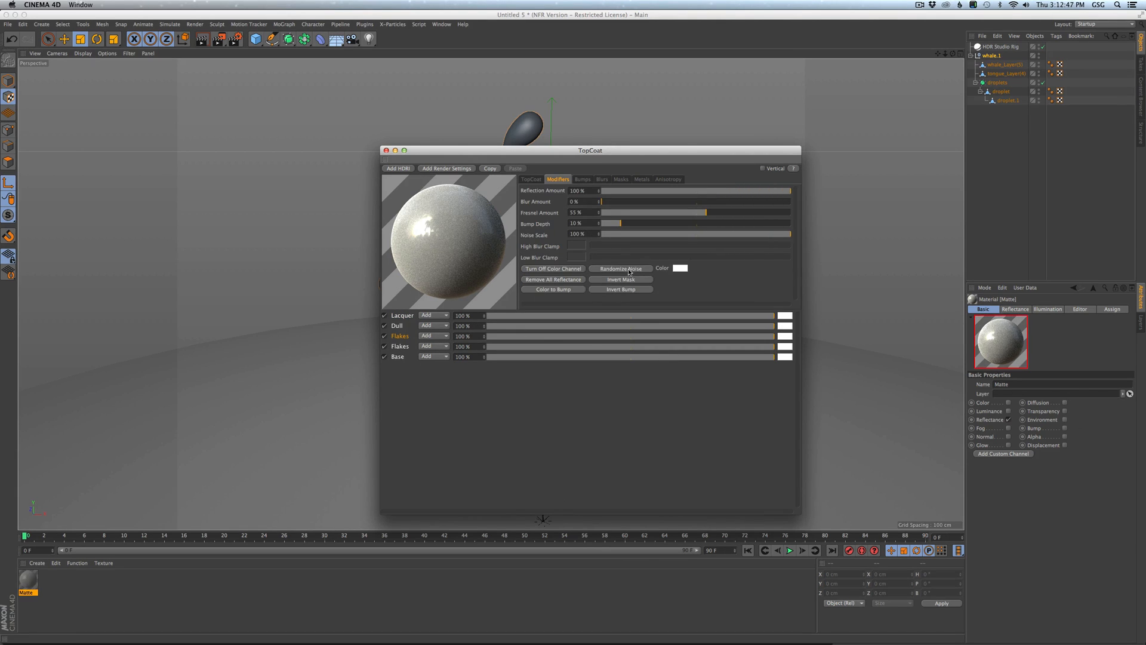
left_click(531, 179)
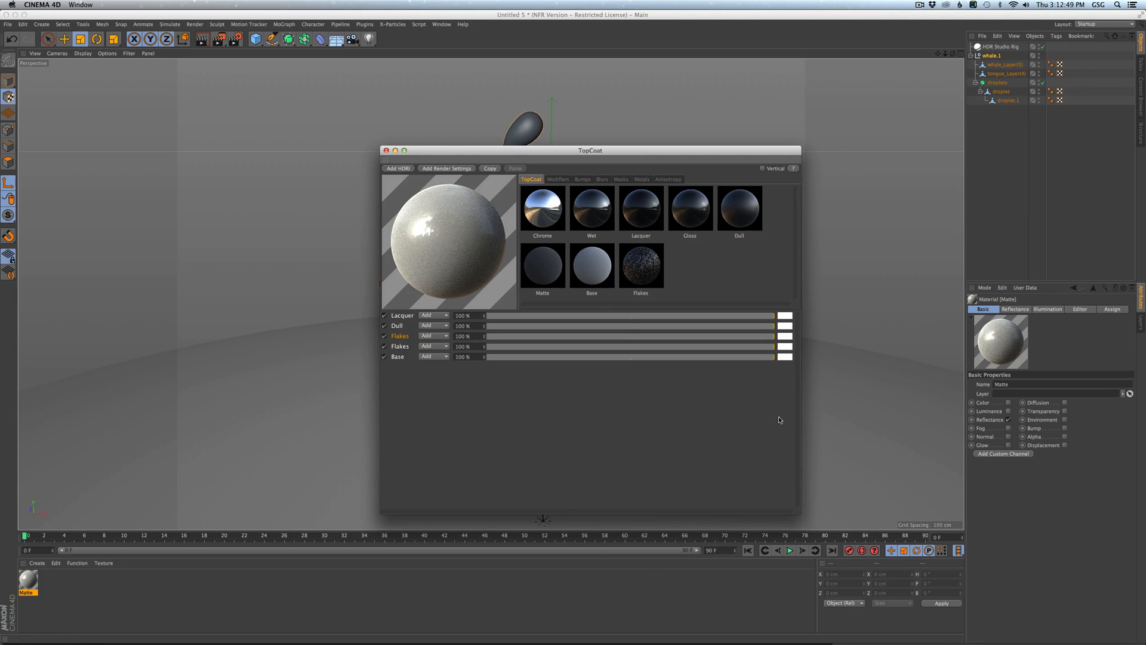
Colour the Base layer green and the Dull layer cyan via the Color Picker.
left_click(783, 315)
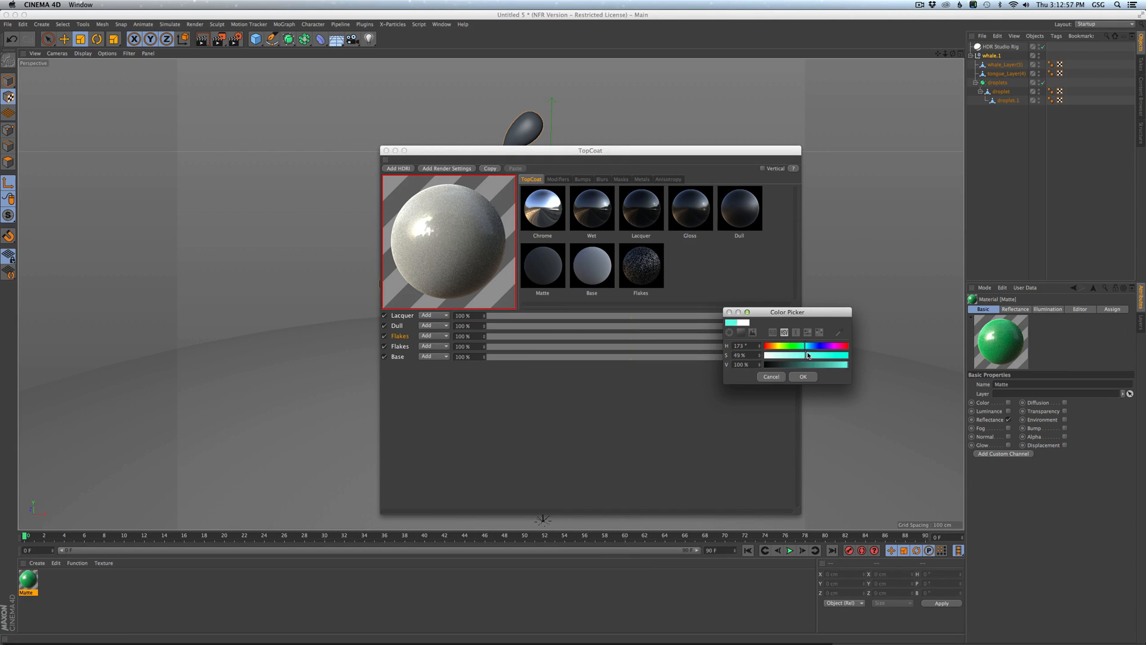
left_click(803, 377)
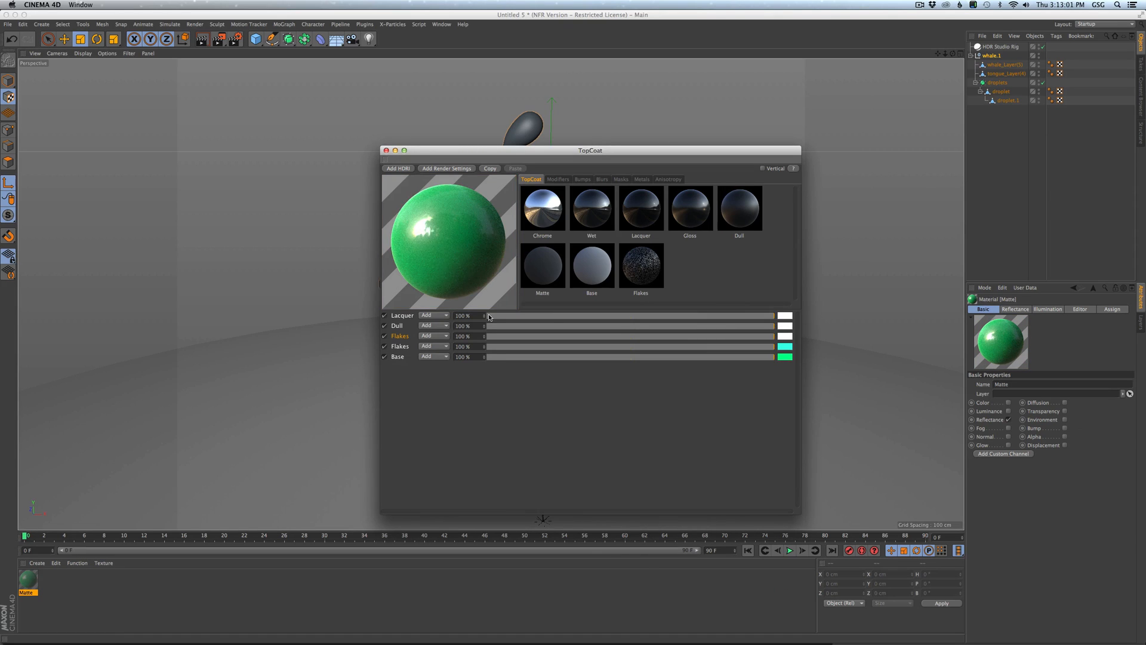
left_click(785, 315)
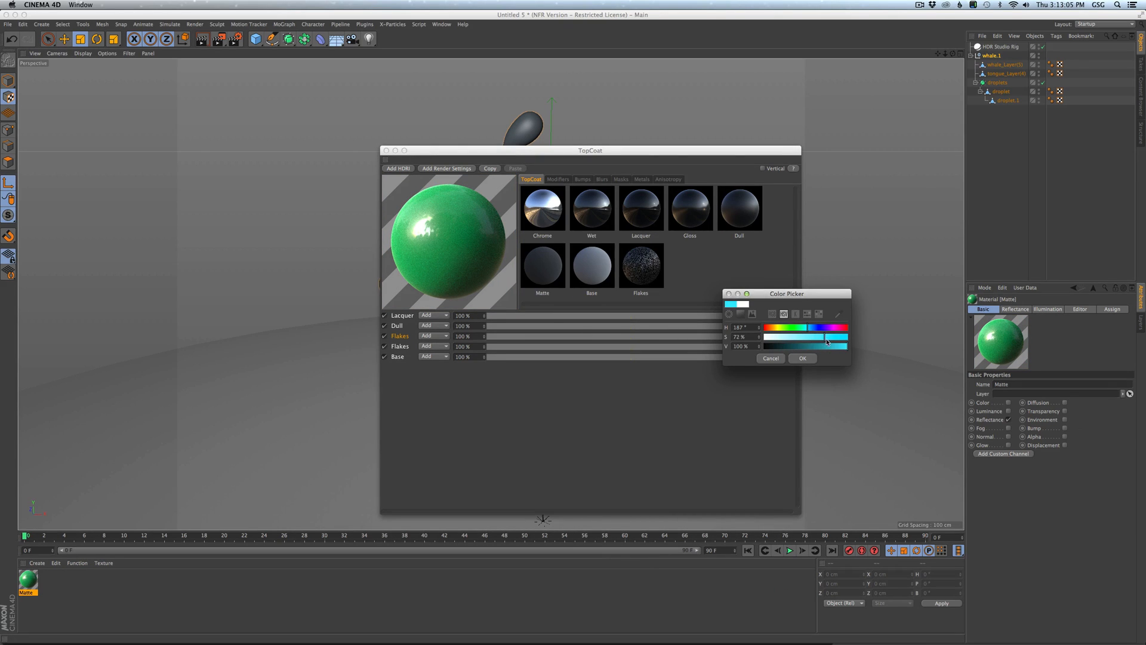
left_click(802, 358)
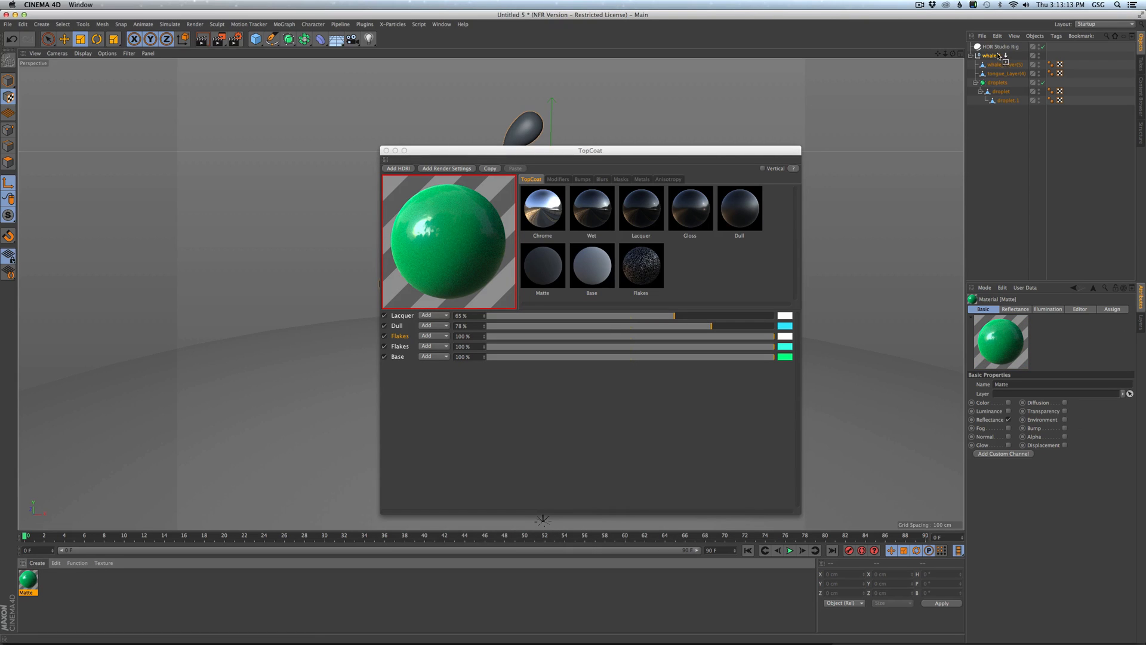
Drag the green TopCoat material onto whale.1 in the Object Manager.
left_click_drag(589, 150, 867, 246)
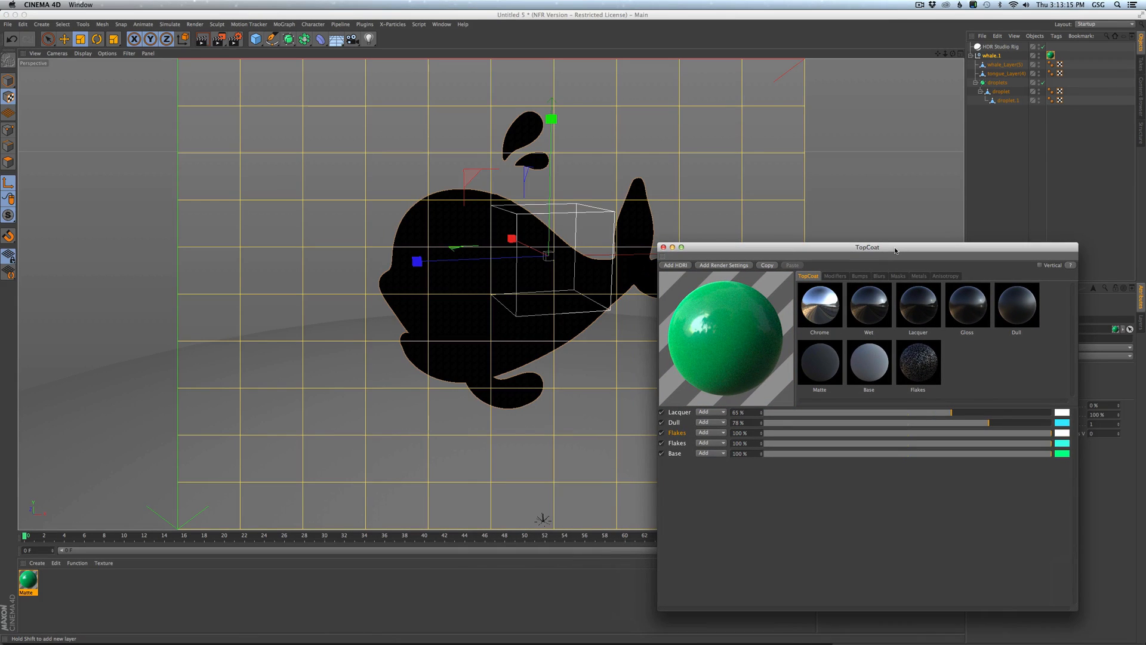
left_click_drag(867, 247, 903, 248)
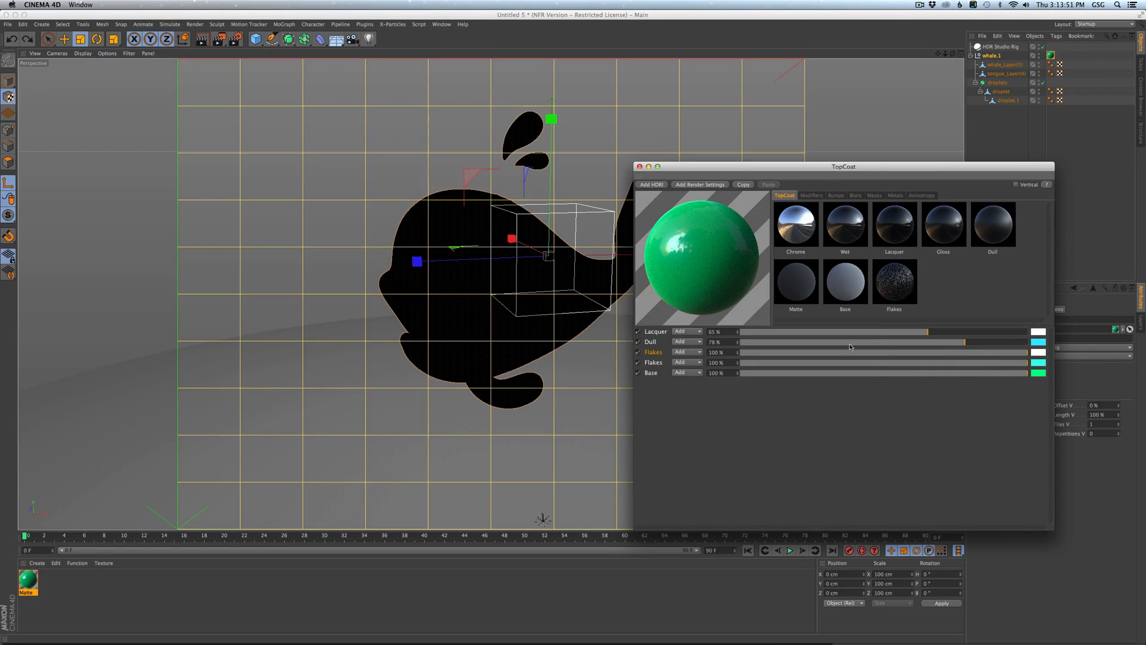
mouse_move(653, 339)
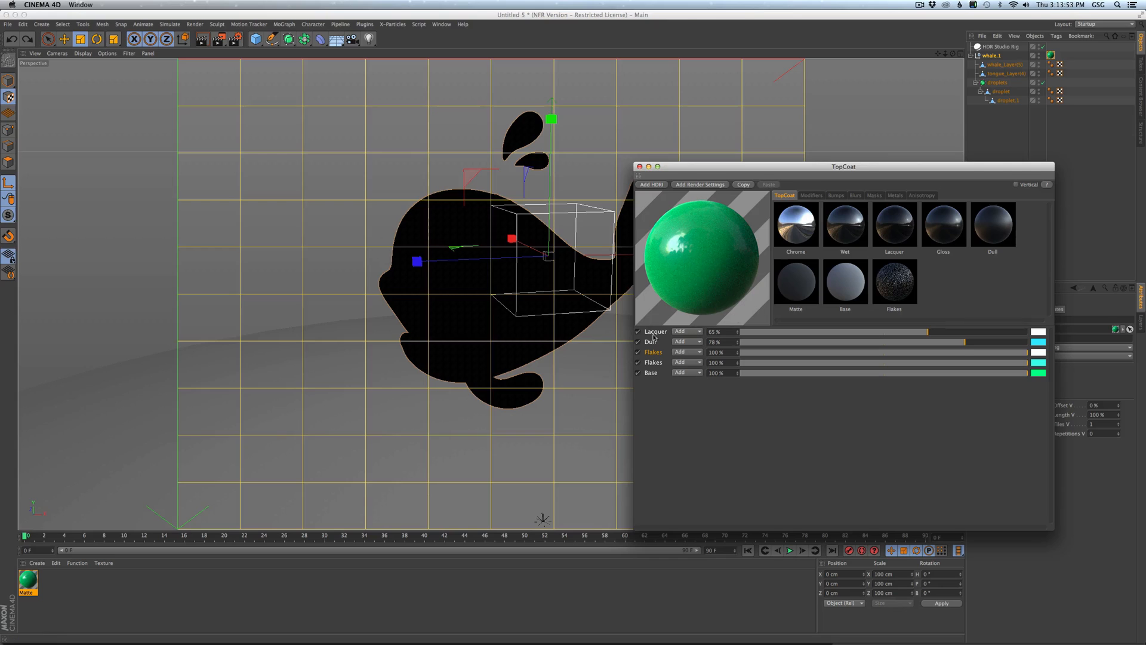
mouse_move(838, 324)
type("Woooo New Name")
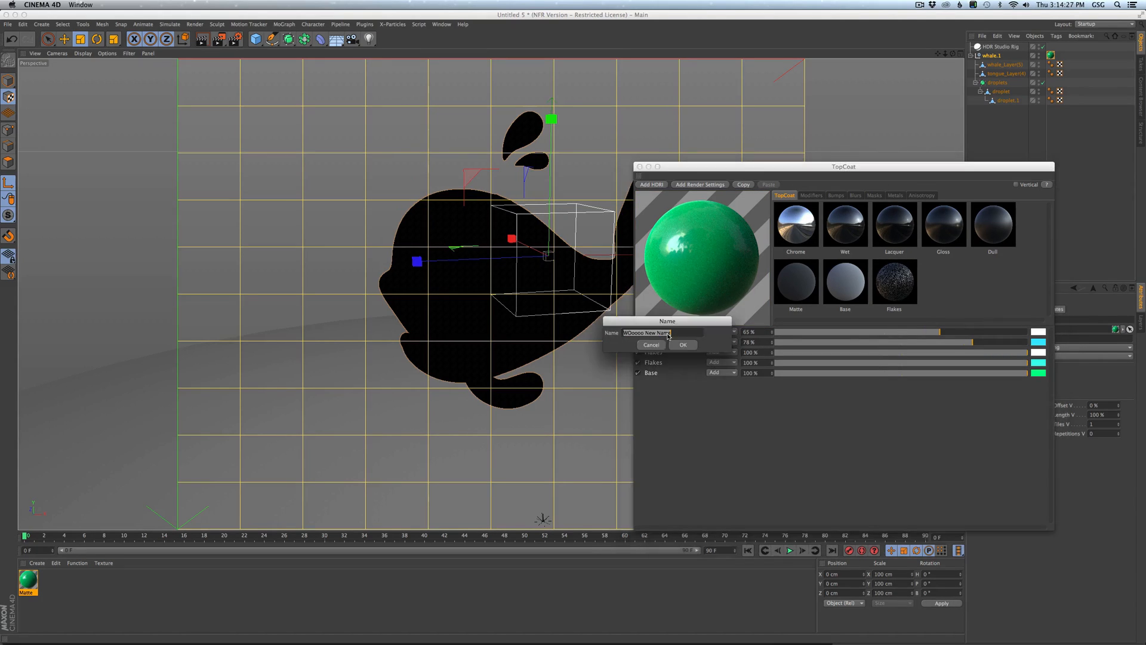
Confirm the Lacquer layer's new name Wooo and lower its strength to 64%.
left_click(683, 344)
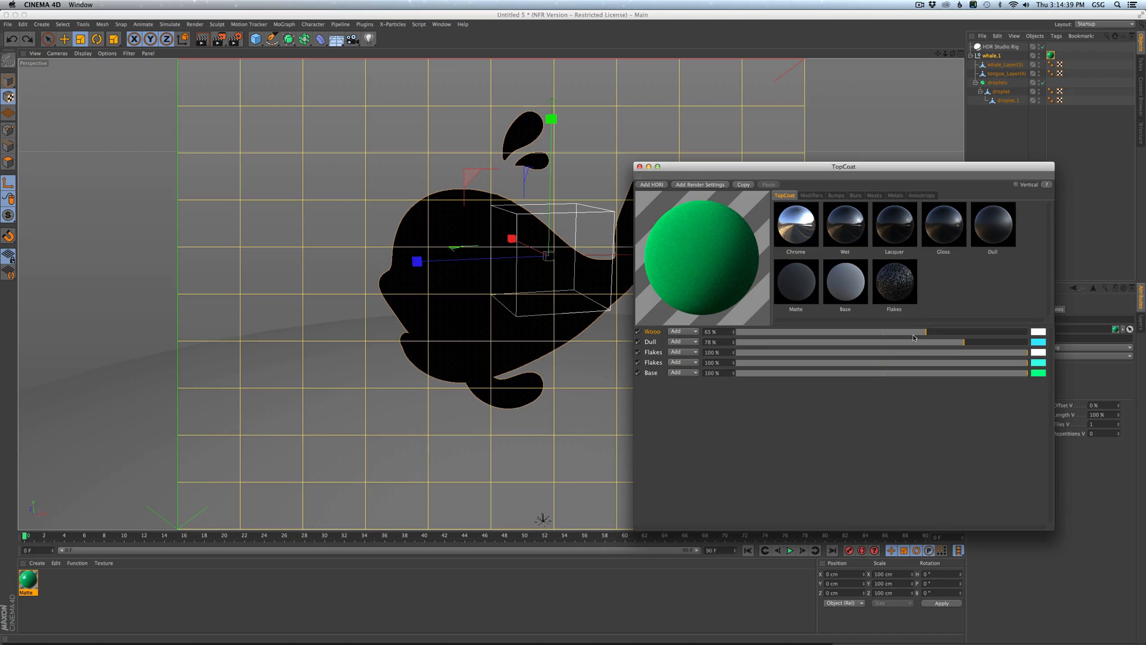
left_click_drag(929, 332, 917, 332)
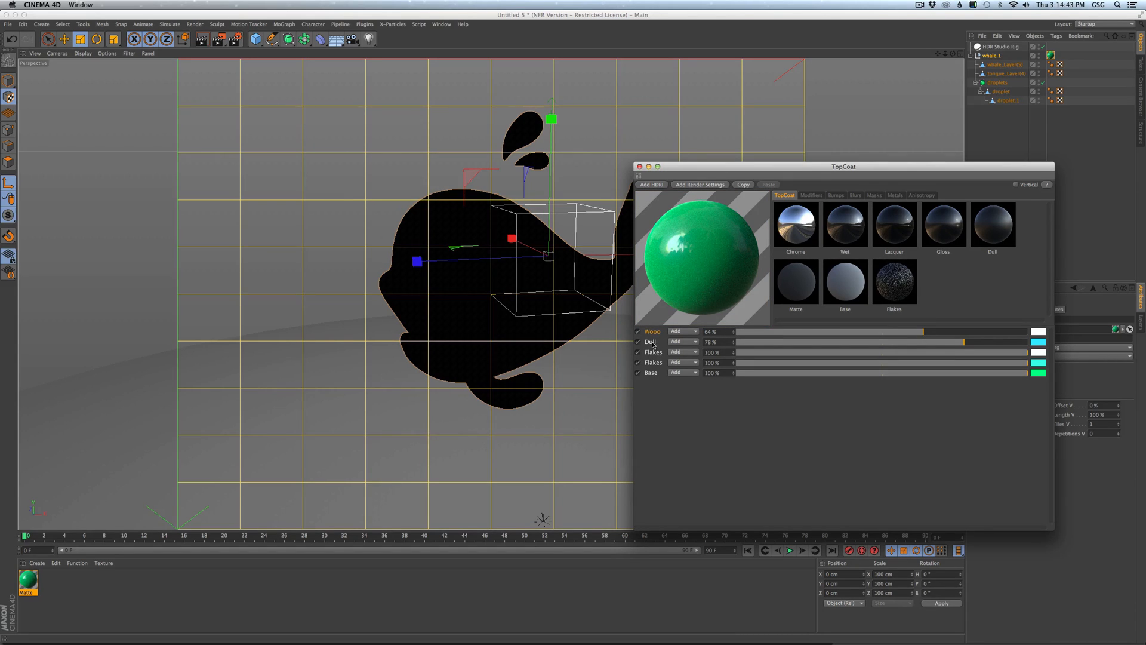
Toggle the Wooo layer off and back on, restoring the glossy green preview.
left_click(638, 332)
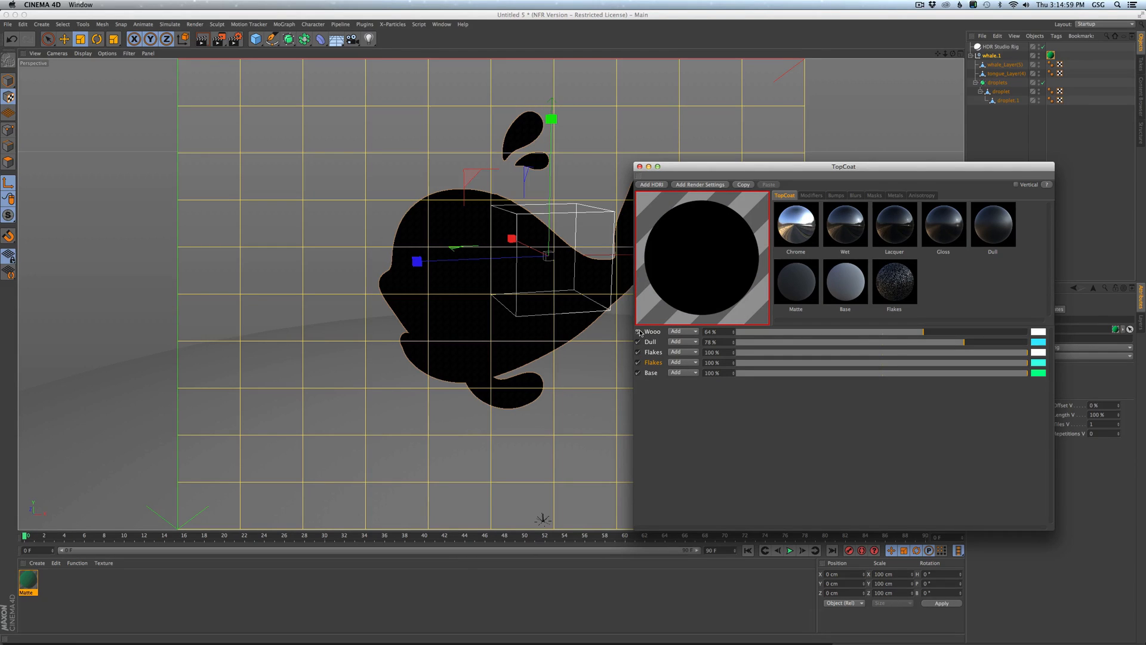
left_click(637, 332)
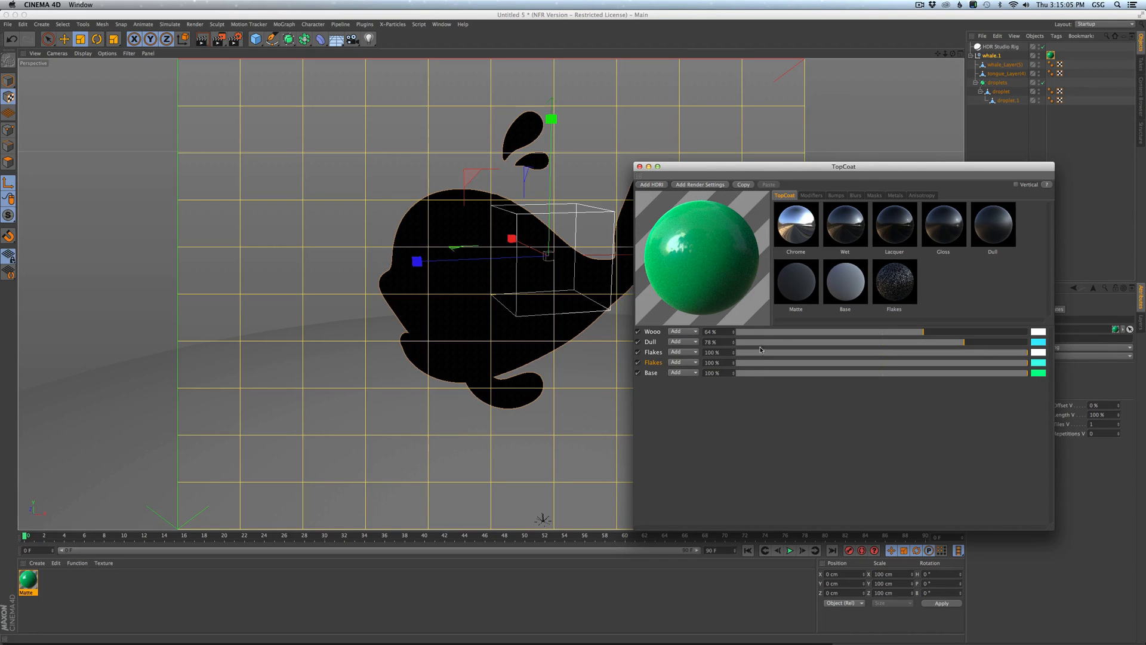
mouse_move(736, 371)
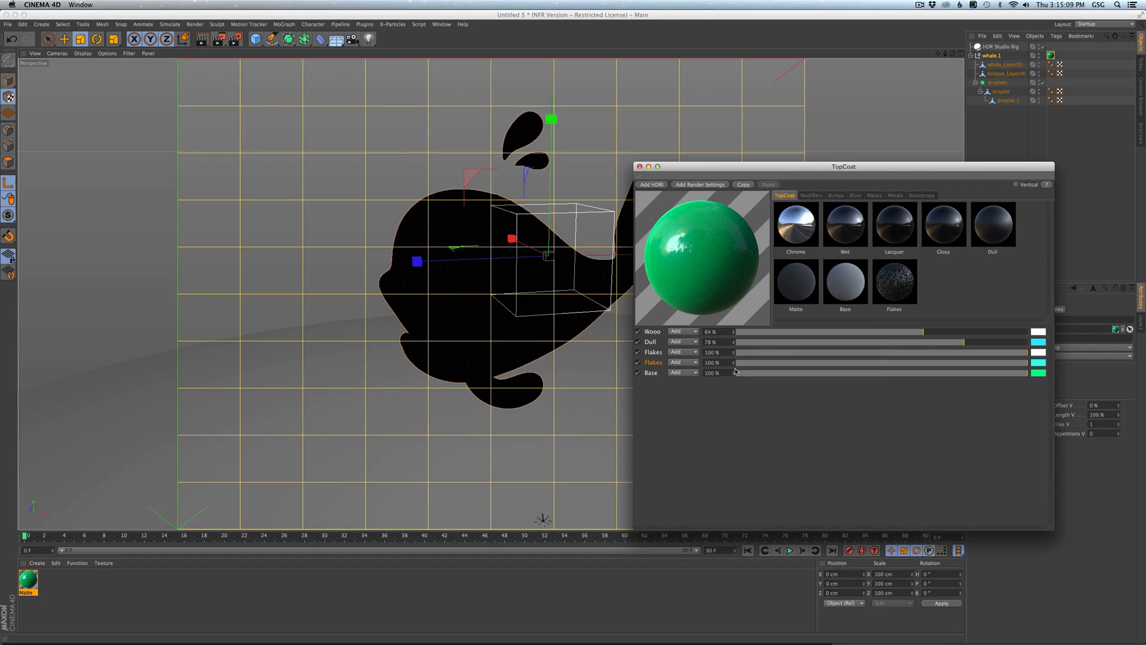
mouse_move(695, 373)
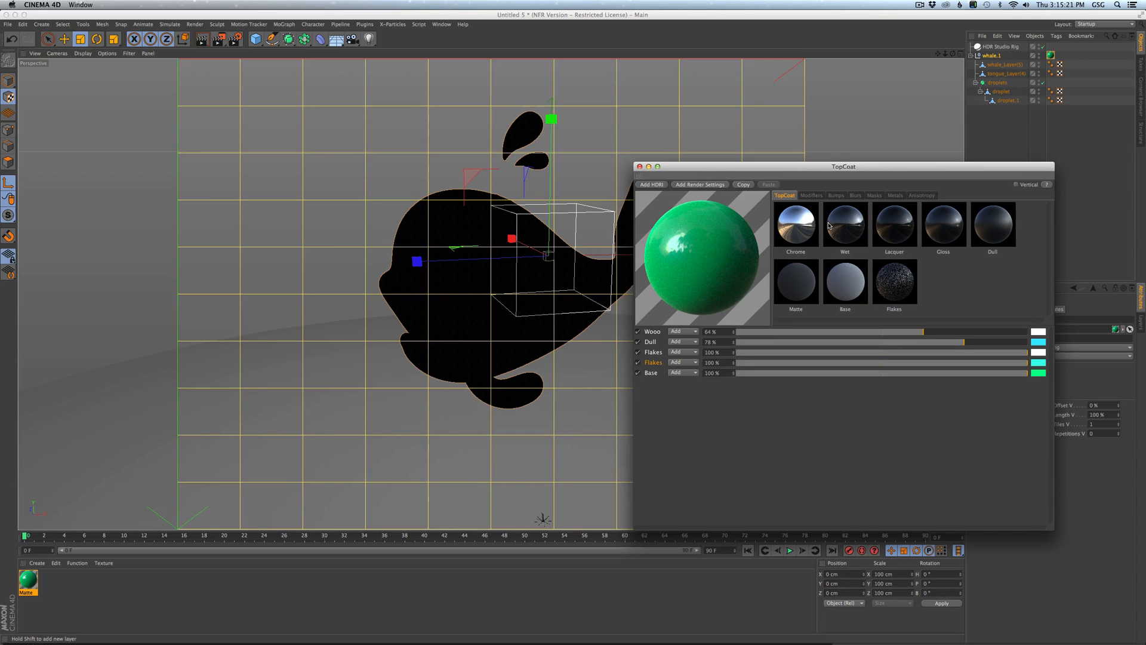
Swap the stack for a single Chrome layer with full reflection and raised Fresnel in Modifiers.
left_click(796, 224)
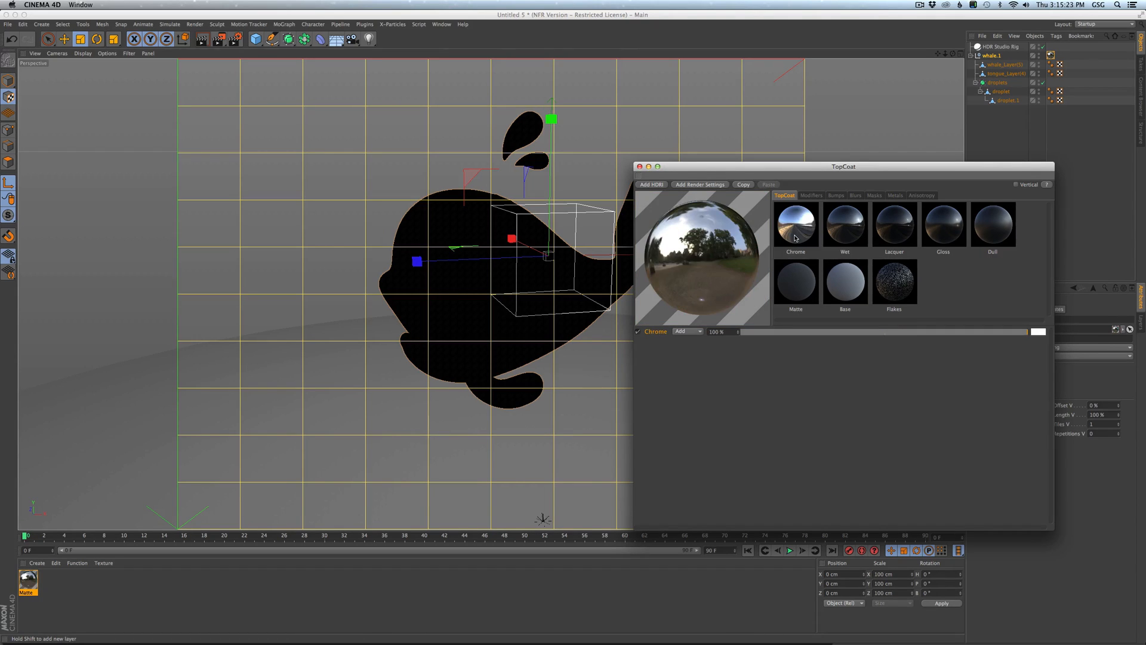
left_click(812, 196)
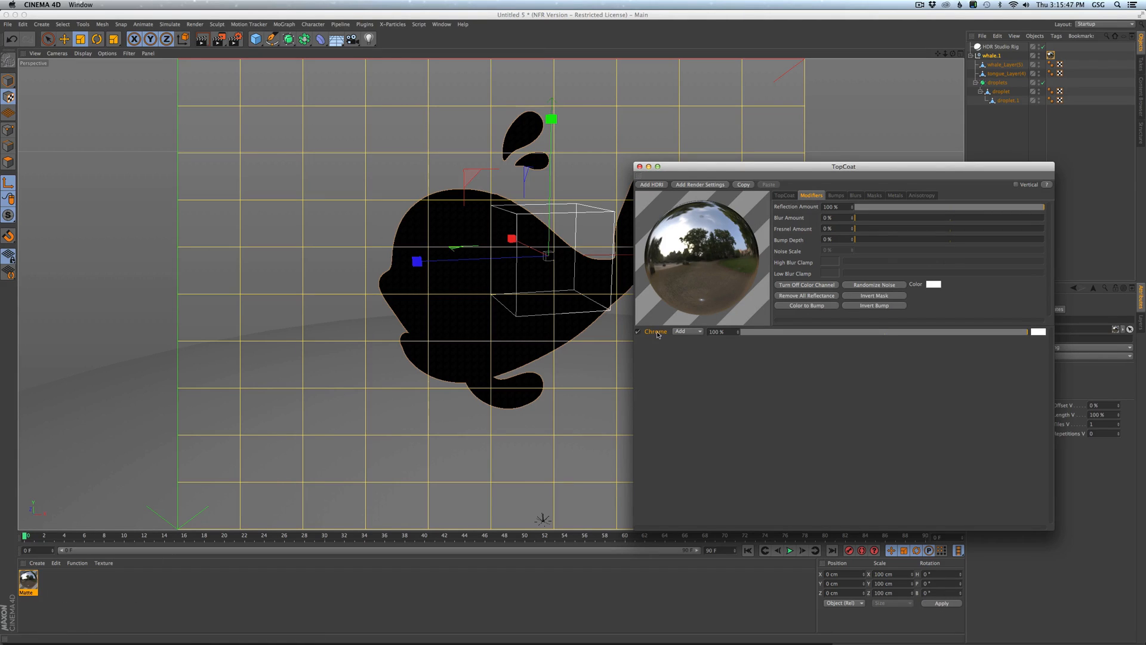
mouse_move(930, 226)
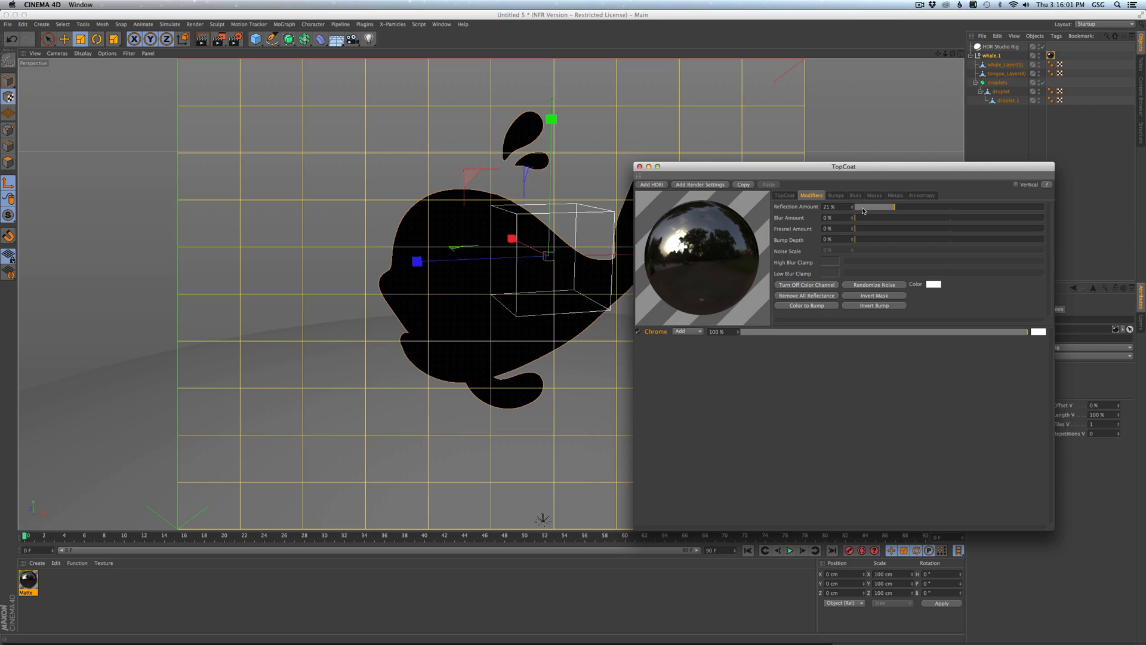
left_click_drag(893, 206, 1046, 207)
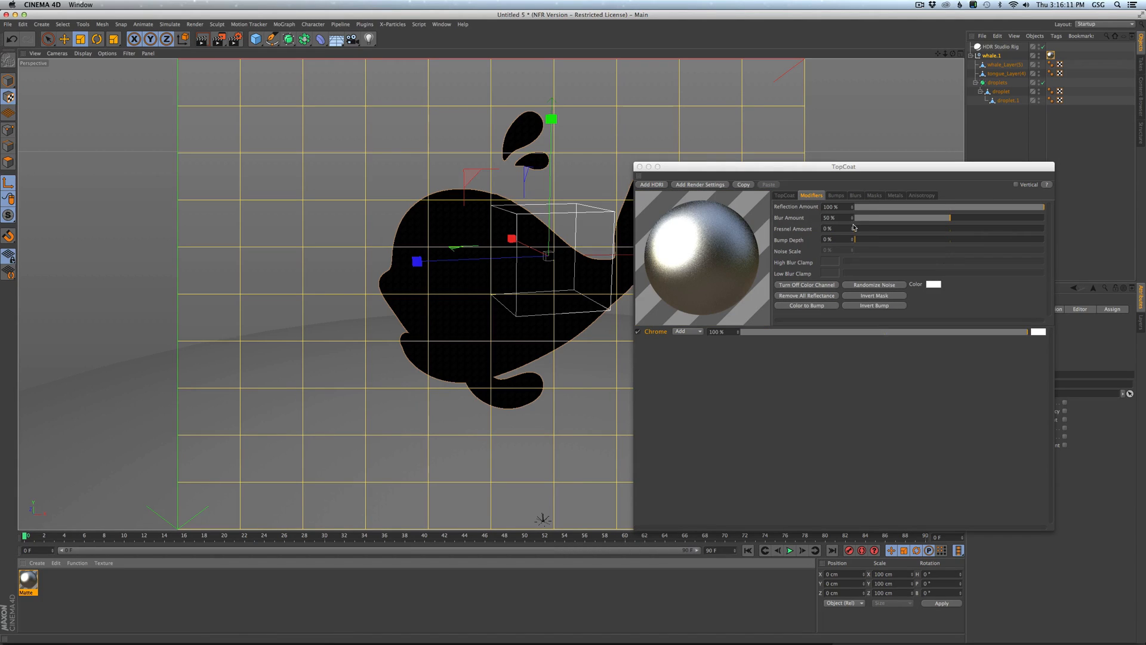
left_click_drag(856, 228, 1044, 228)
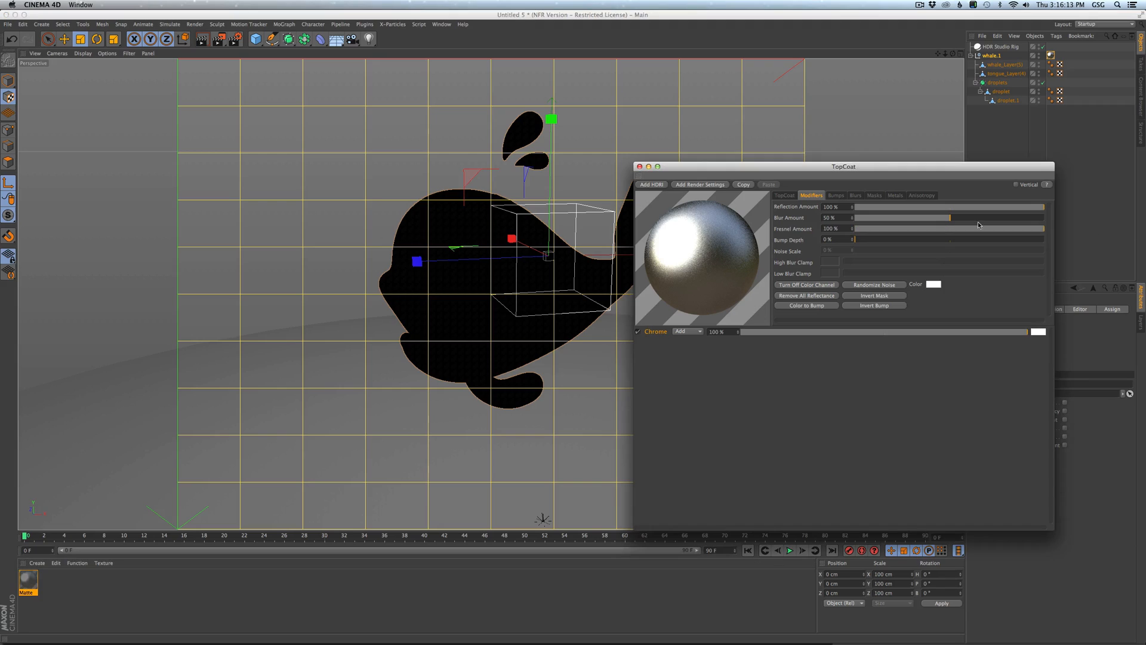
left_click(836, 196)
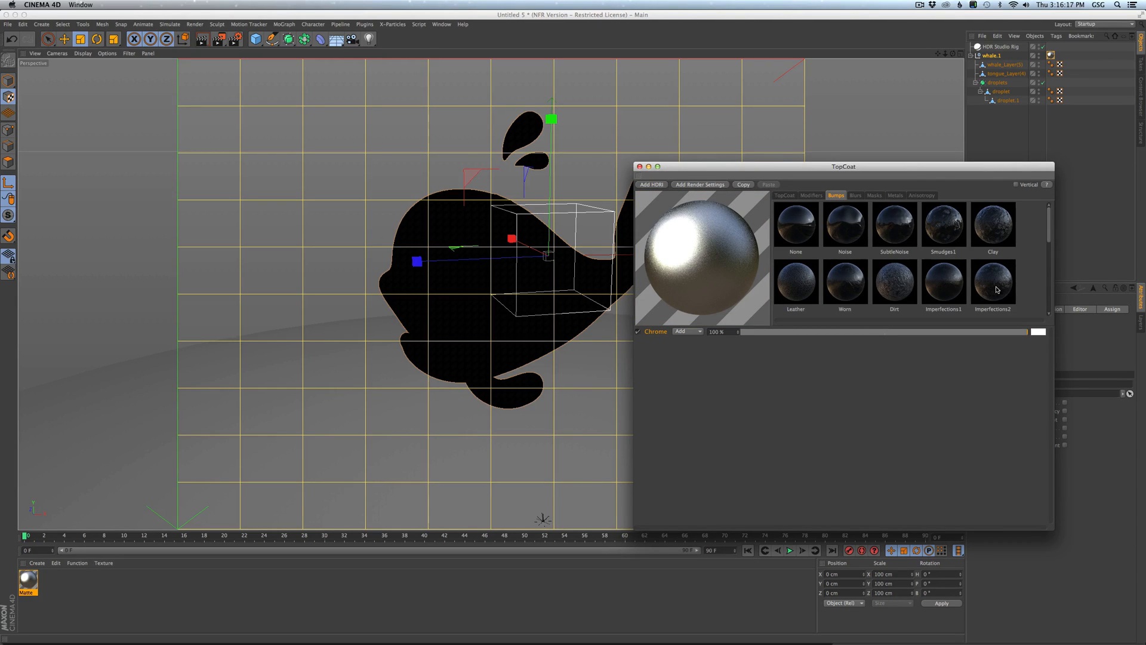
Try Imperfections2, then a cracked bump preset at 100% bump depth and 500% noise scale.
left_click(702, 256)
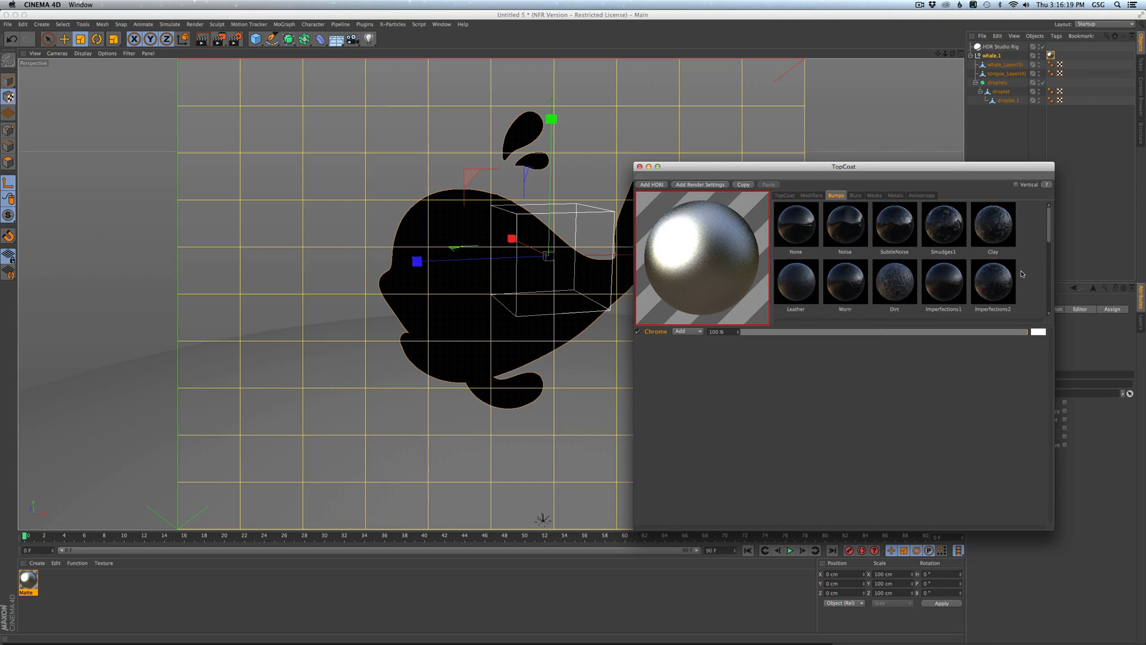
scroll("down", 3)
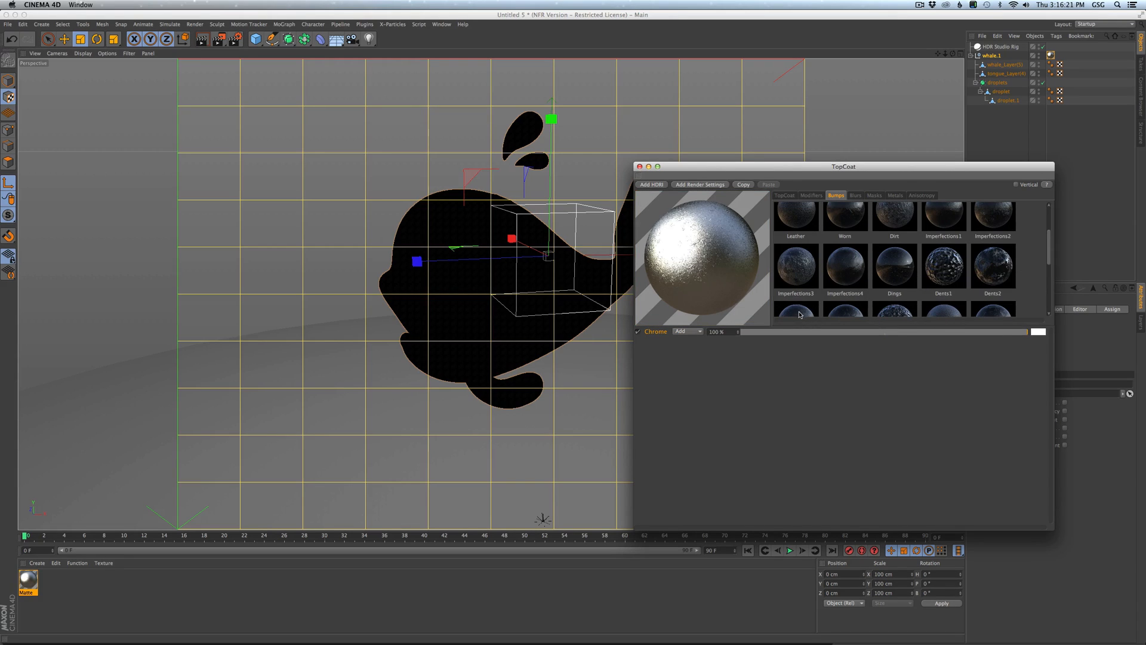
left_click(811, 196)
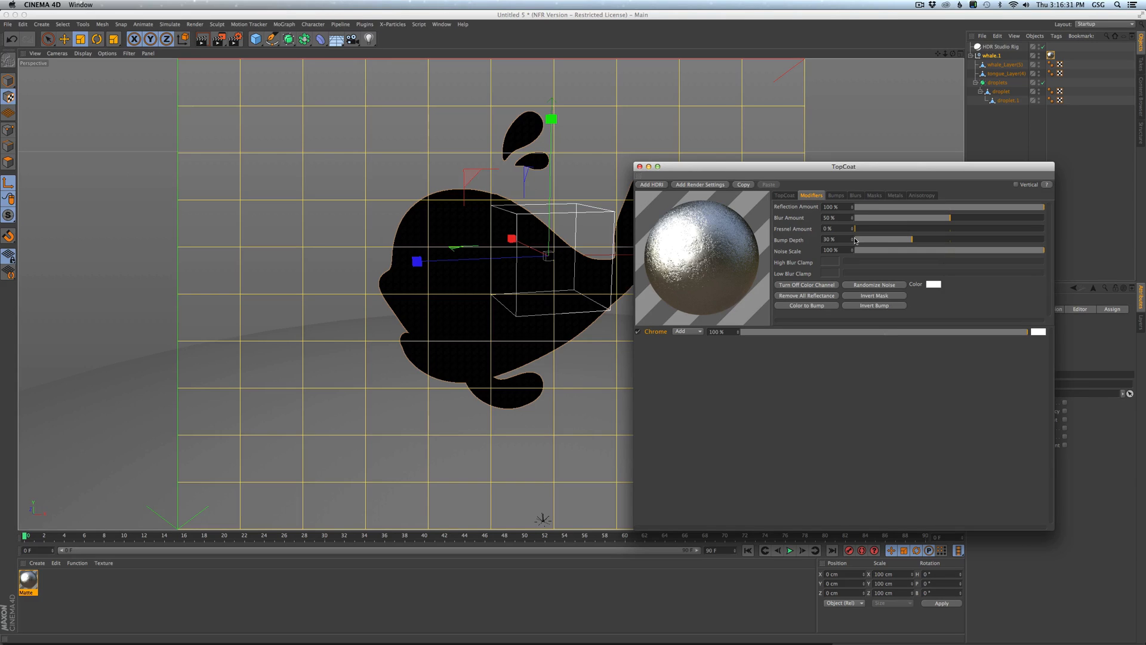
left_click_drag(913, 239, 1038, 239)
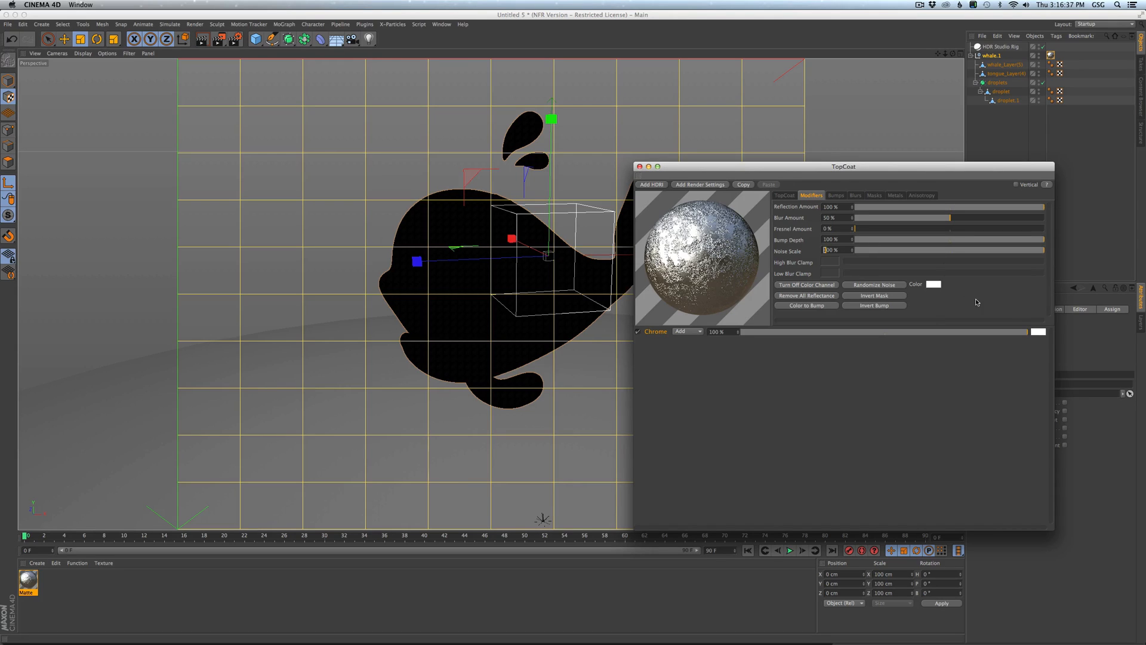
left_click_drag(852, 249, 1041, 250)
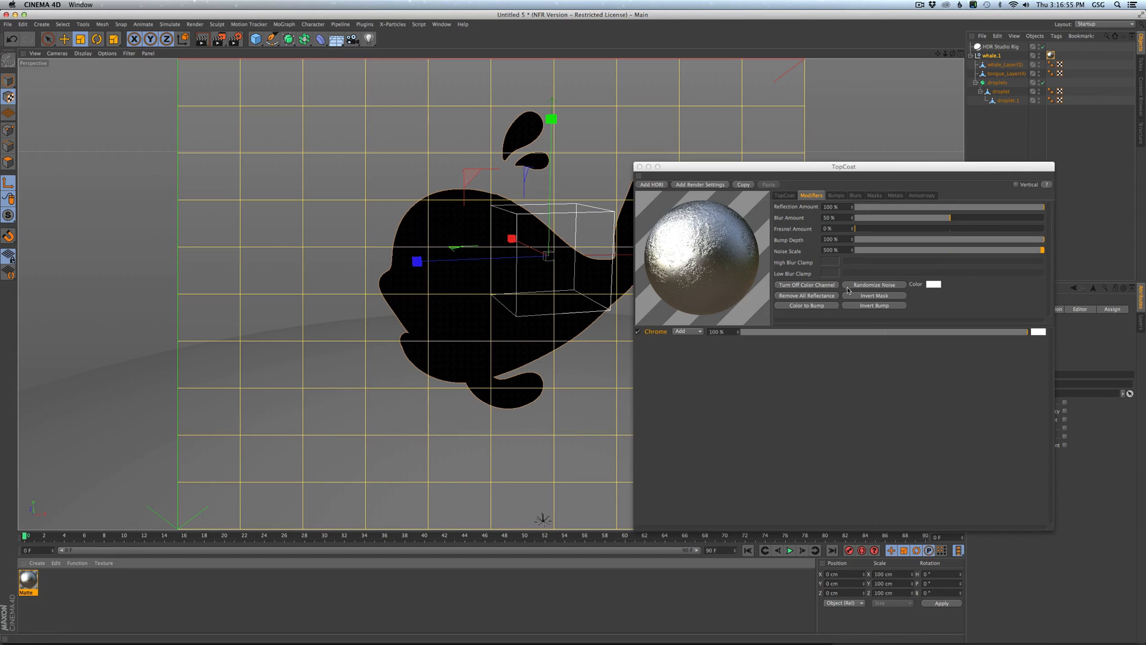
mouse_move(769, 255)
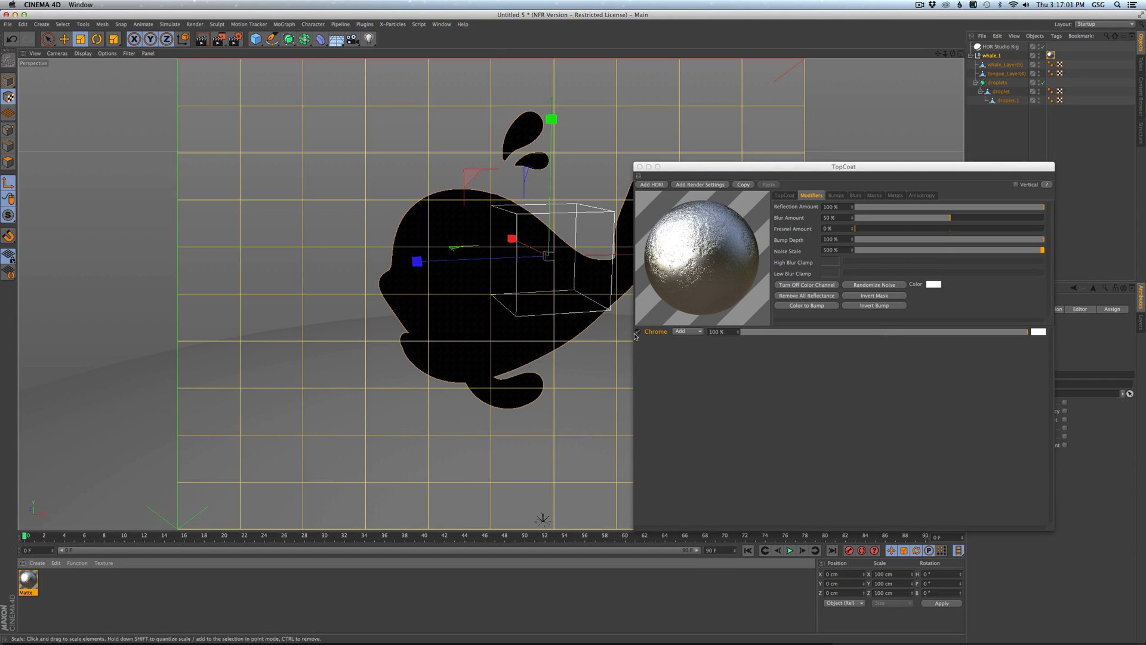
left_click(638, 332)
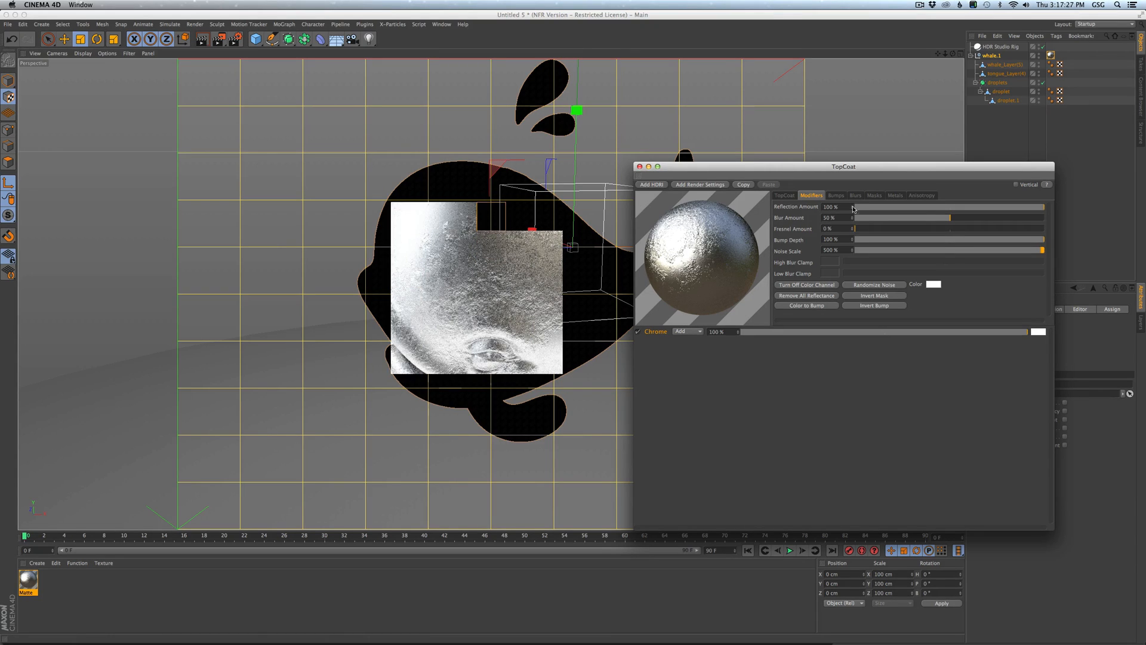
Apply a dimpled bump preset to the chrome and invert the bump direction.
left_click(855, 196)
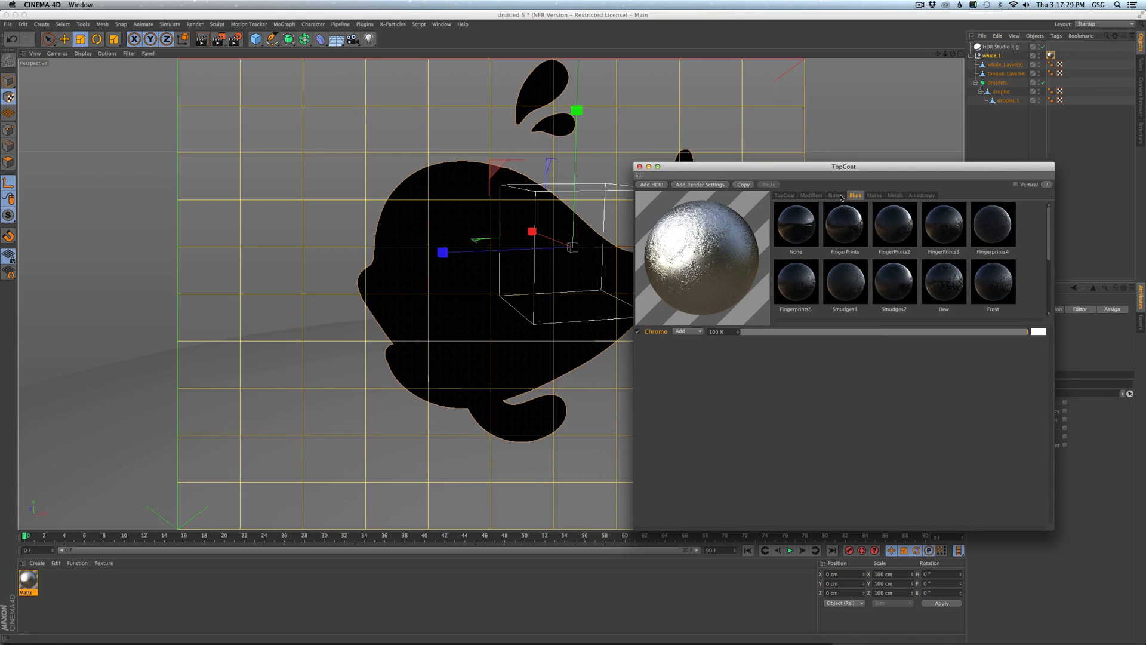
left_click(836, 196)
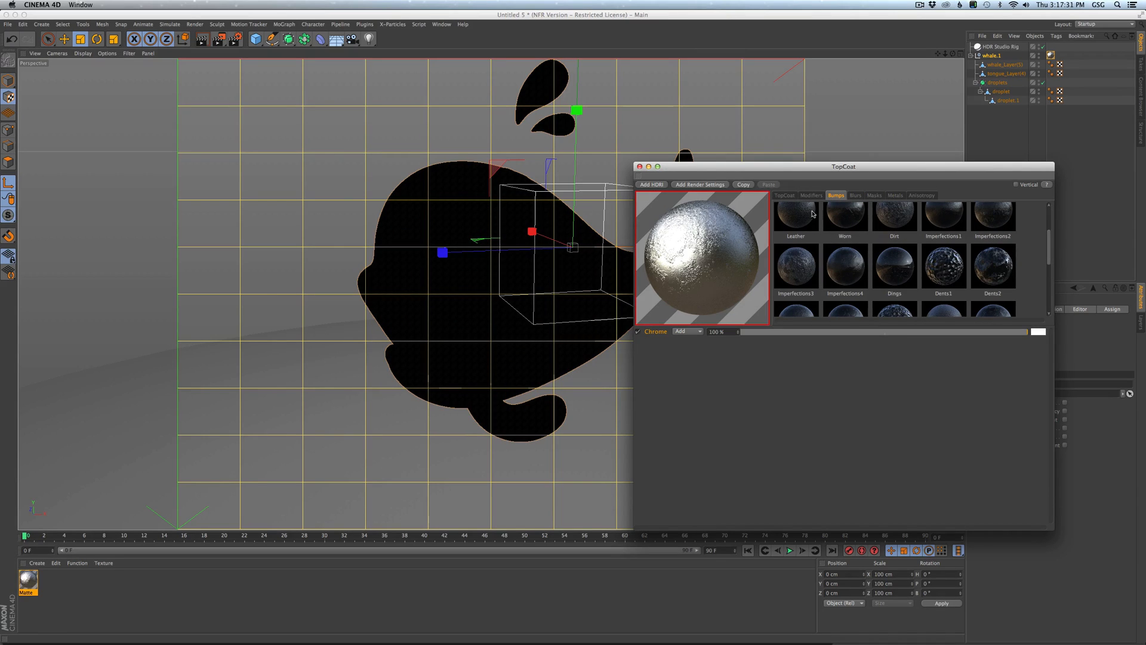
left_click(812, 195)
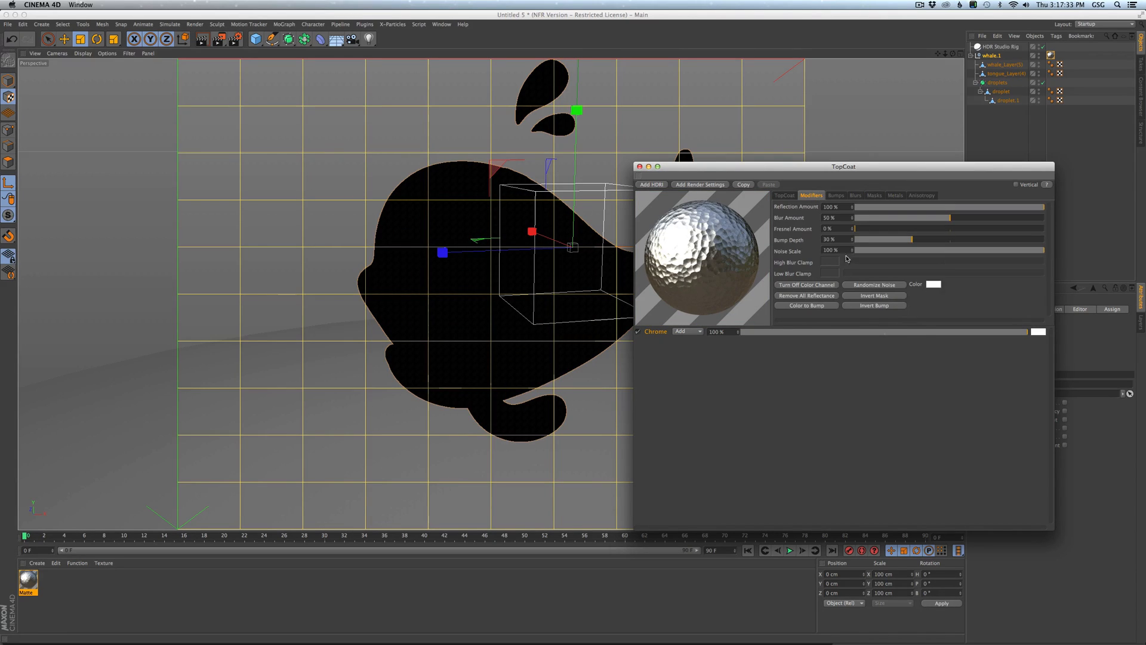
left_click(875, 306)
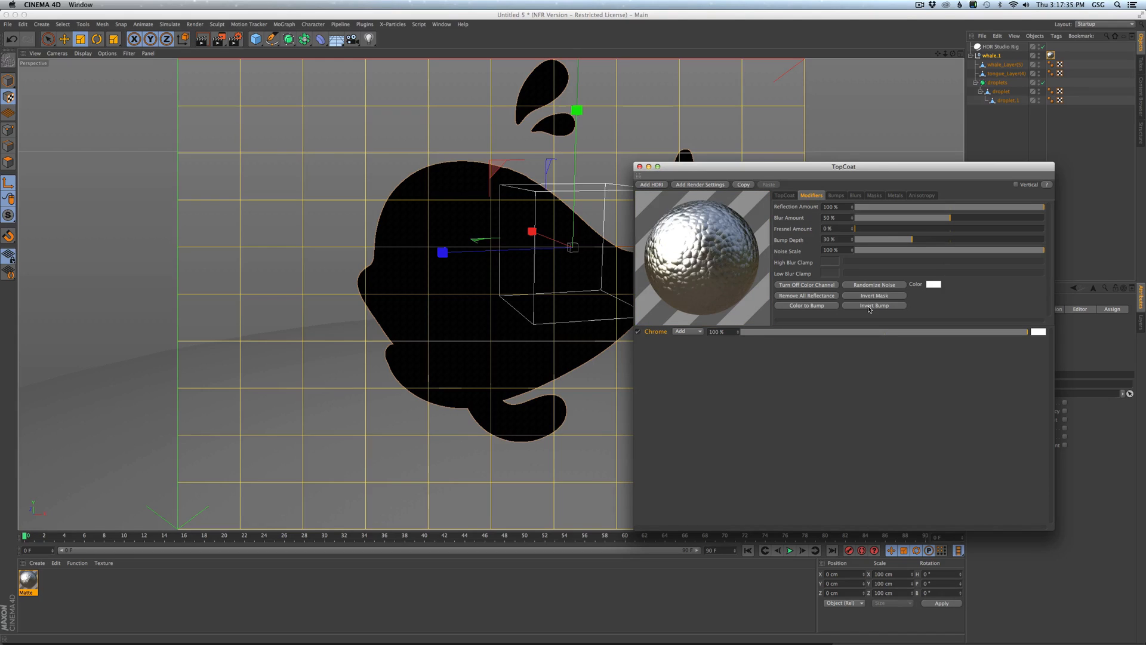
mouse_move(726, 253)
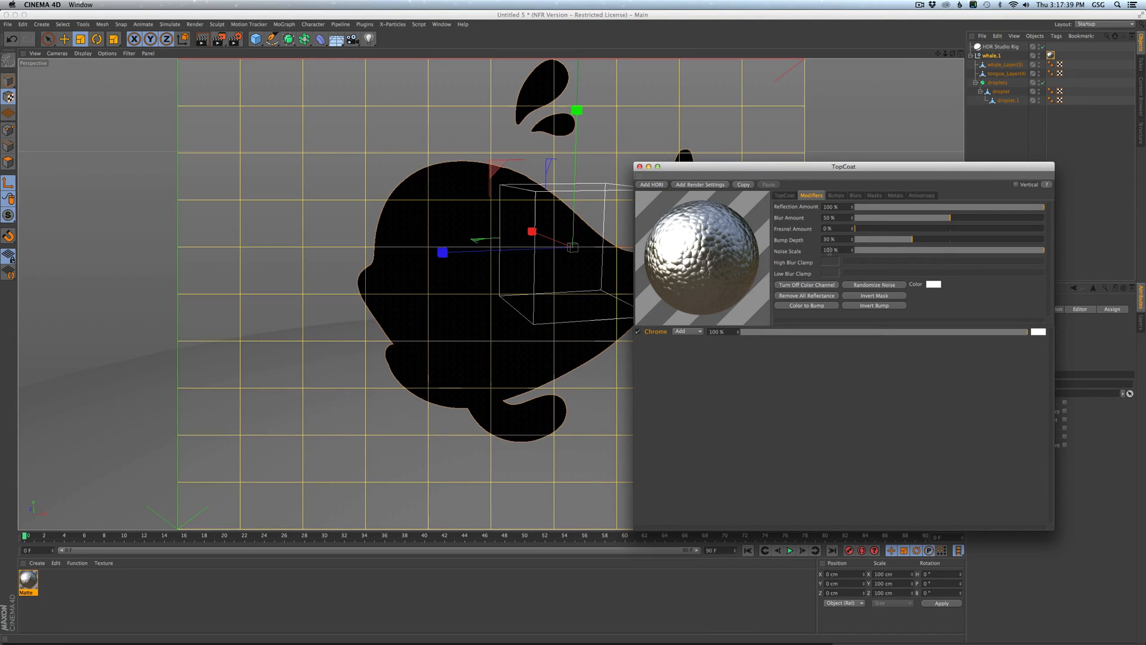
Set bump depth to 100%, noise scale near 39%, and remove the duplicate Chrome layer.
left_click_drag(899, 240, 1046, 240)
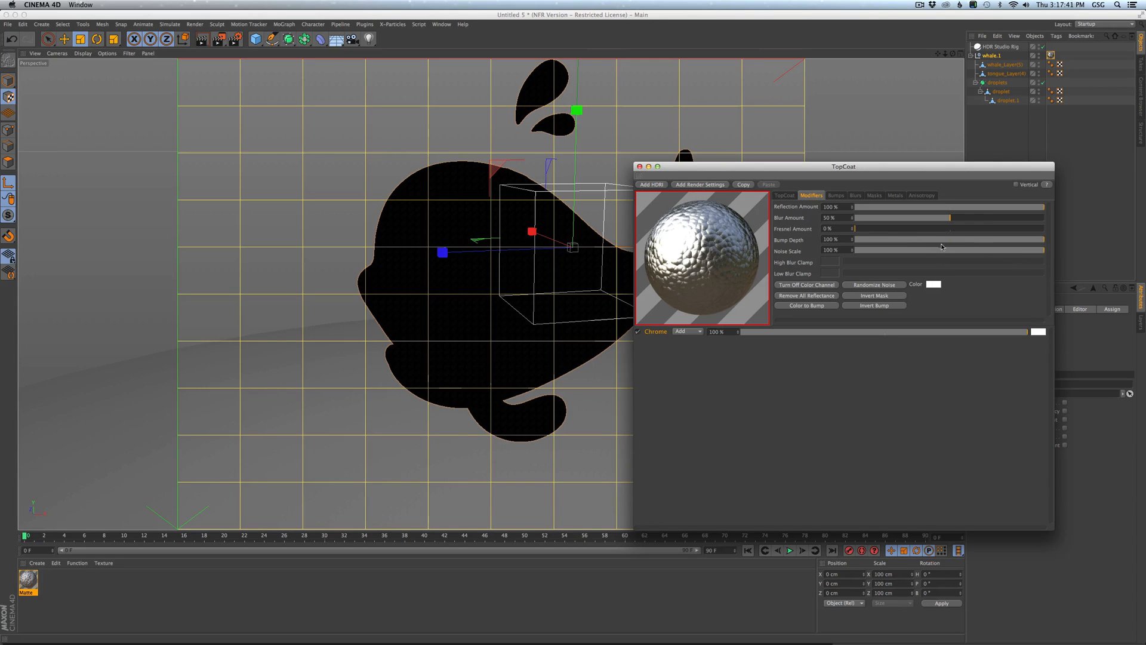
left_click_drag(1016, 250, 929, 250)
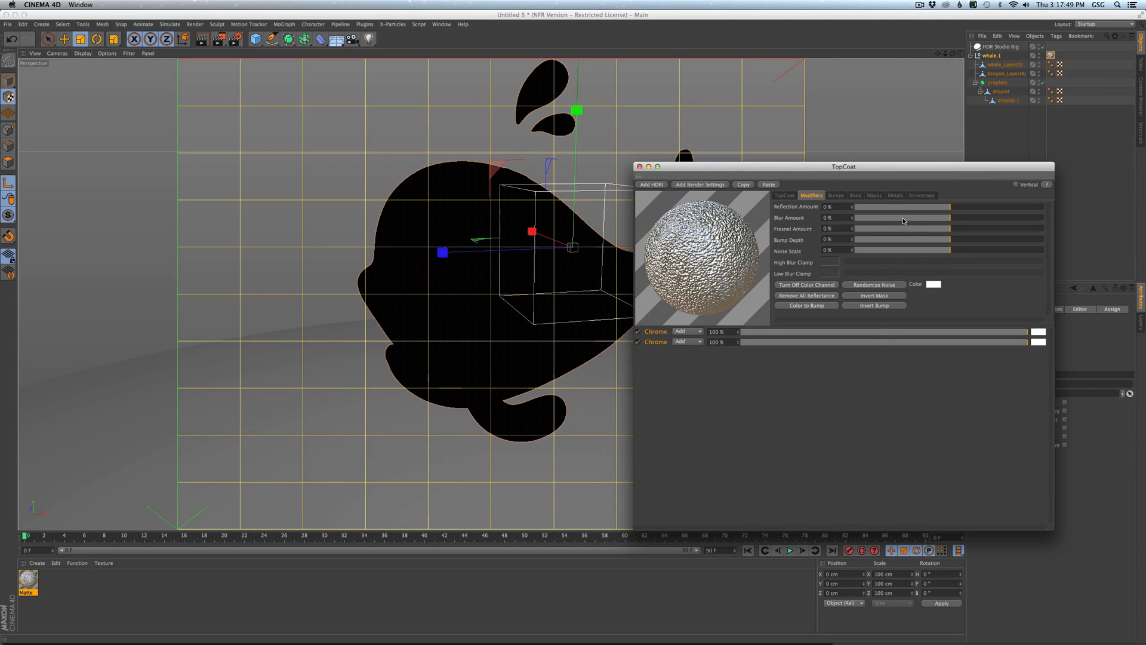
mouse_move(969, 208)
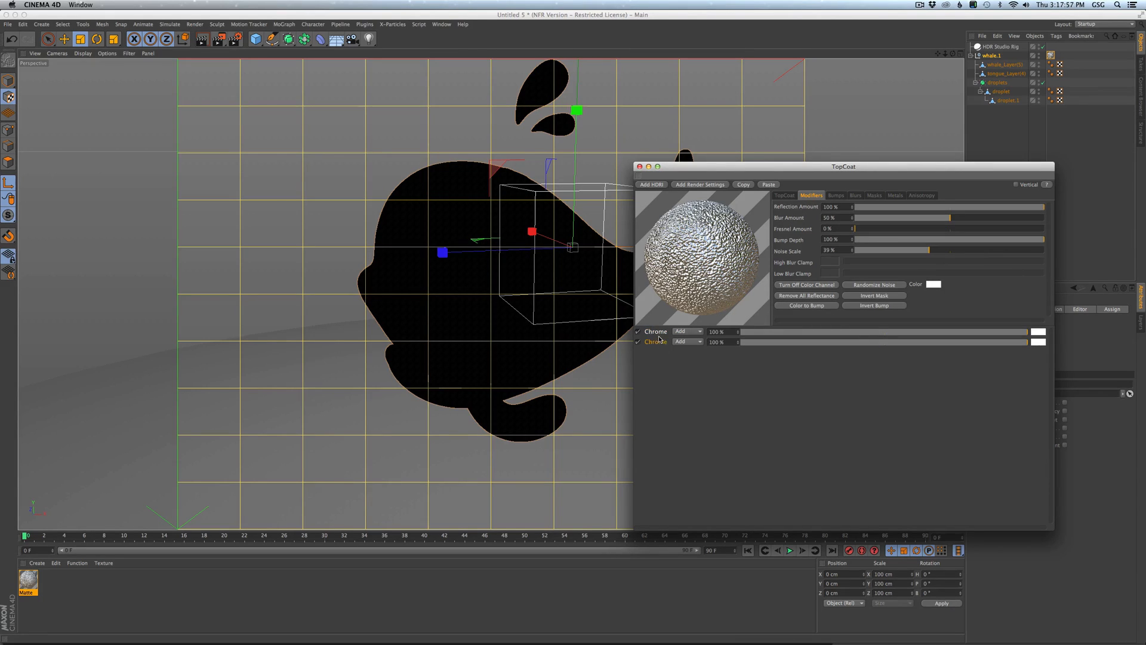
left_click(656, 332)
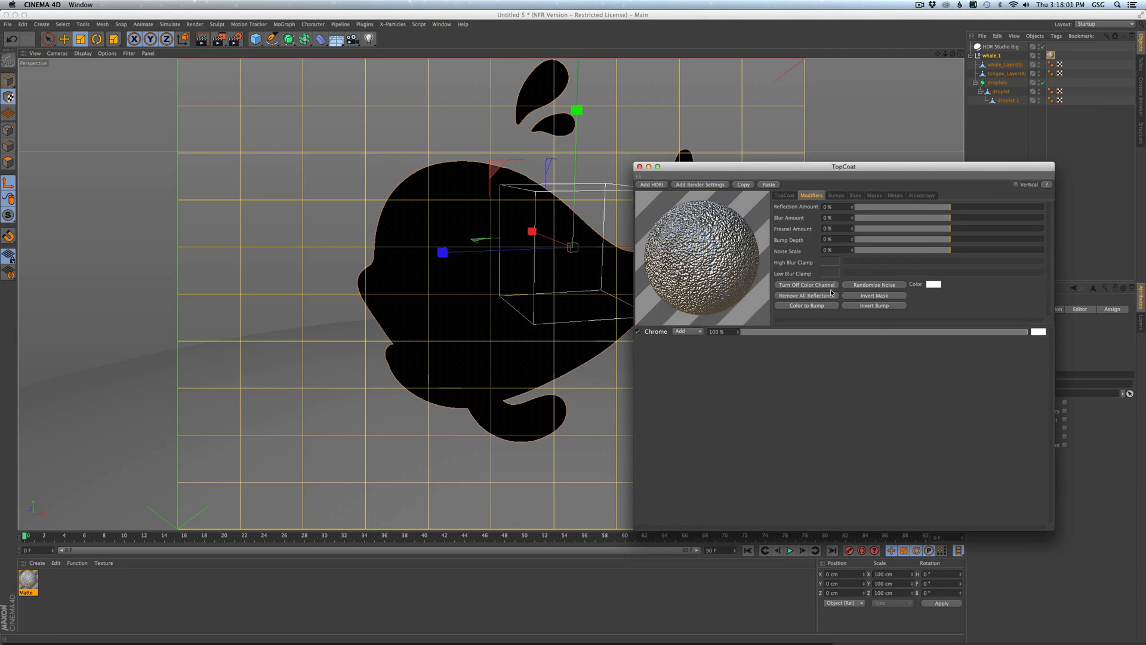
mouse_move(935, 299)
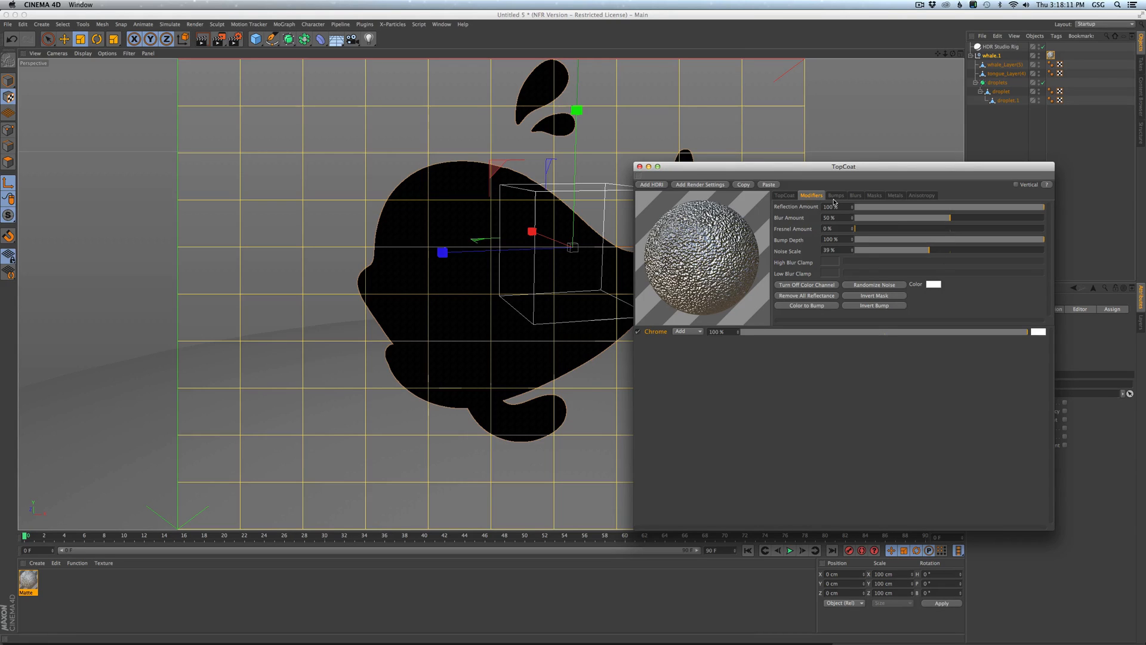
Browse the Bumps and Blurs presets, then select the HDR studio lighting rig.
left_click(836, 196)
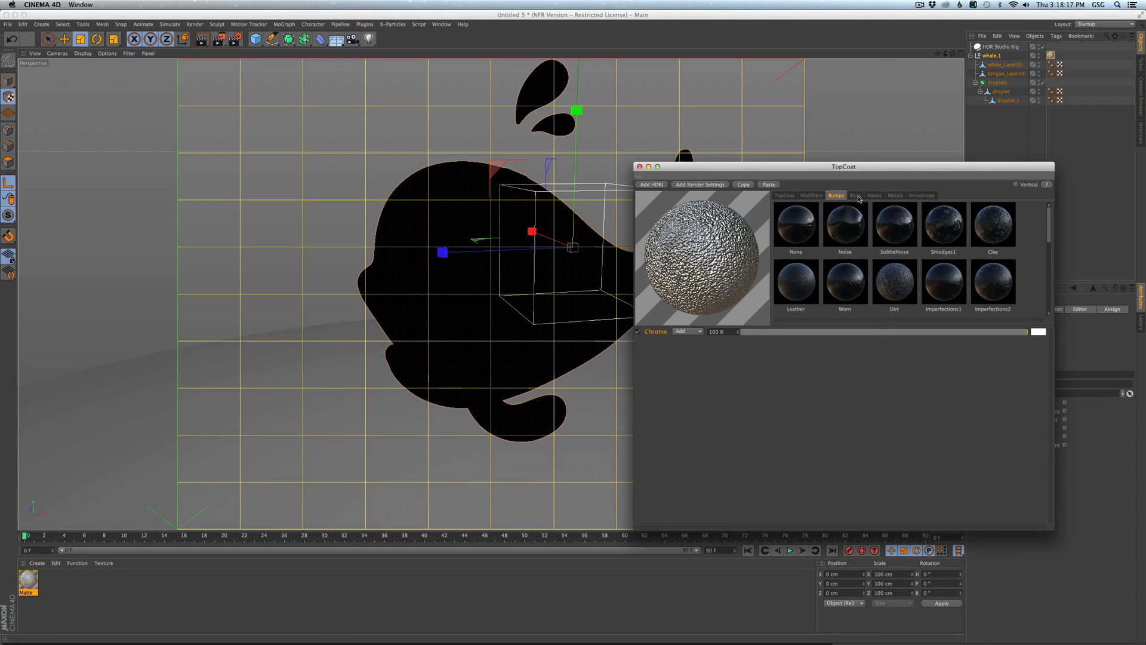
left_click(855, 196)
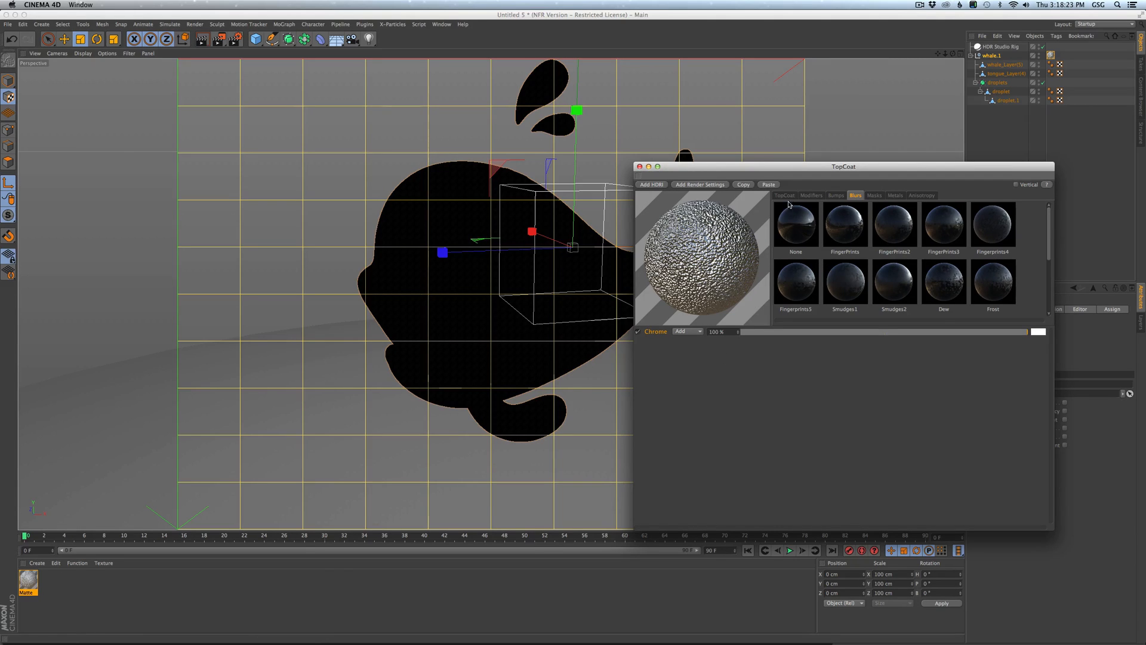
left_click(783, 196)
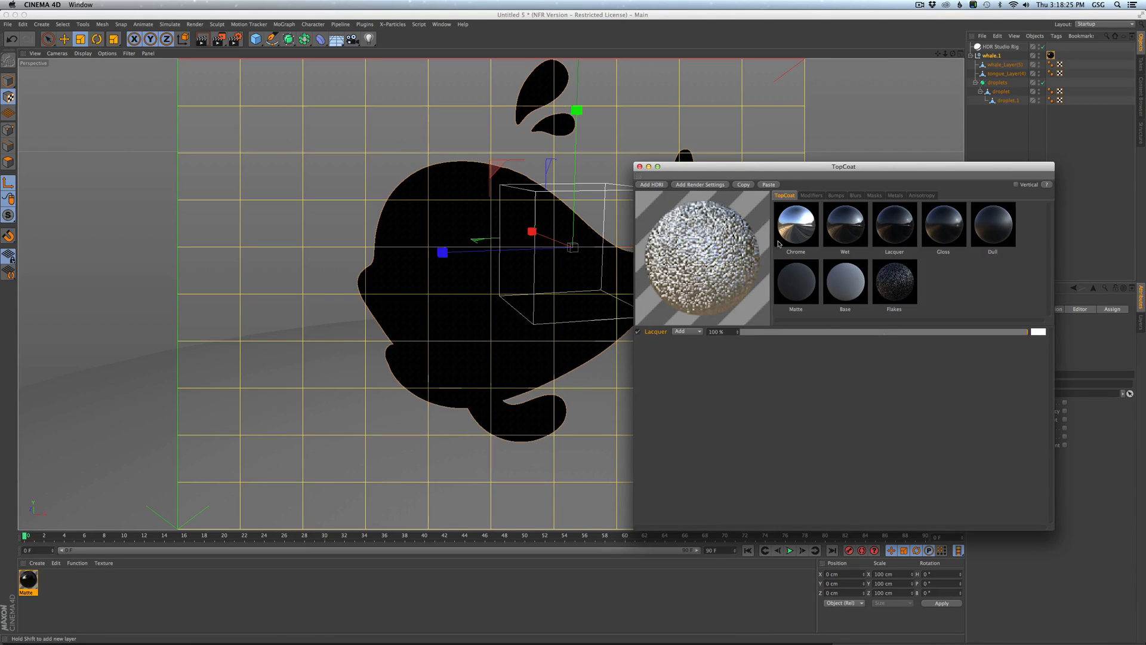
Load the Botanical Gardens HDRI from the European Holiday collection into the studio rig.
left_click(1000, 46)
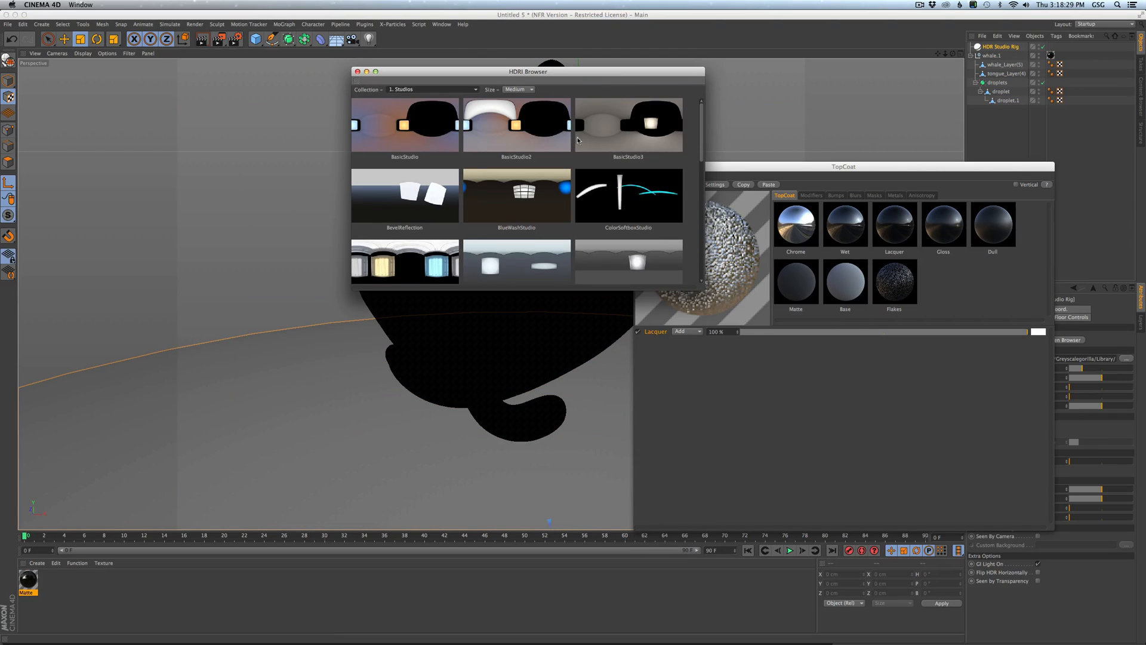
left_click(432, 90)
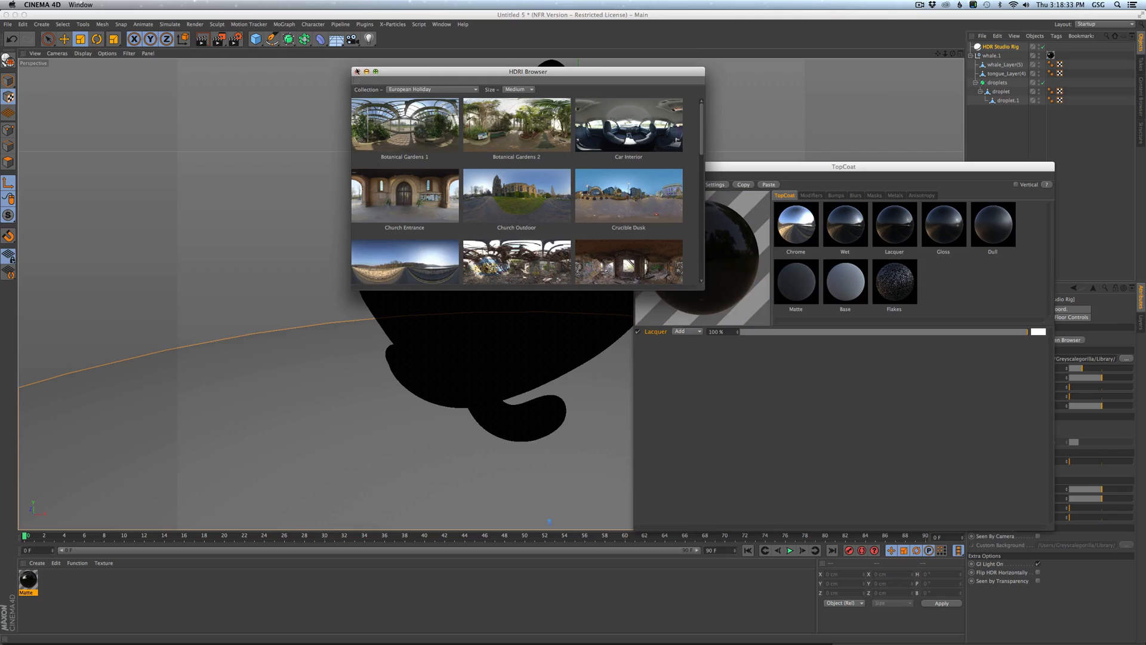
left_click(358, 72)
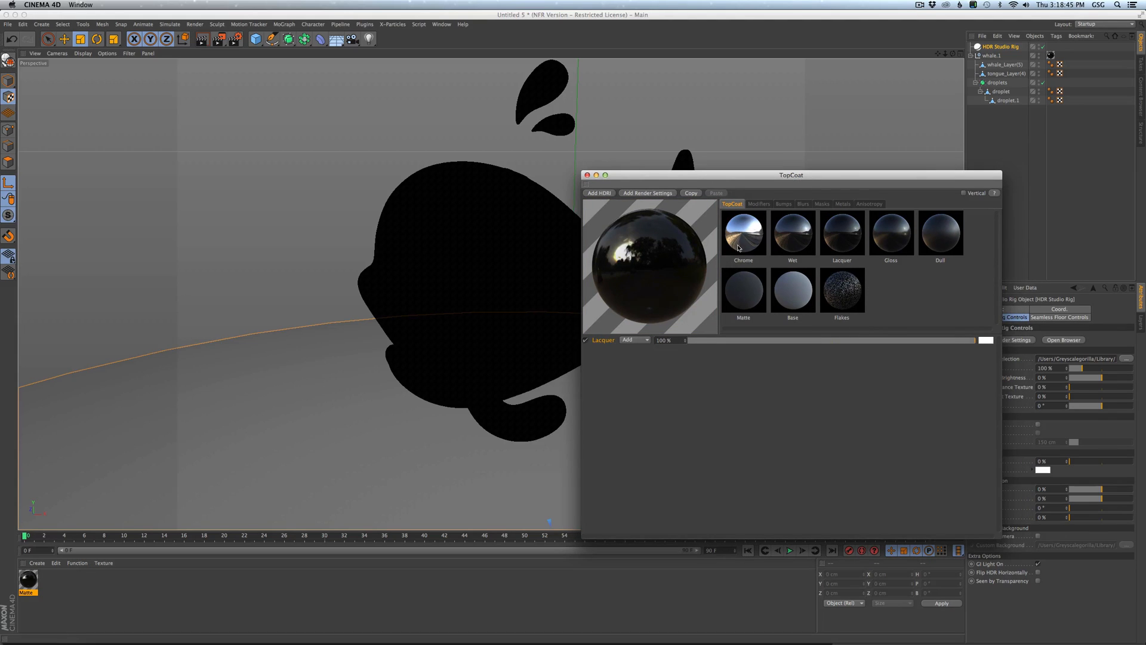
Browse the lacquer's blur presets, interactively render the glossy whale, then show its modifiers.
left_click(803, 203)
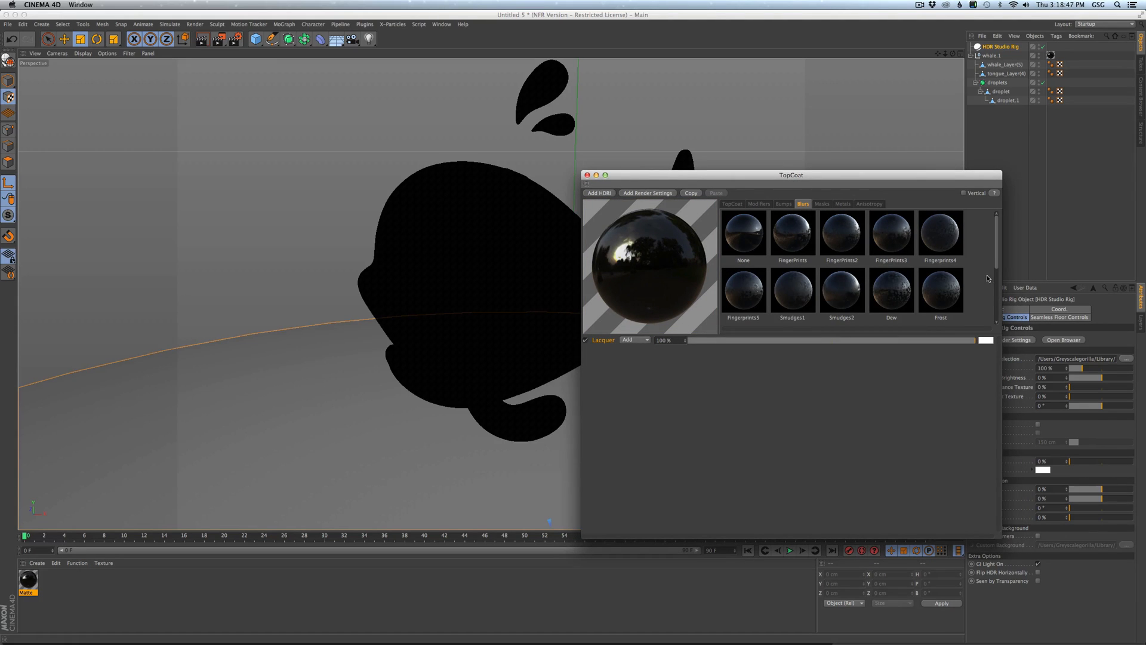
mouse_move(920, 261)
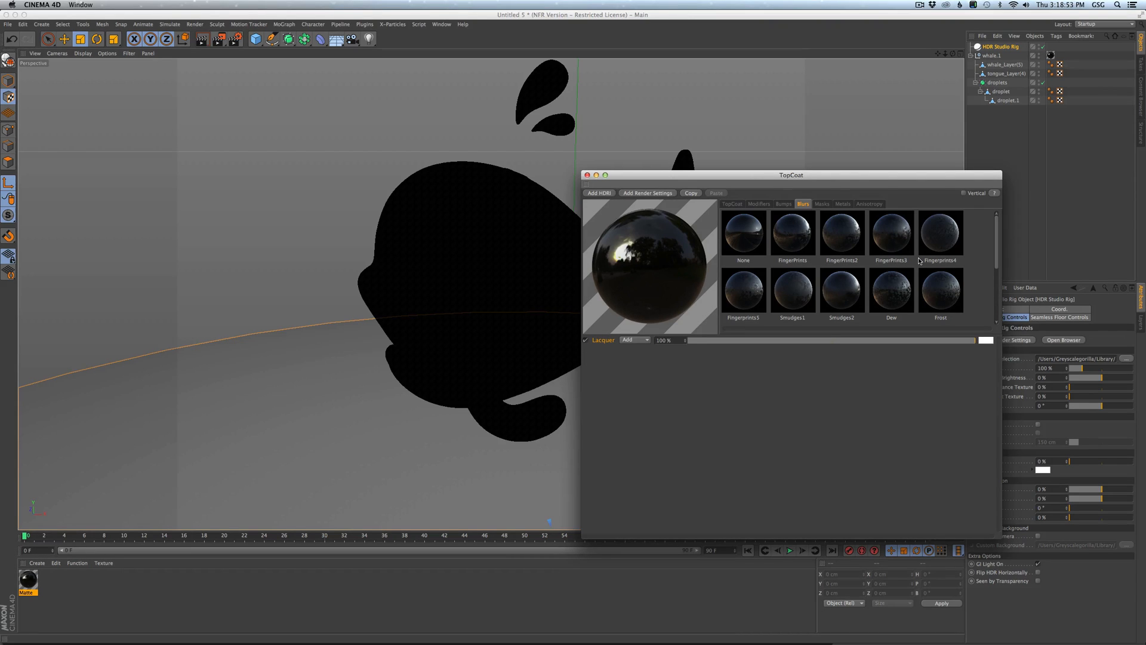
mouse_move(821, 253)
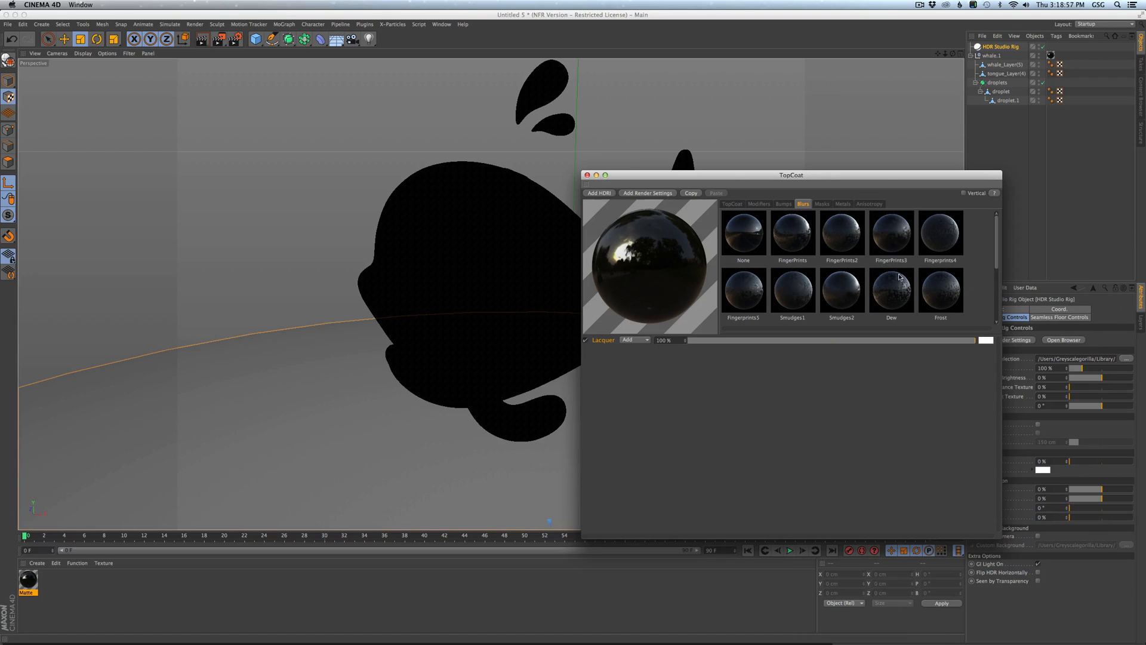
scroll("down", 3)
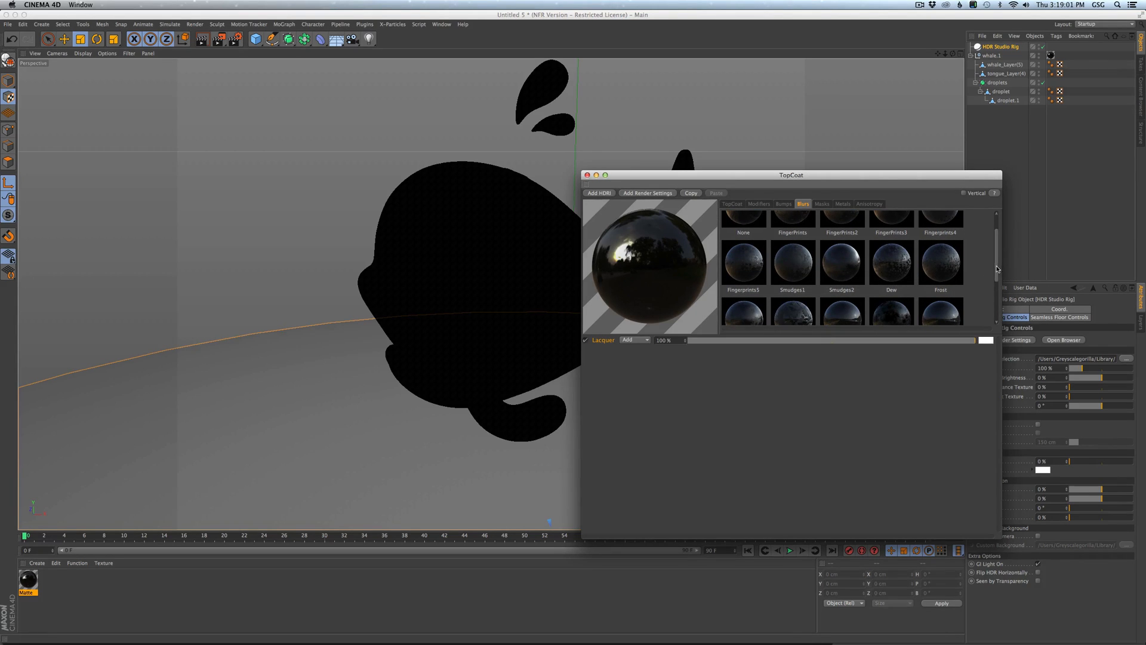
scroll("down", 3)
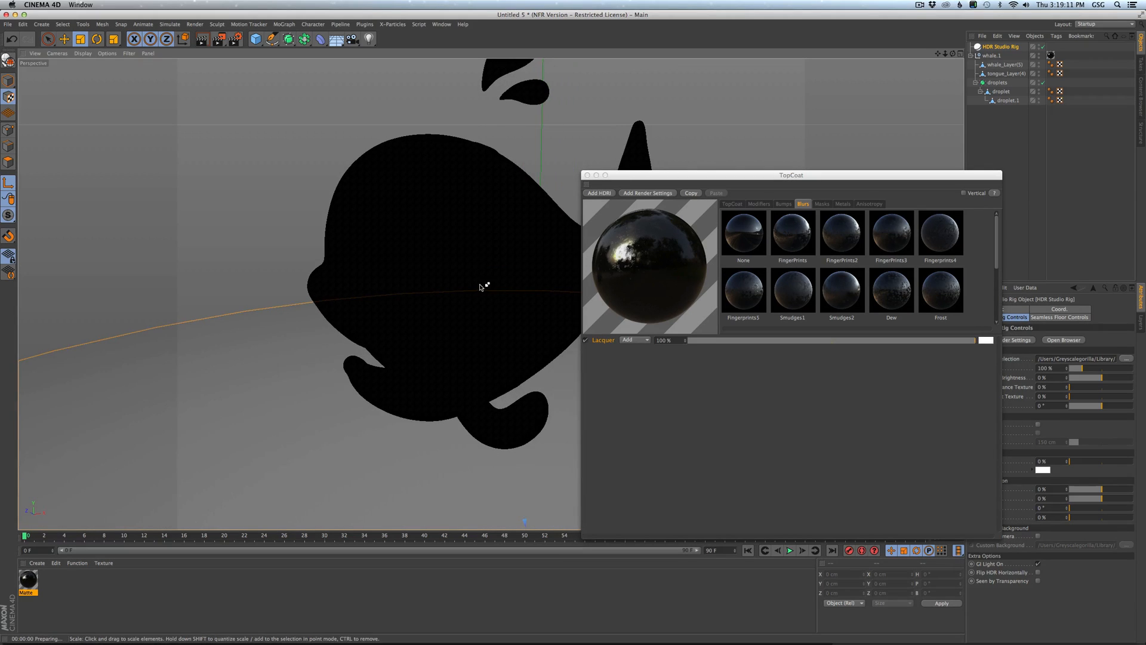
mouse_move(663, 189)
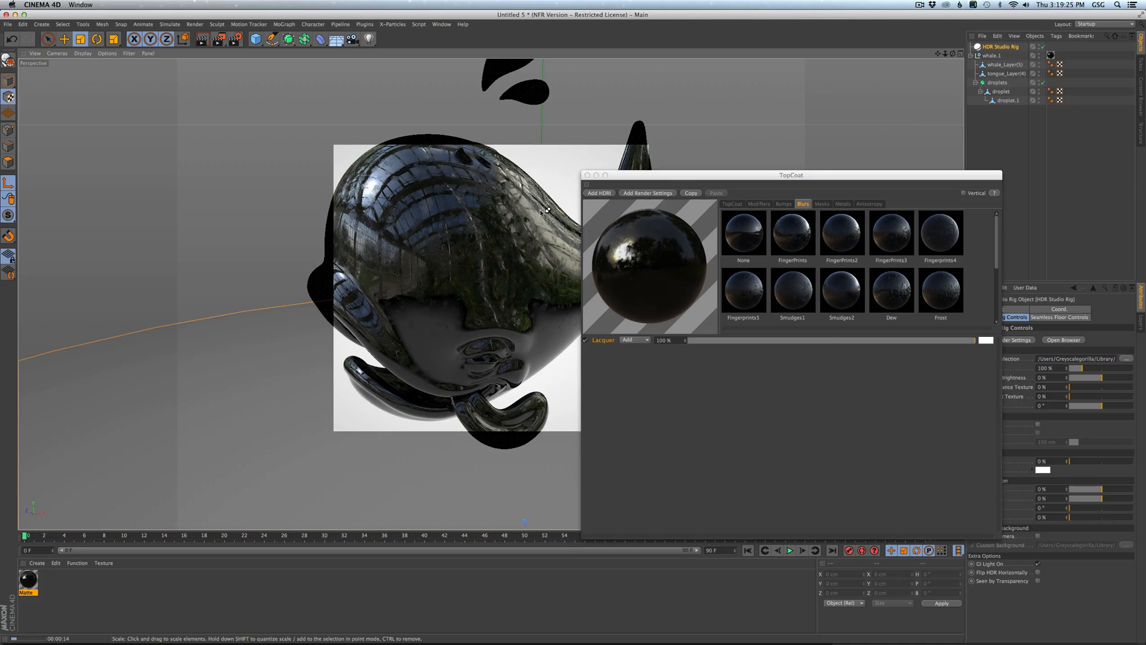
left_click(760, 203)
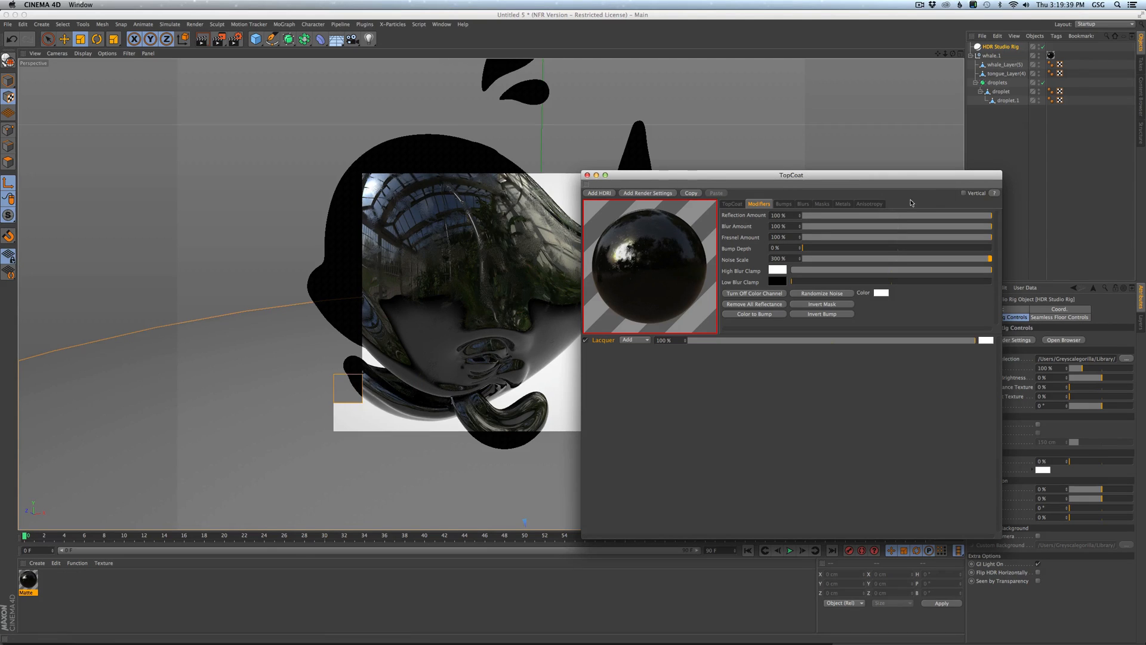
Apply a smudged, blotchy blur preset to the lacquer and render to check it.
left_click(803, 203)
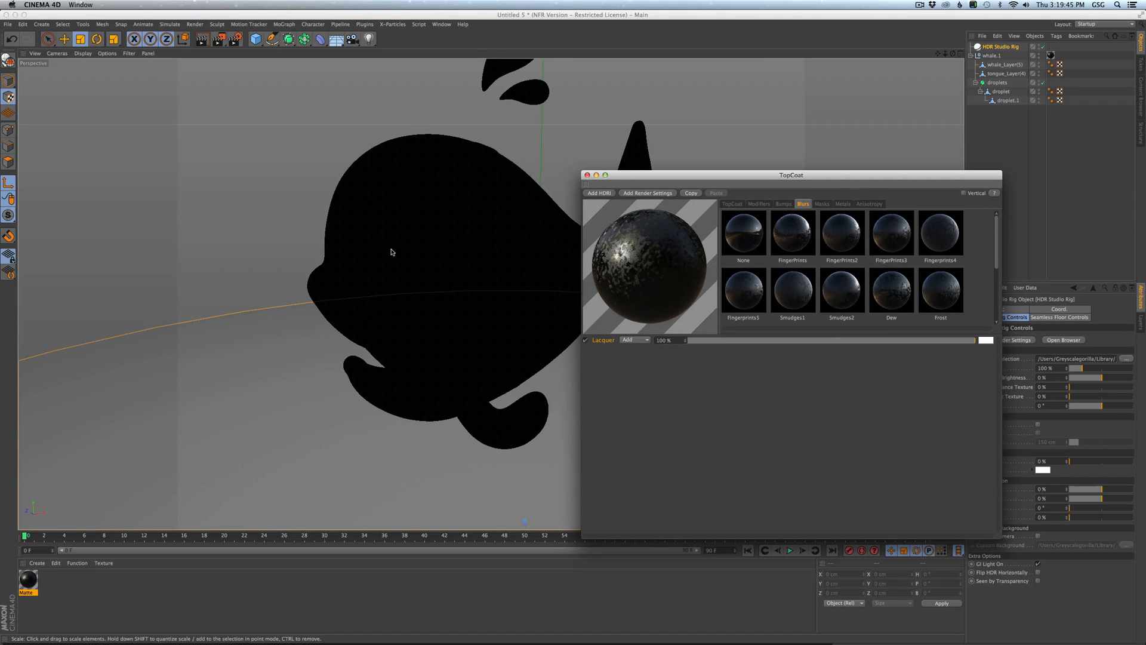
left_click(760, 203)
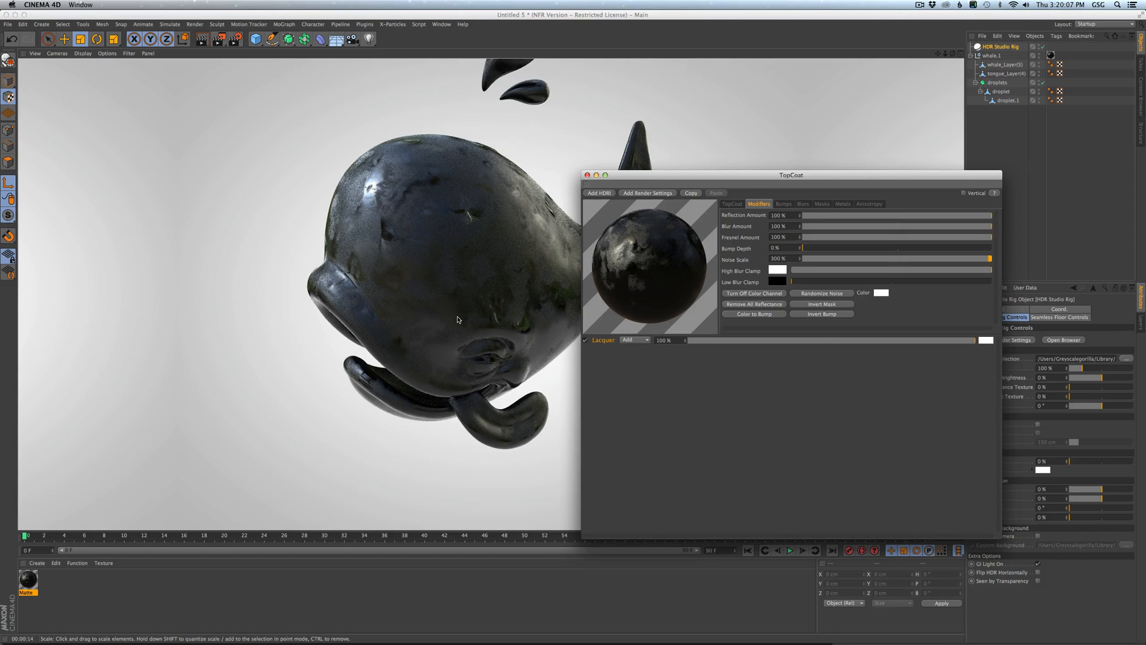
mouse_move(528, 285)
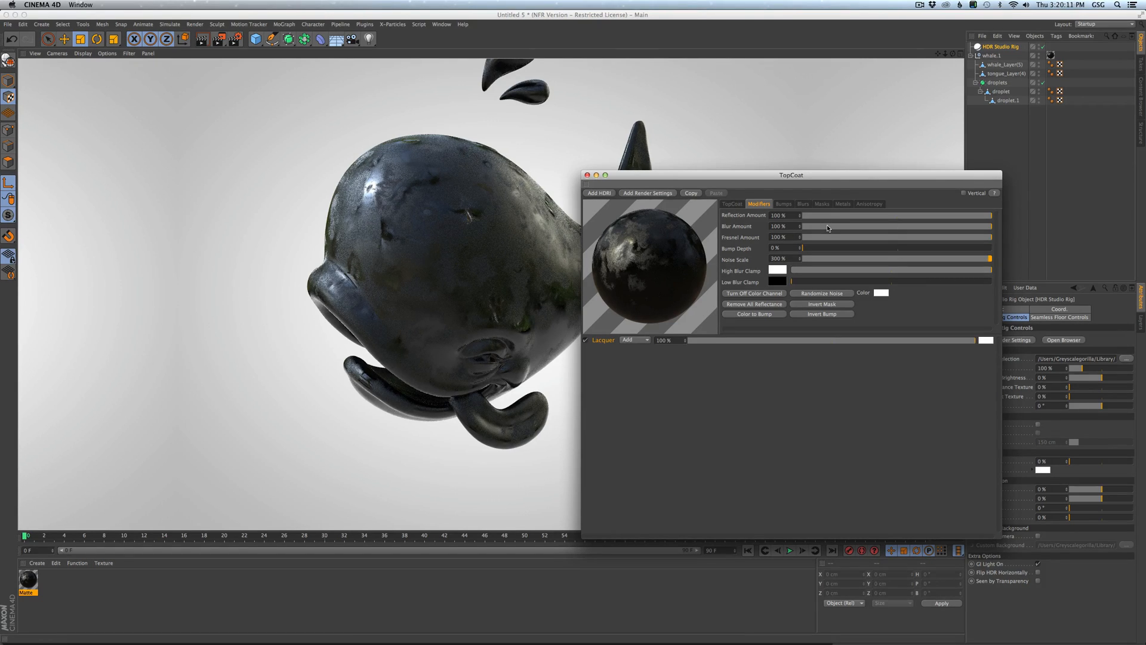
mouse_move(850, 225)
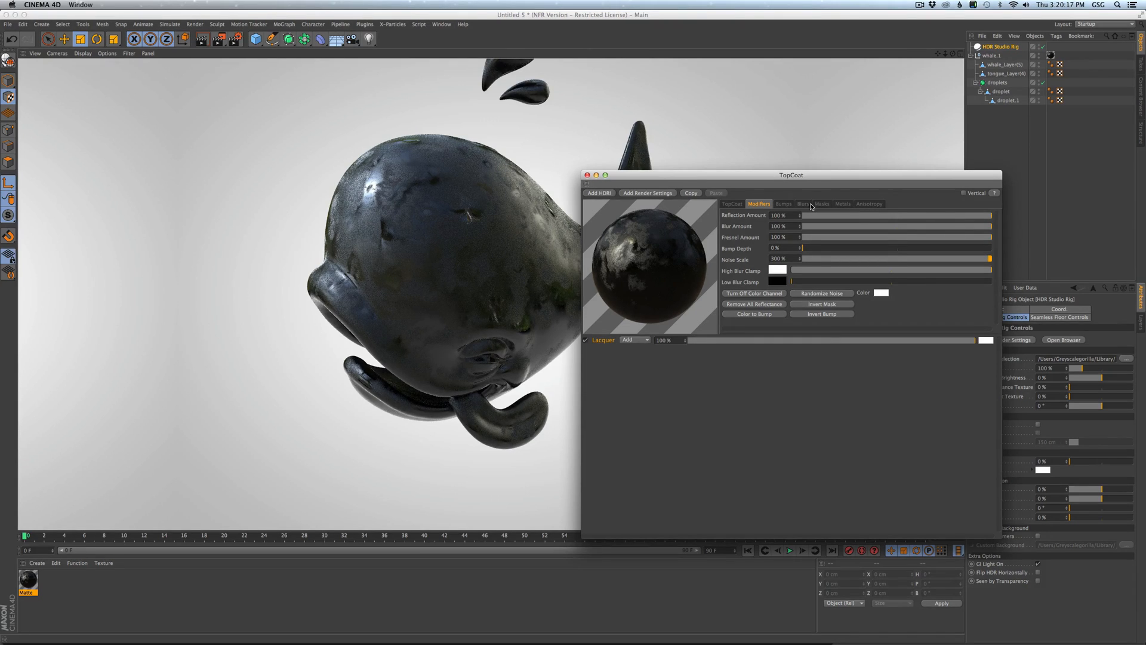
mouse_move(812, 212)
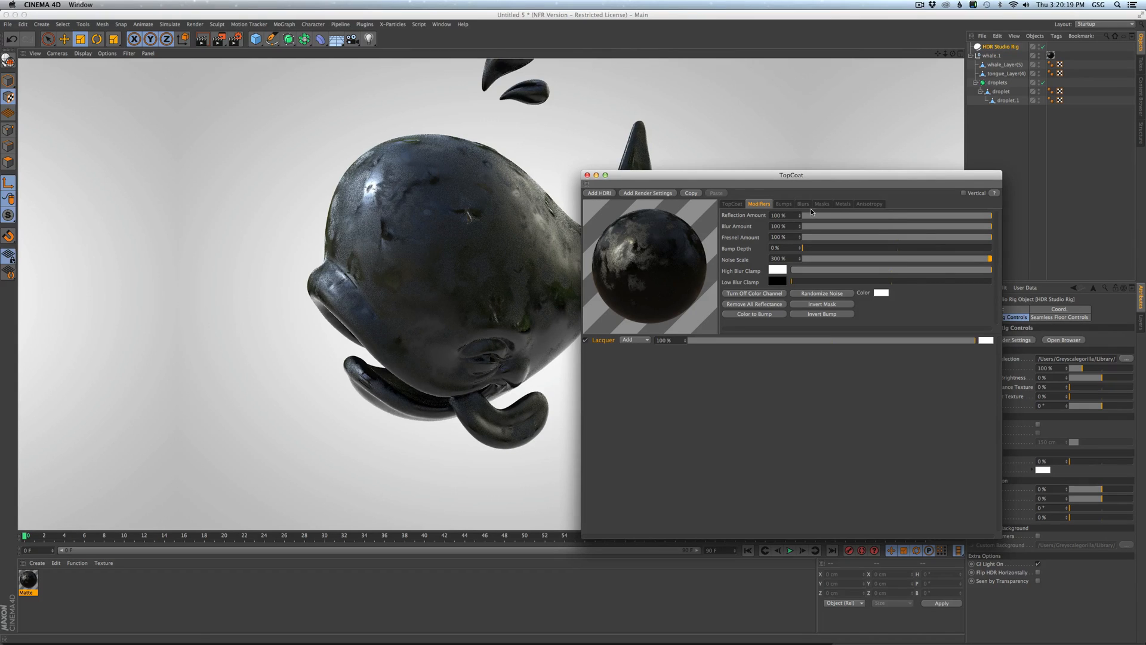
left_click(803, 203)
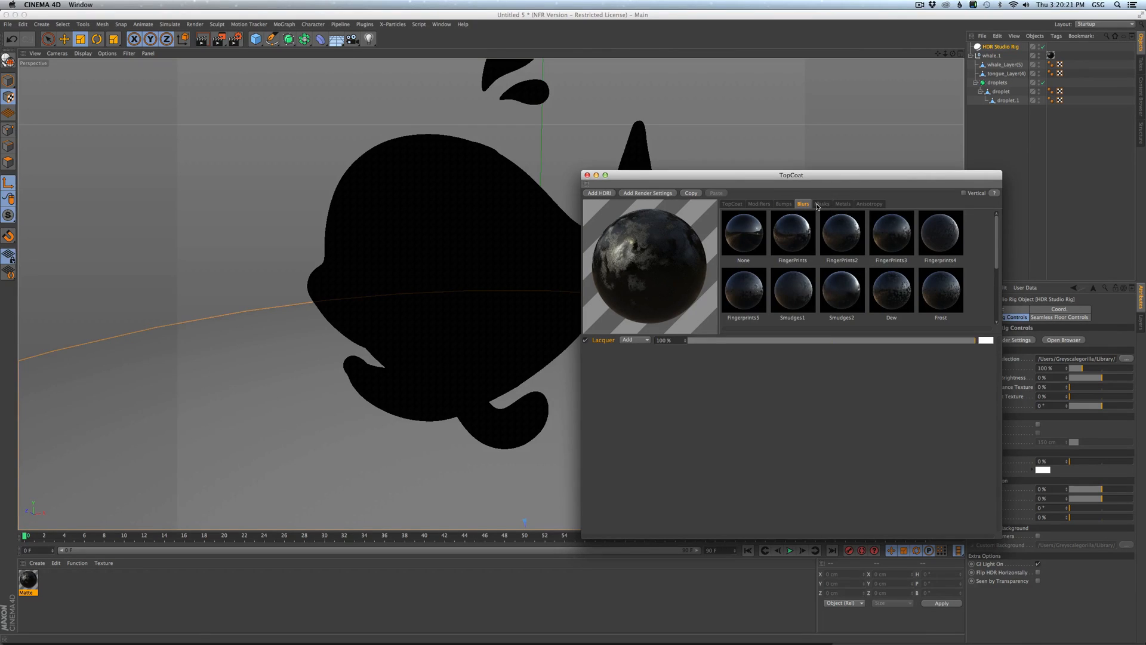
Set the lacquer's blur clamp colour to a mid grey and confirm it, then render to check.
left_click(760, 203)
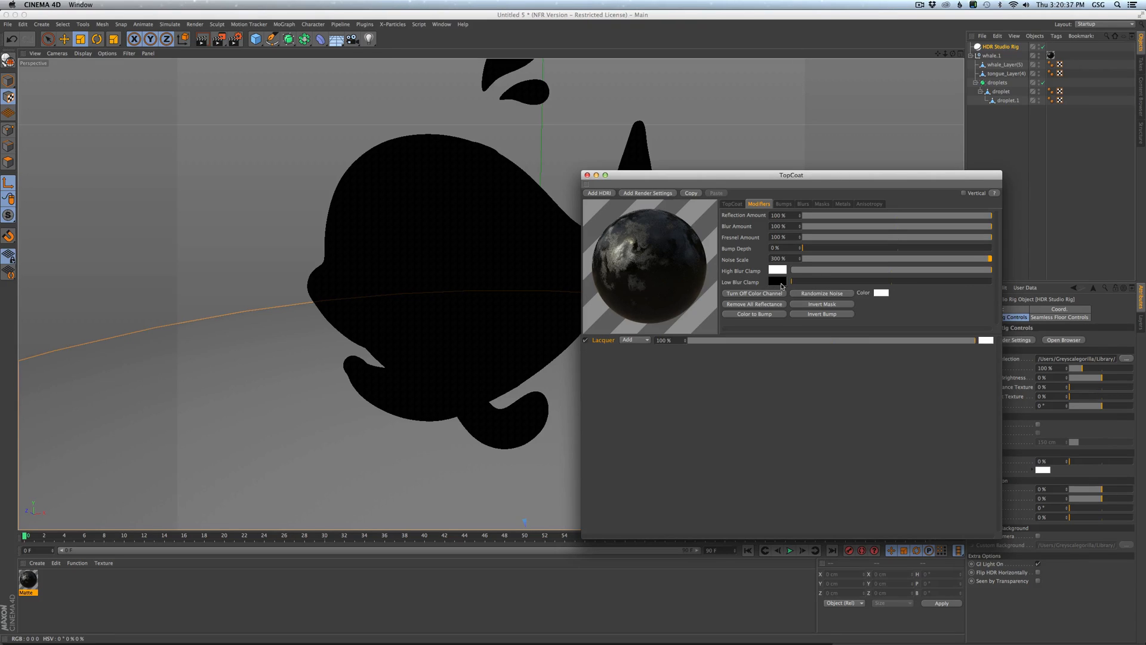
mouse_move(664, 270)
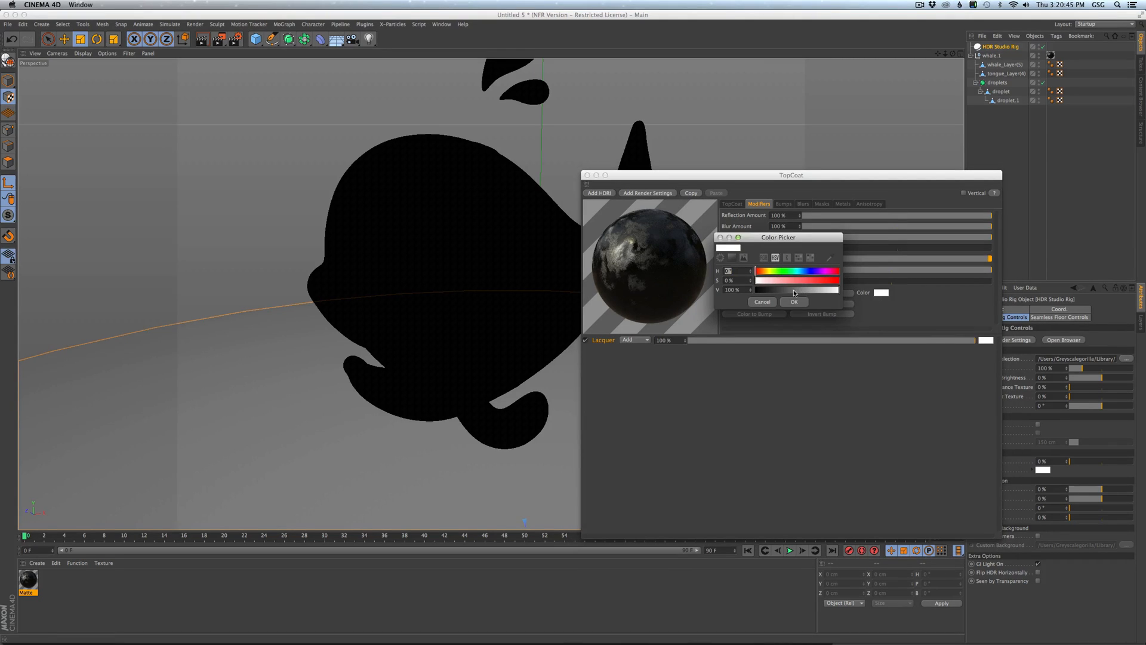
left_click(794, 301)
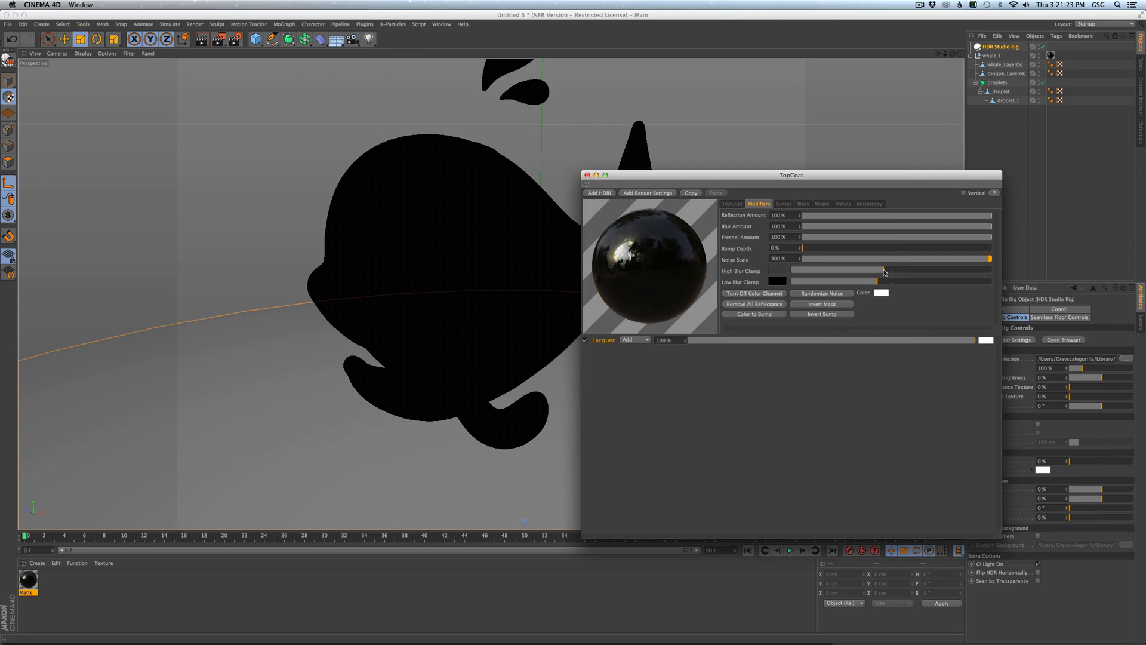
left_click_drag(885, 270, 874, 270)
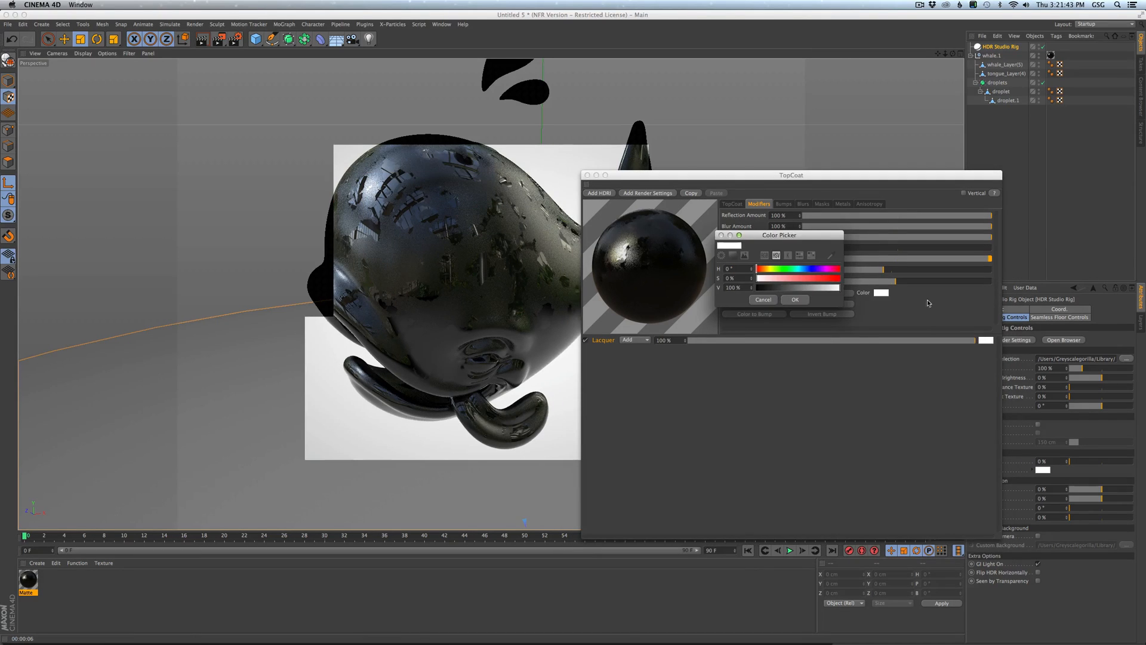
left_click(796, 299)
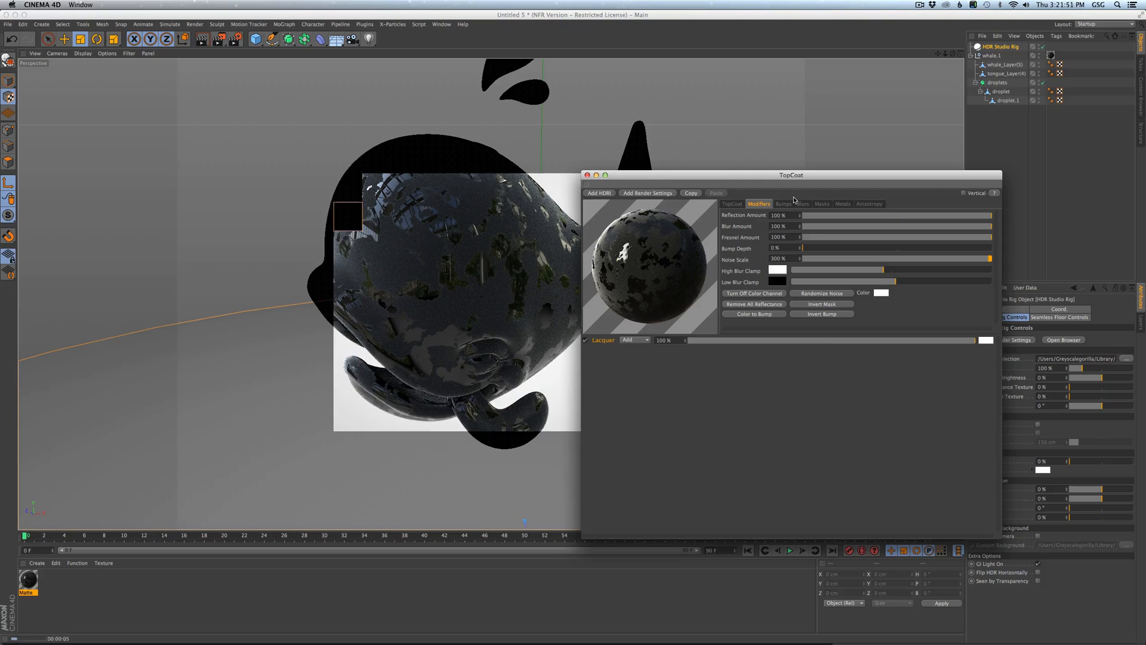
Switch the material to a Chrome layer and apply the Cracks mask to it.
left_click(731, 203)
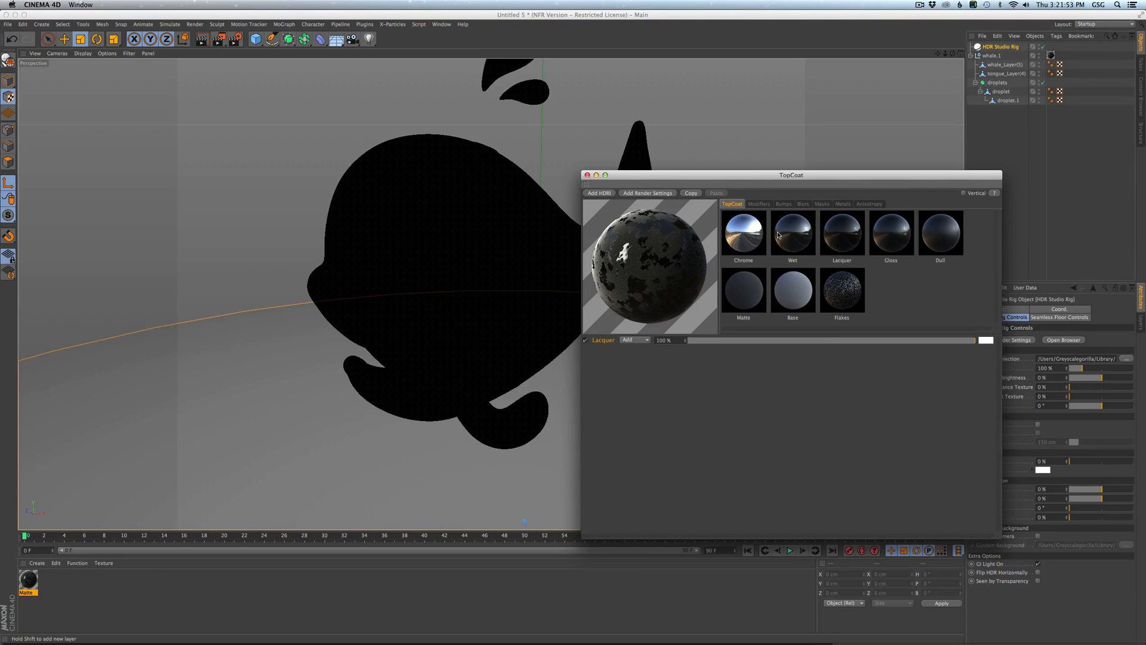
mouse_move(755, 240)
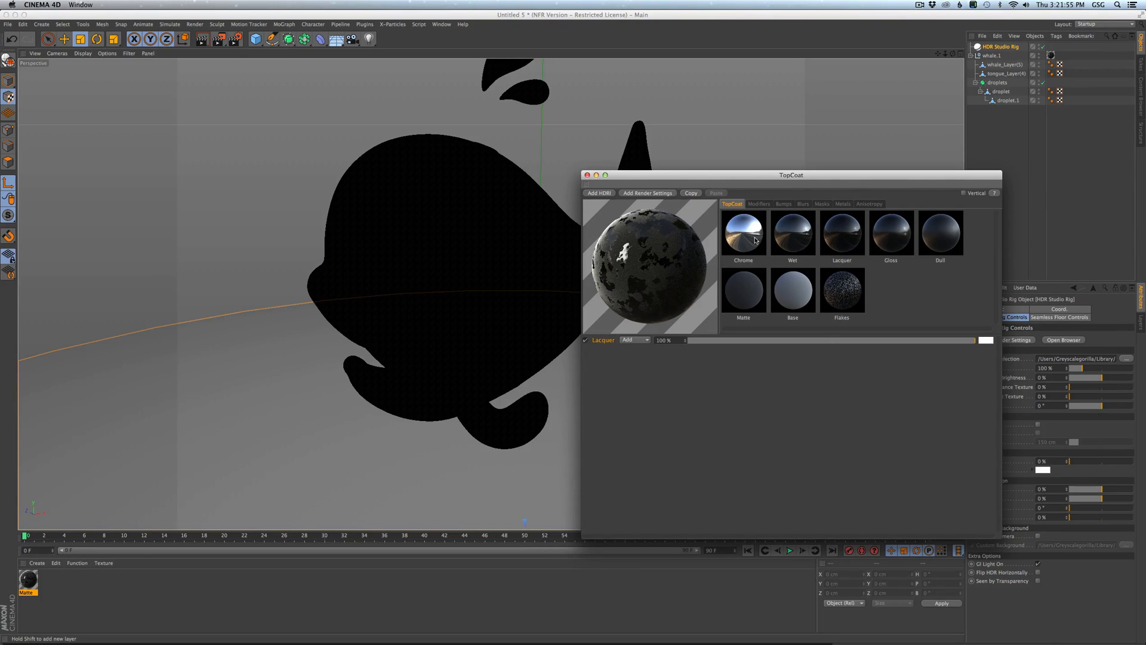
left_click(742, 232)
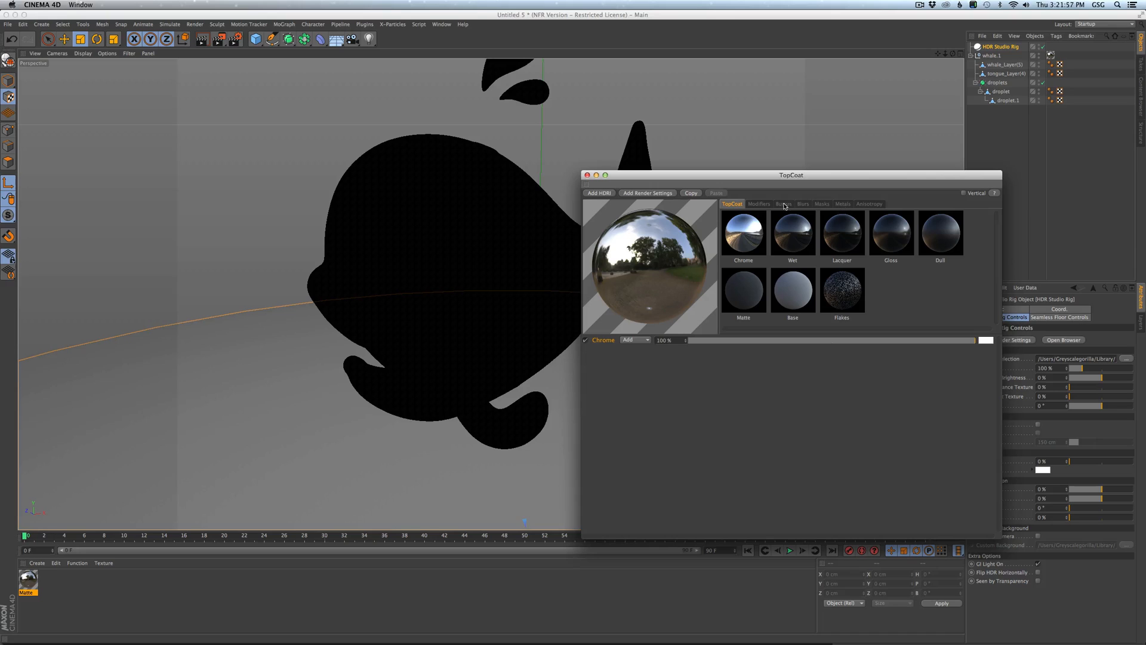
left_click(822, 203)
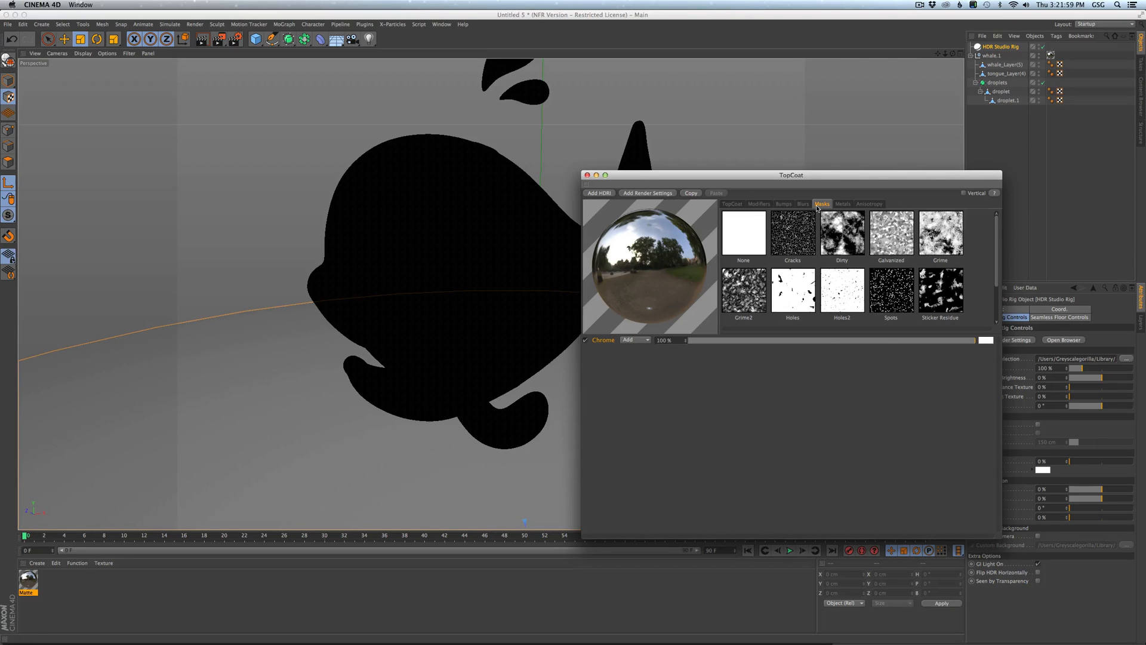
left_click(784, 203)
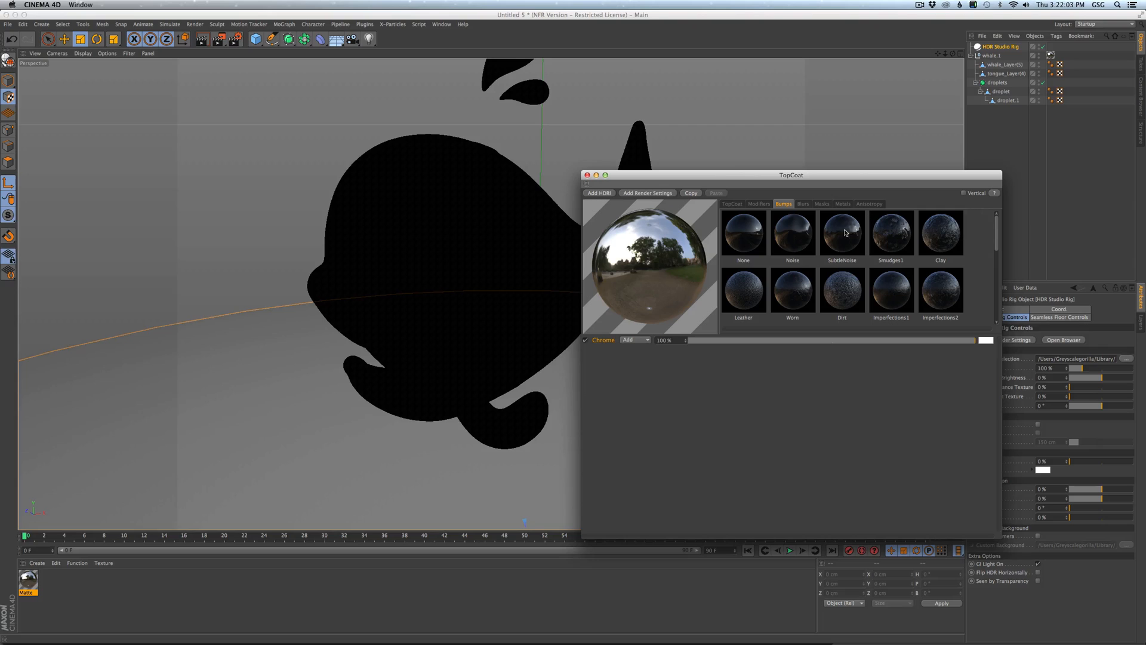
Browse the mask and bump presets, then swap the material back to black Lacquer.
left_click(822, 203)
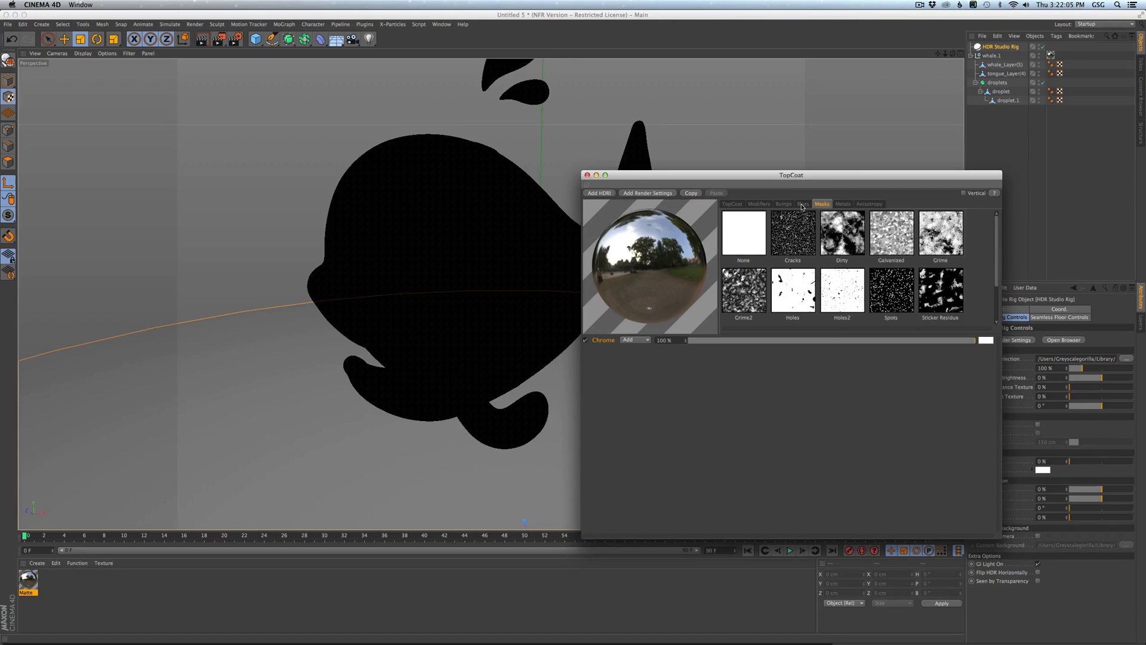
left_click(783, 203)
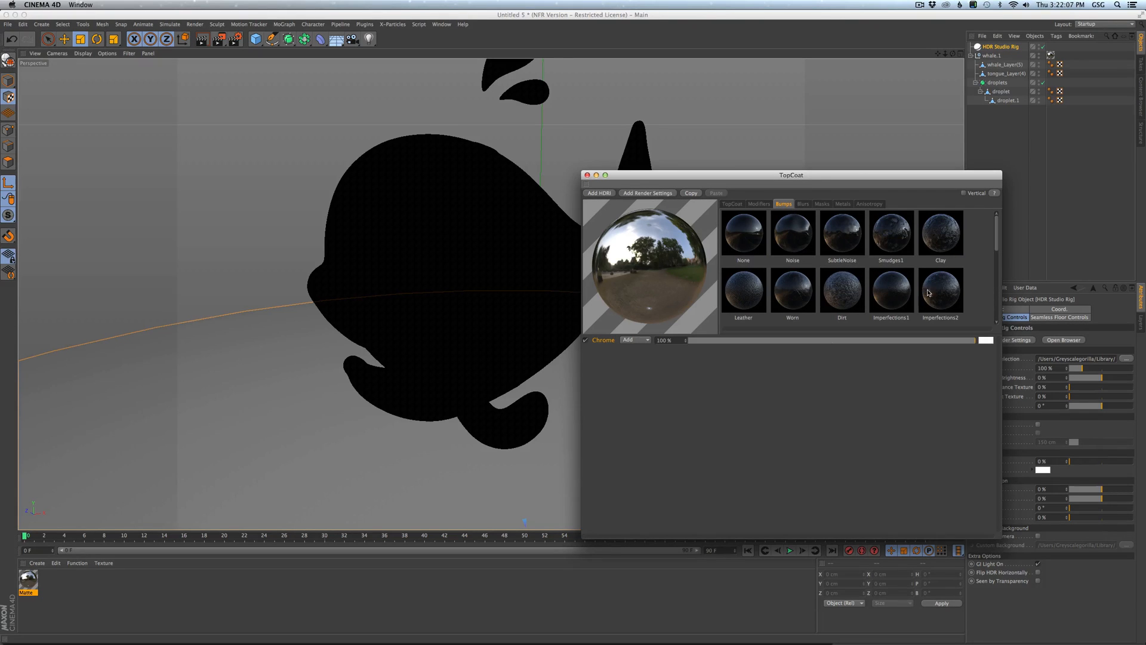
mouse_move(996, 247)
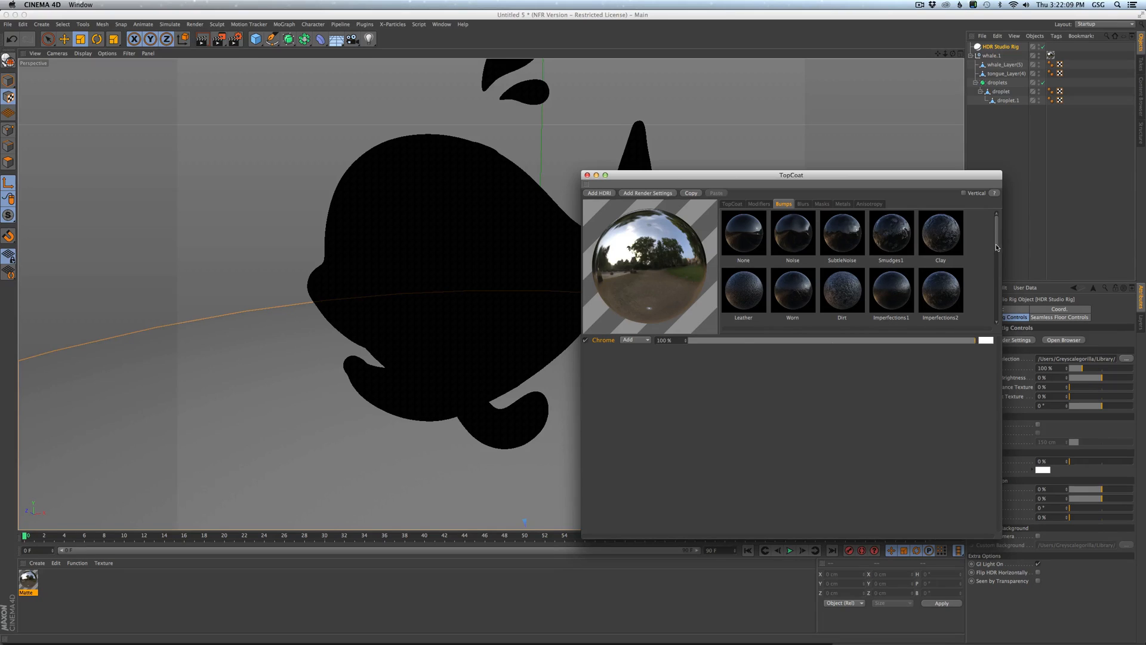
scroll("down", 3)
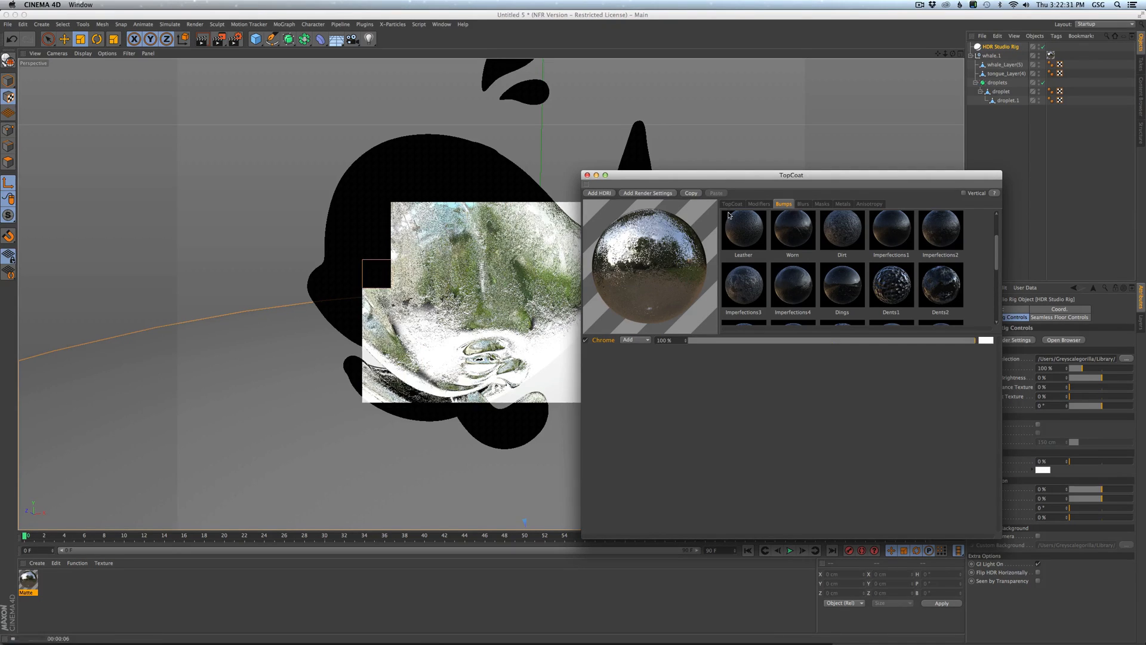
left_click(732, 203)
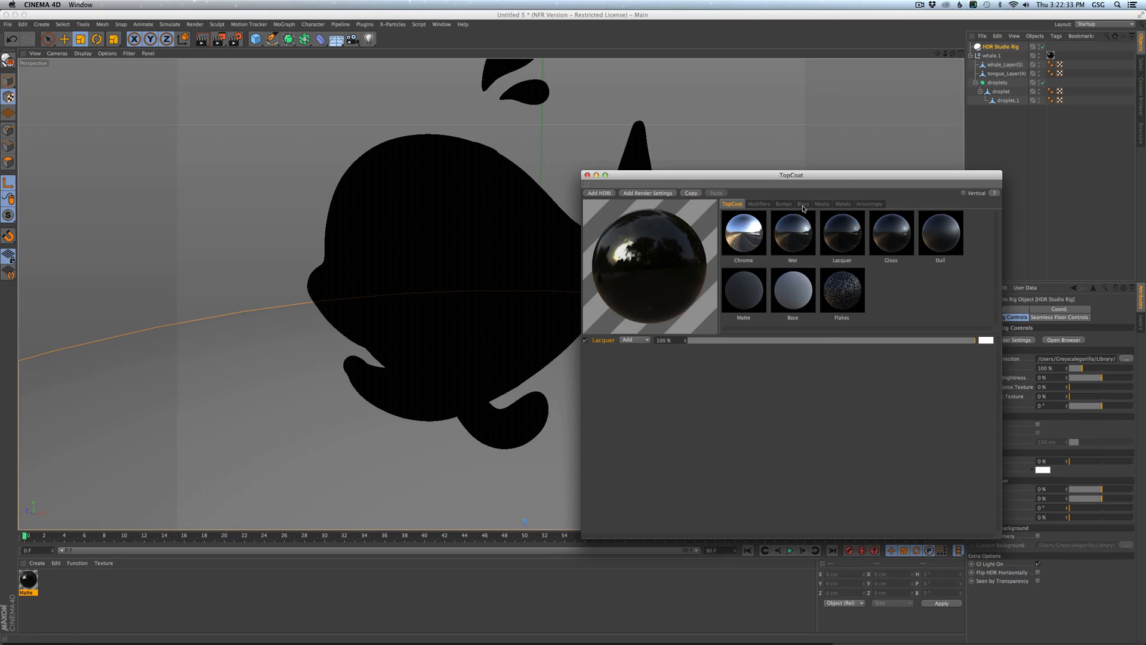
Add a bump preset to the lacquer and raise its Bump Depth to 60%.
left_click(784, 203)
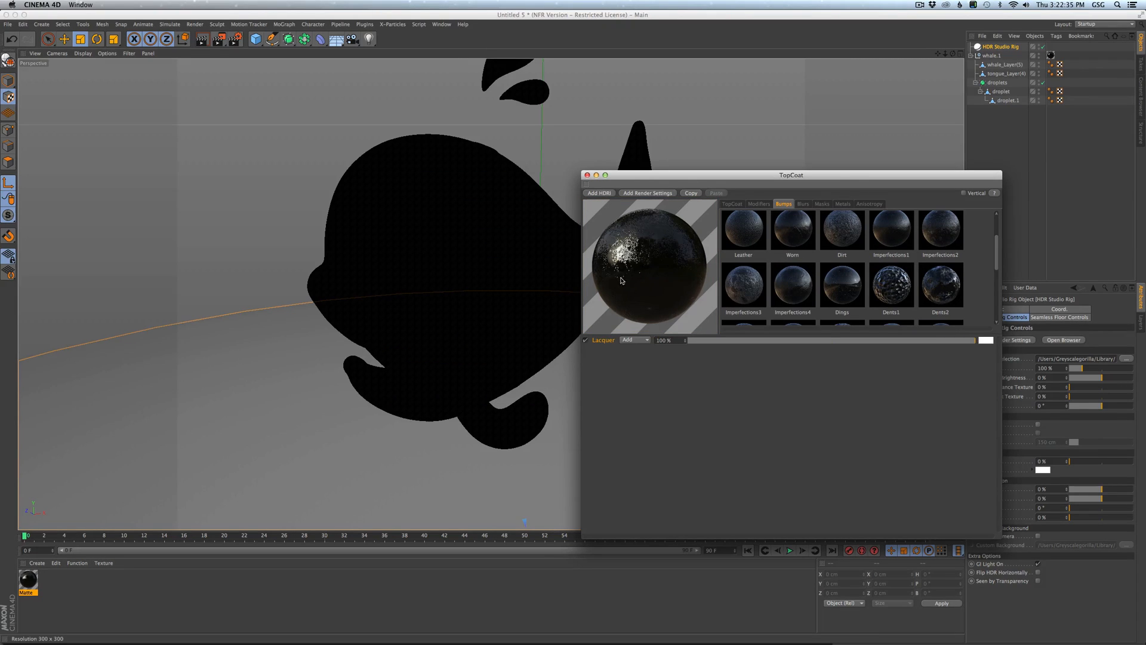
left_click(758, 203)
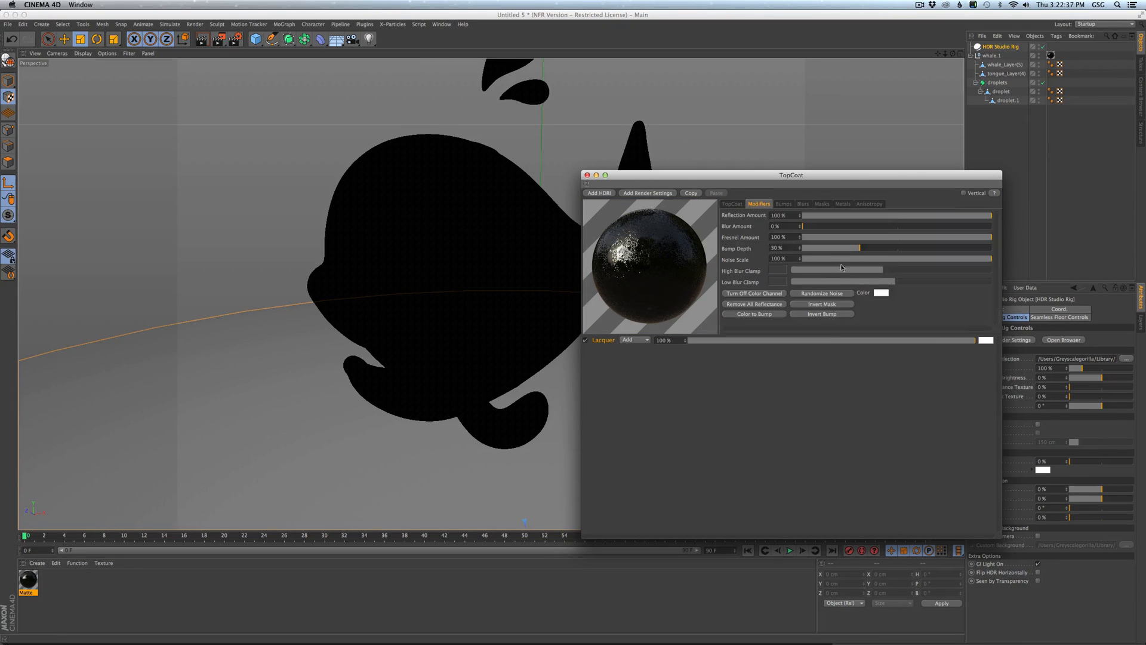
left_click_drag(861, 248, 906, 248)
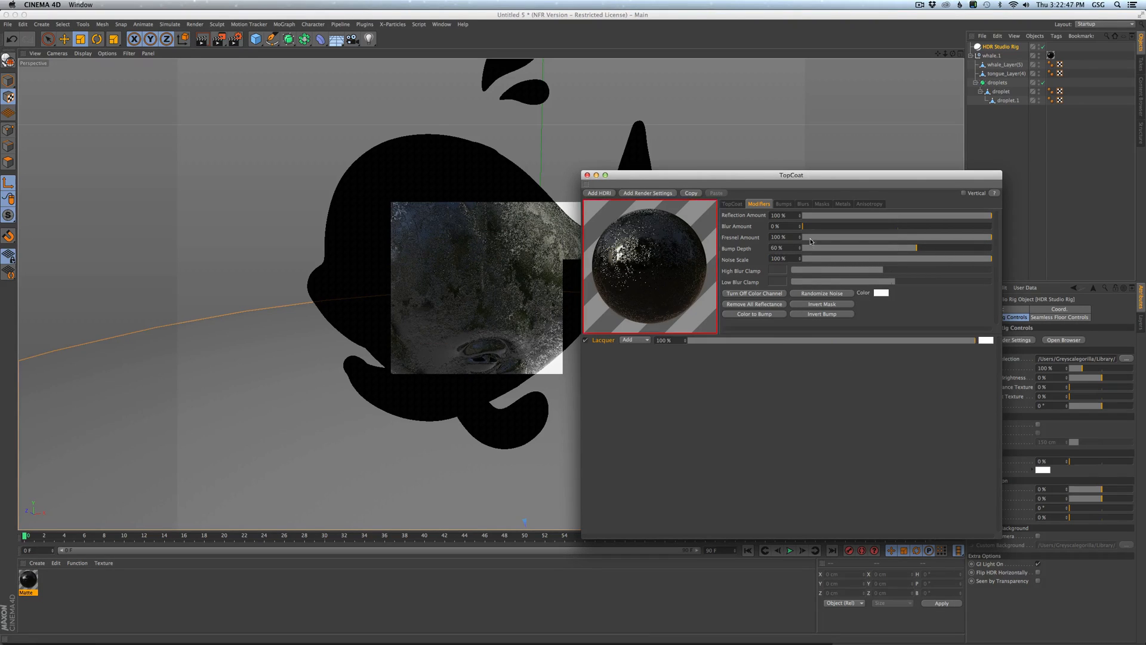
left_click(783, 203)
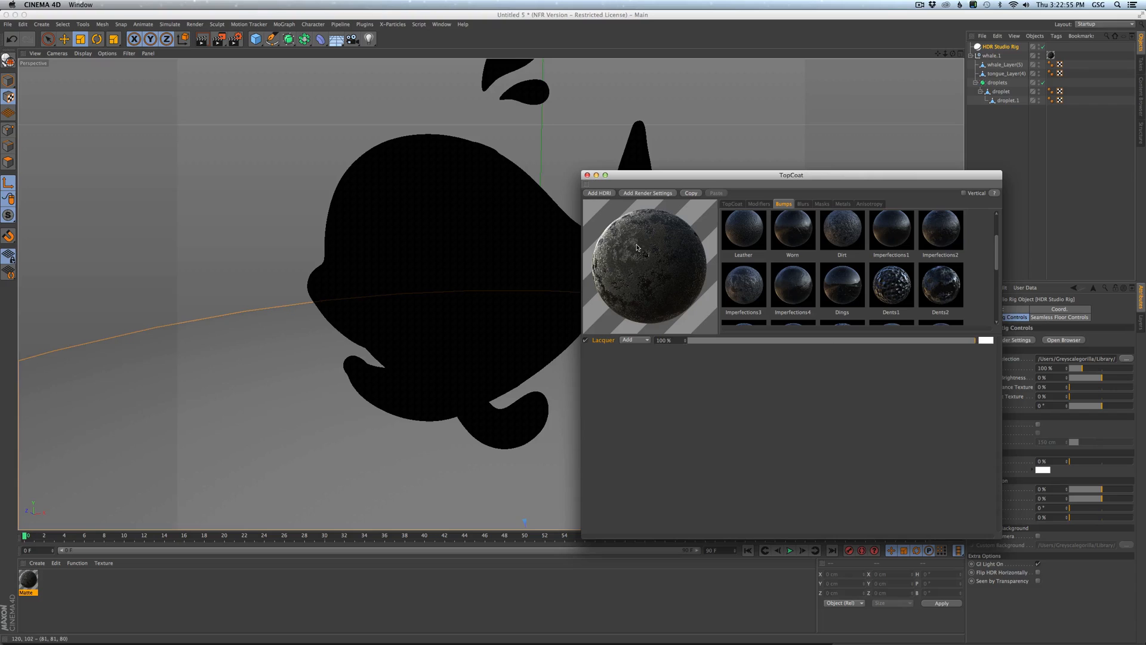
mouse_move(638, 247)
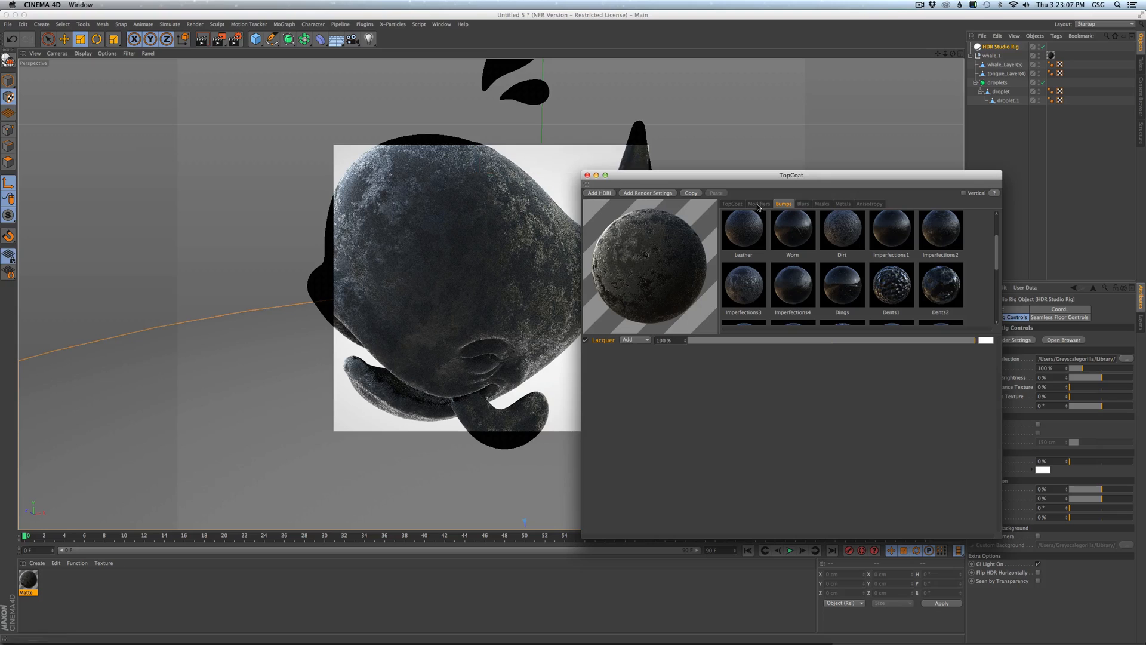
Raise the lacquer's Bump Depth to 86% and lower the High Blur Clamp on bright highlights.
left_click(760, 203)
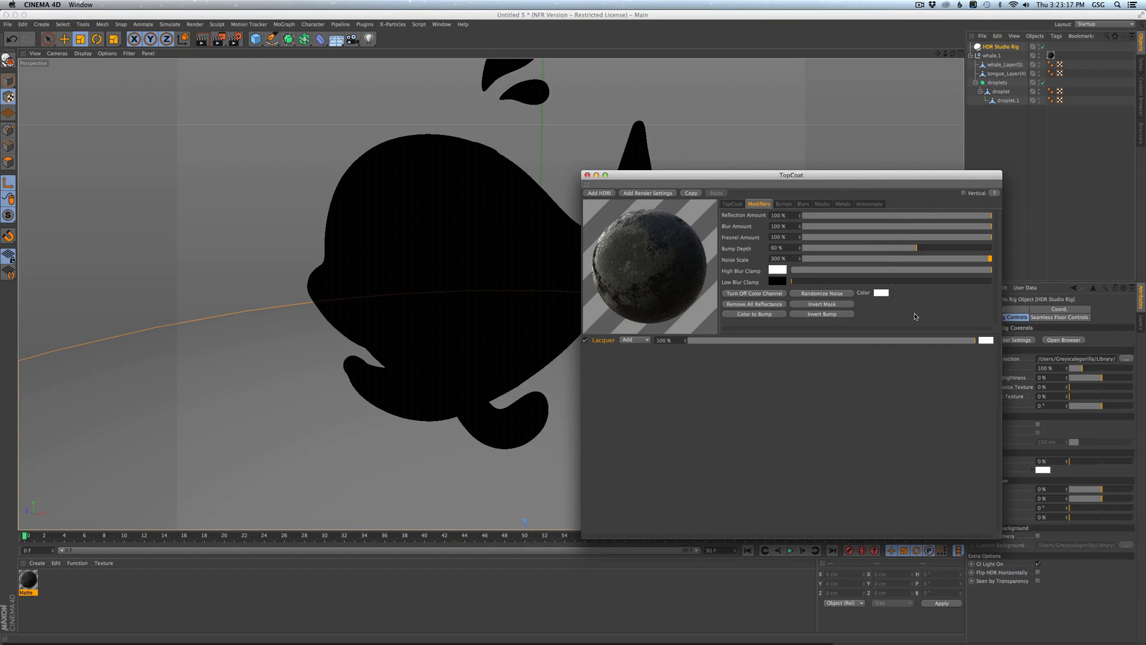
mouse_move(869, 248)
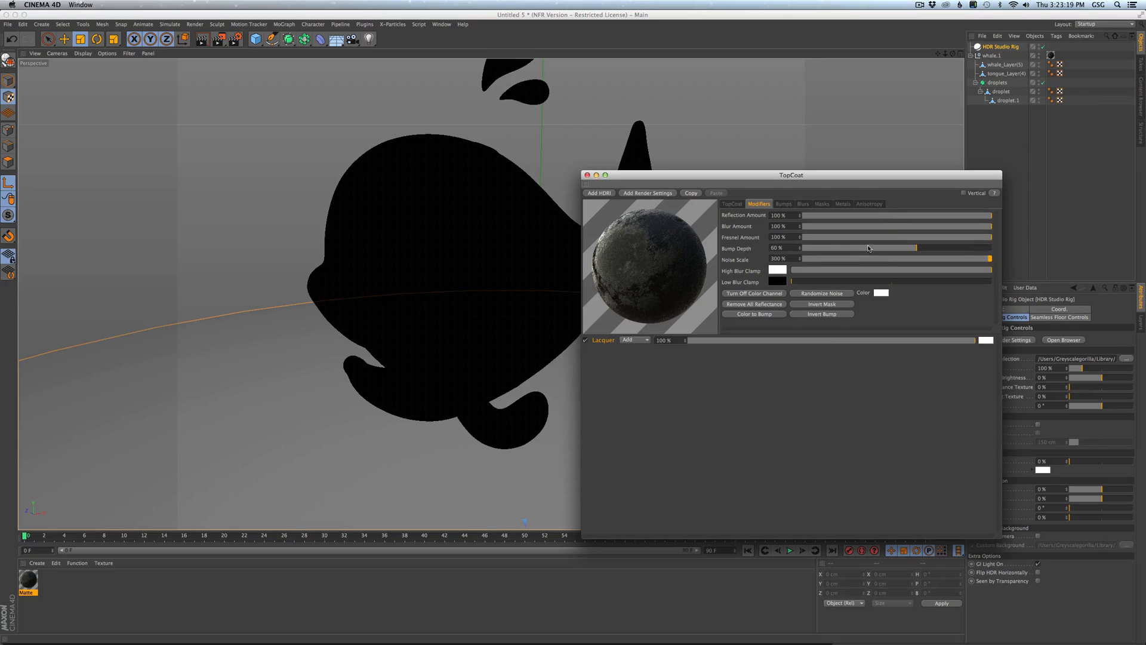
left_click_drag(868, 248, 950, 249)
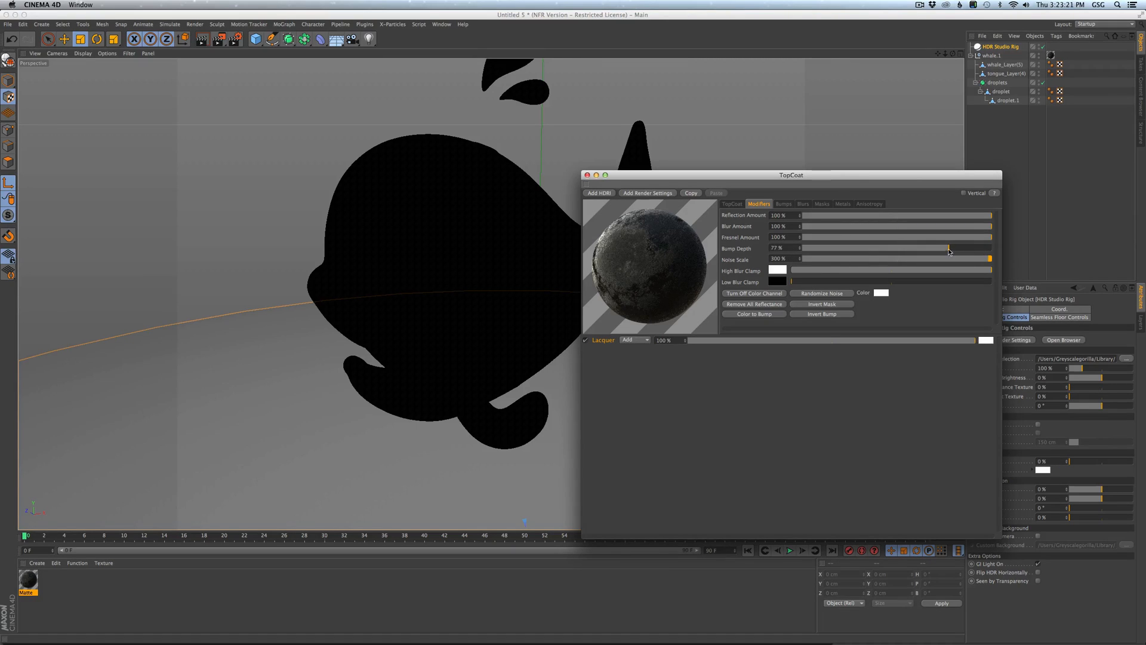
left_click_drag(949, 248, 965, 249)
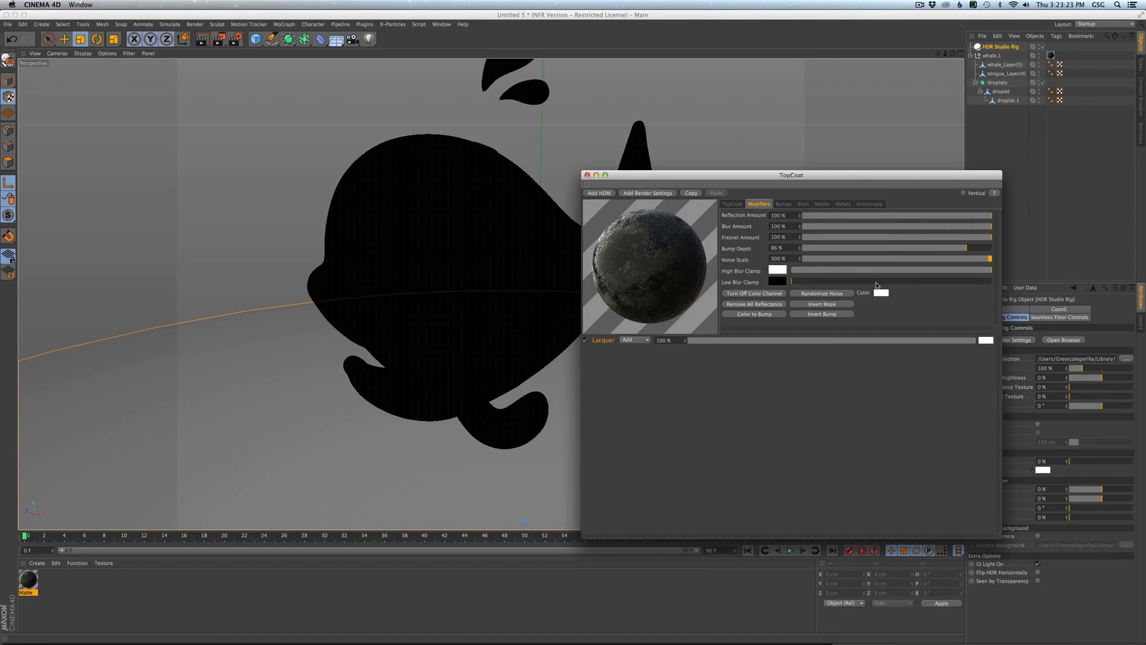
left_click_drag(800, 271, 907, 272)
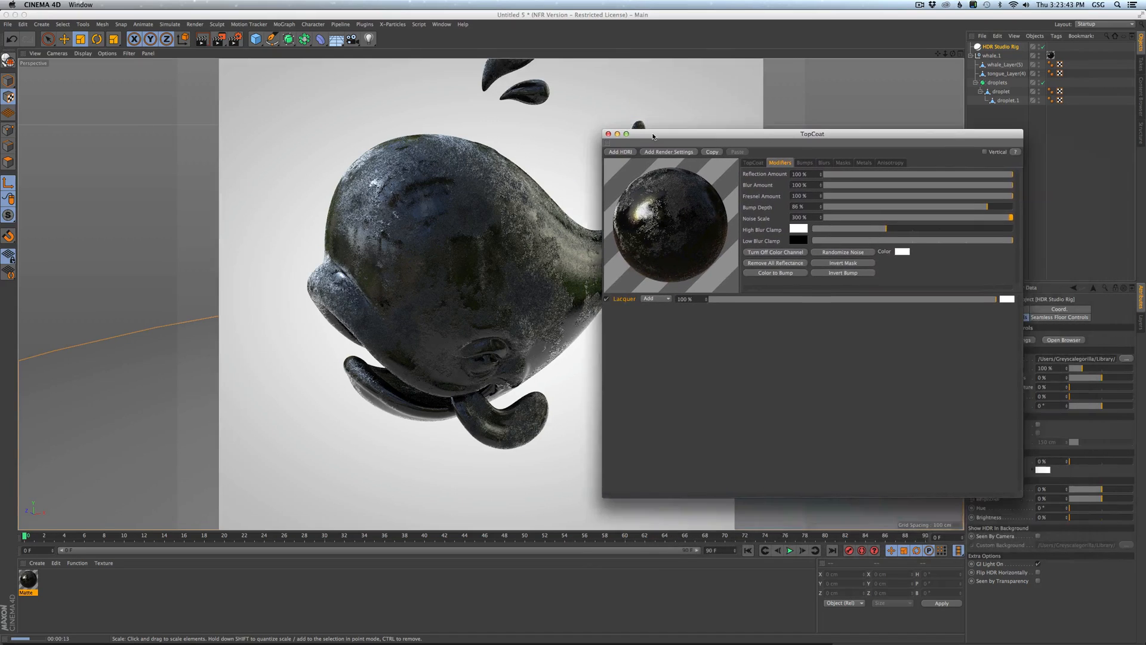
Swap the lacquer for the Chrome preset and review its modifier and blur settings.
left_click(745, 158)
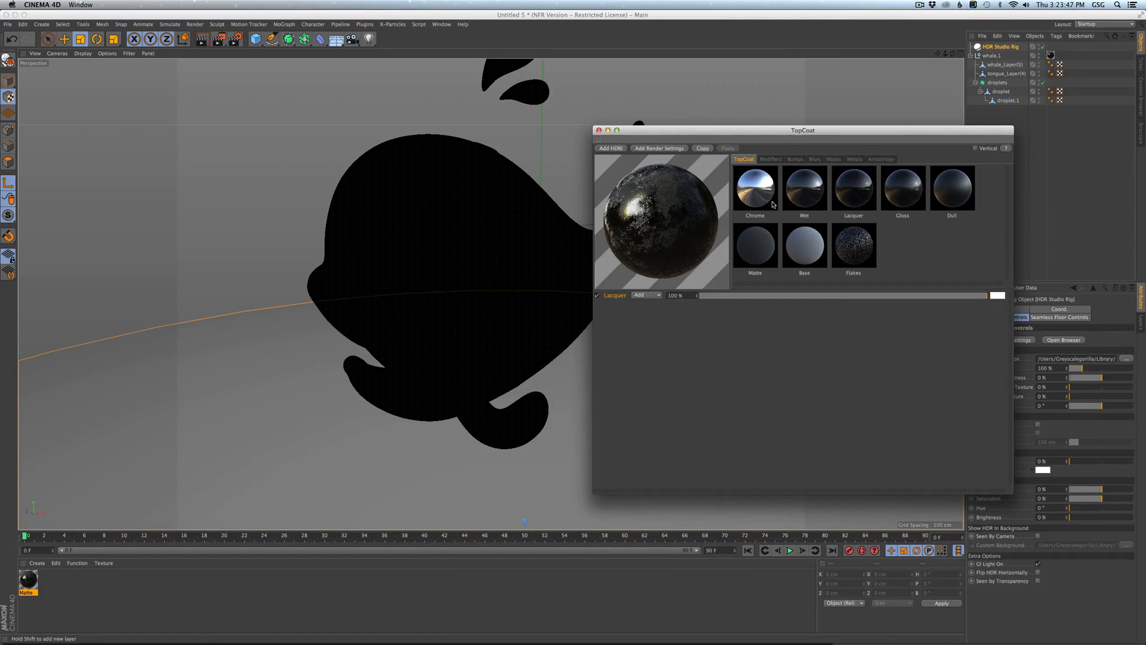
left_click(833, 159)
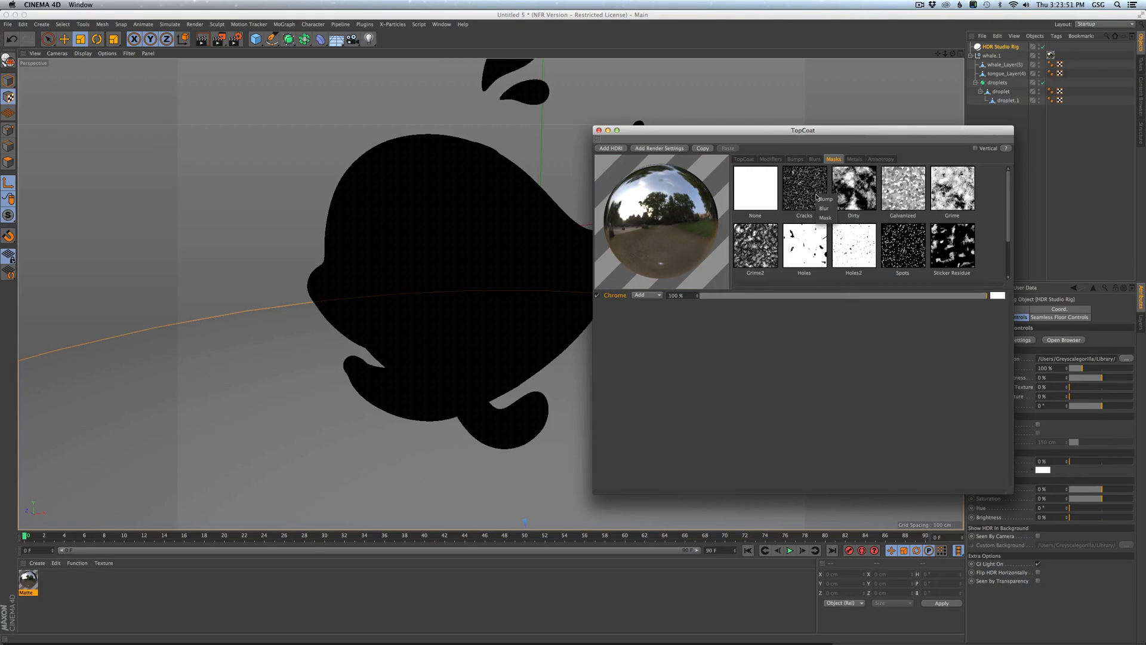
mouse_move(831, 206)
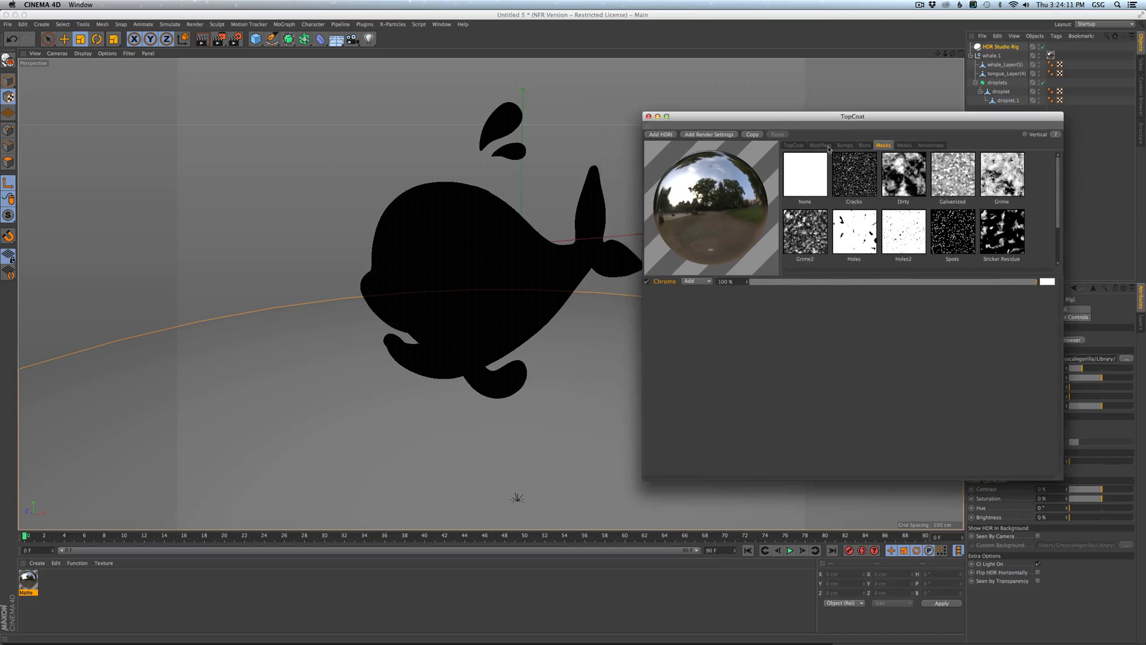
left_click(820, 144)
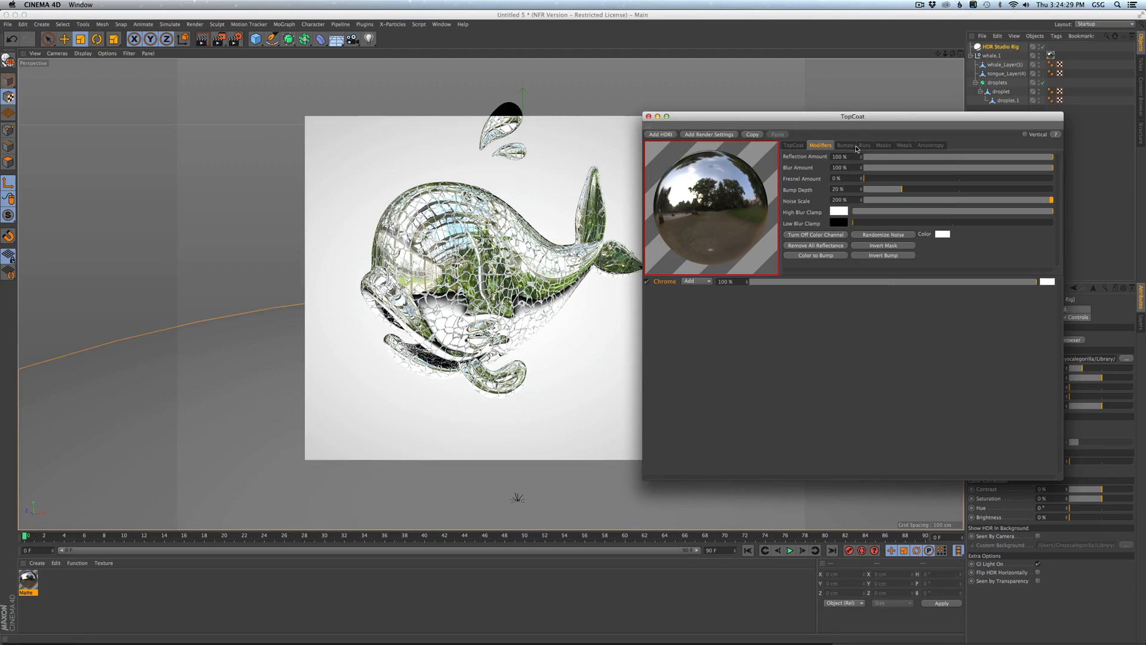
left_click(865, 144)
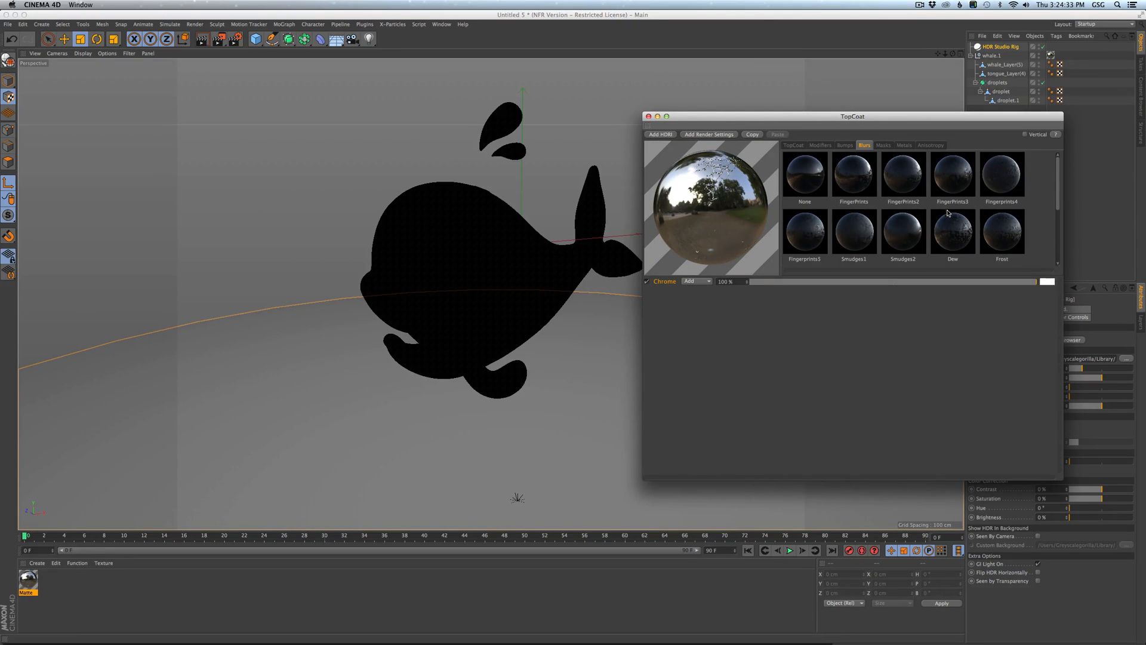
mouse_move(857, 166)
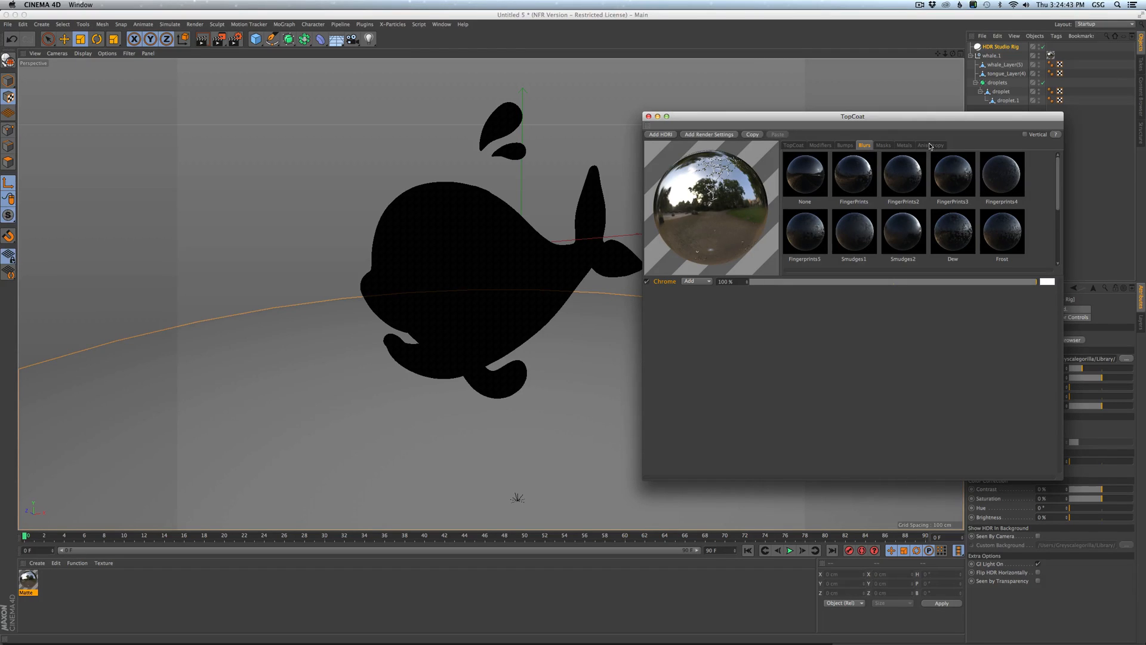
Apply the Lines Vert anisotropy preset to the Chrome layer for a brushed-aluminum look.
left_click(794, 144)
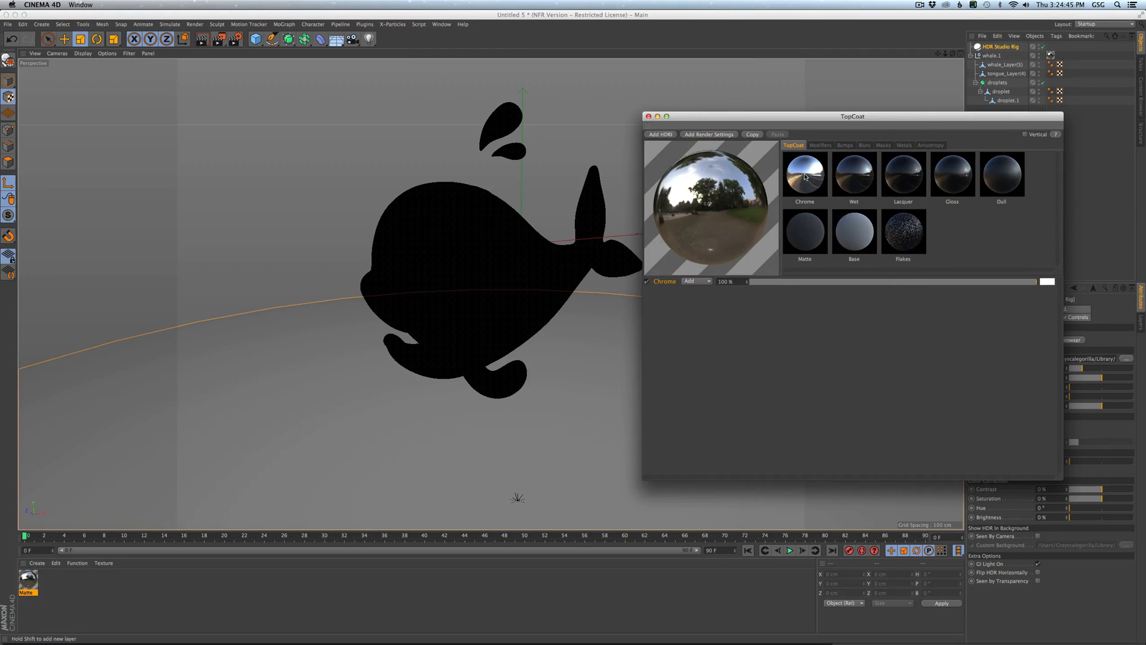
mouse_move(927, 145)
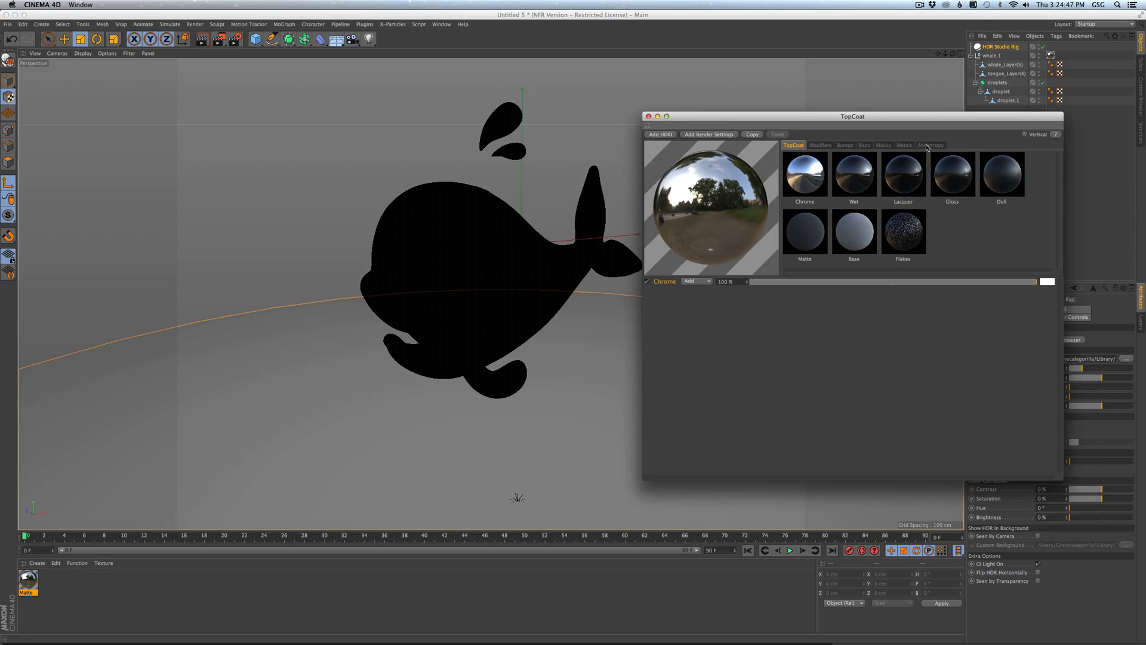
left_click(930, 145)
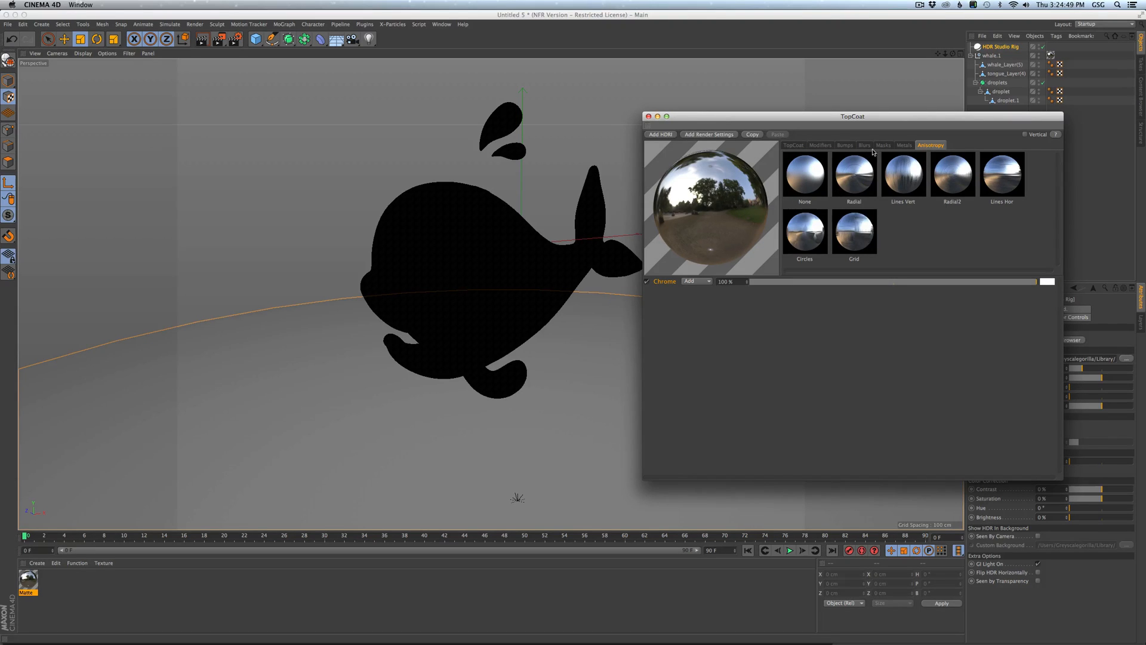
left_click(904, 144)
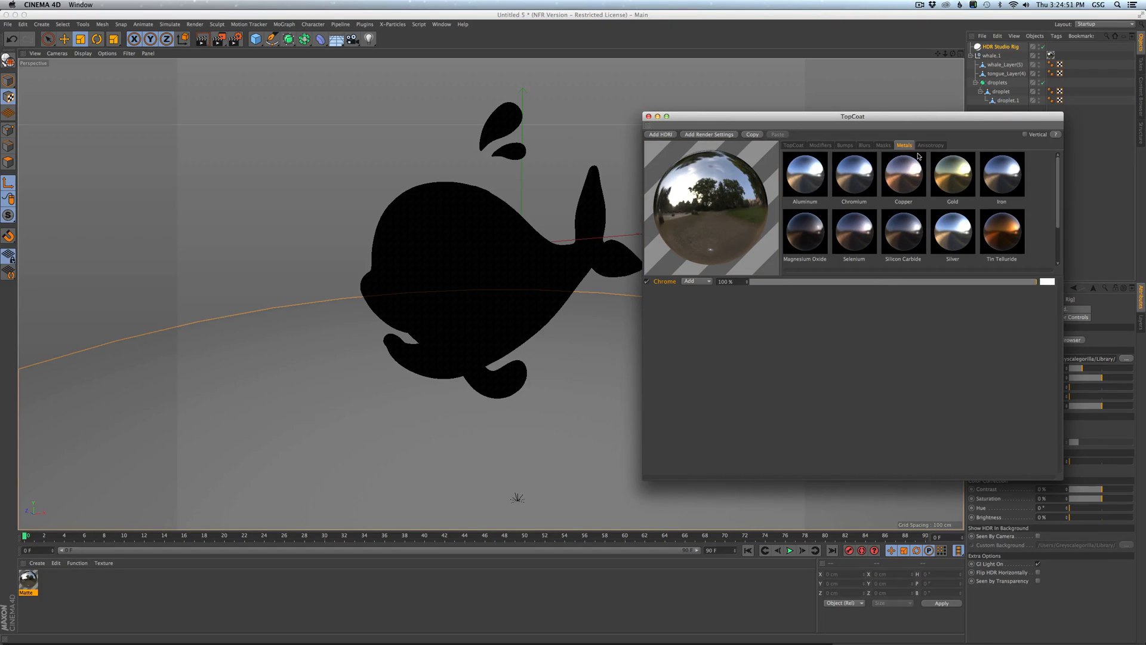
left_click(931, 144)
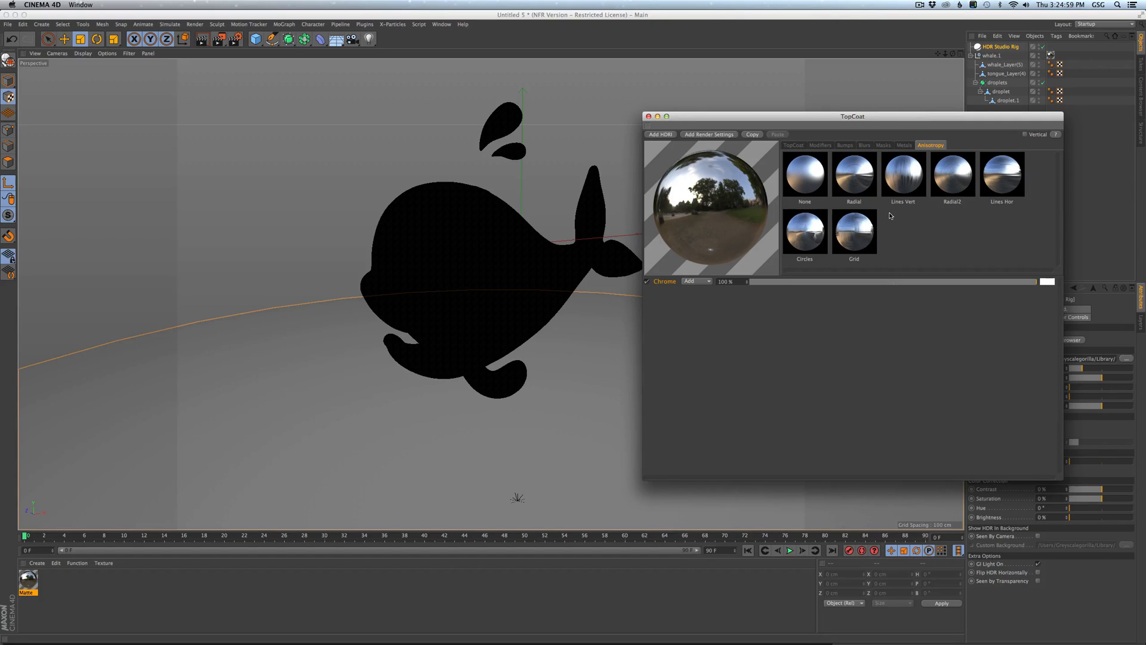
mouse_move(905, 182)
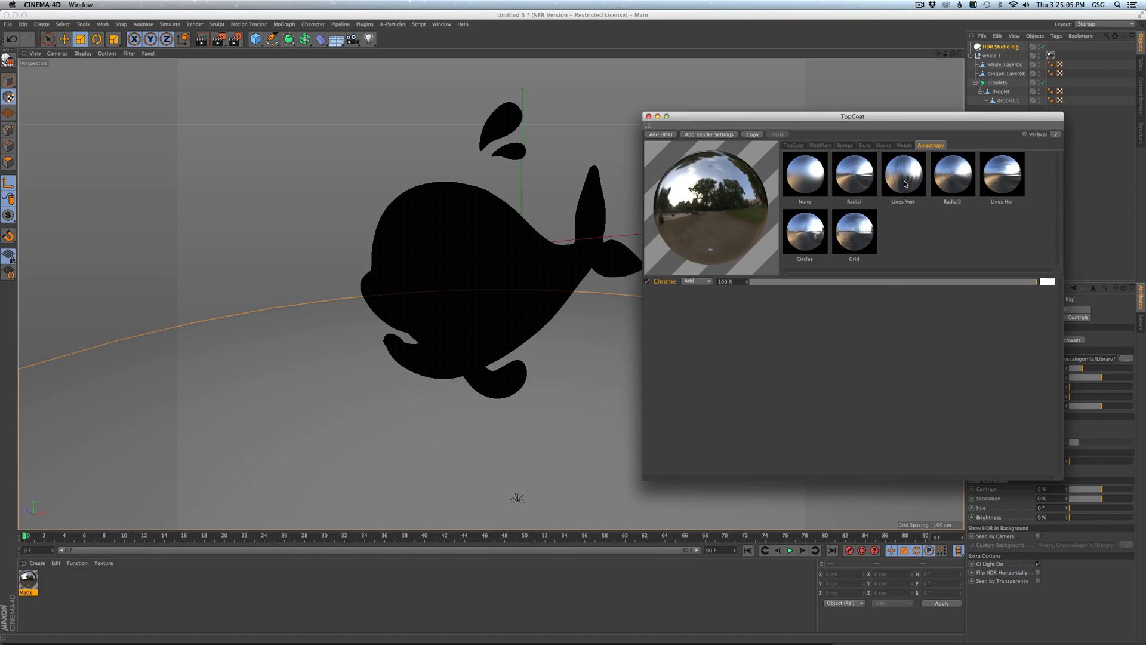
left_click(902, 175)
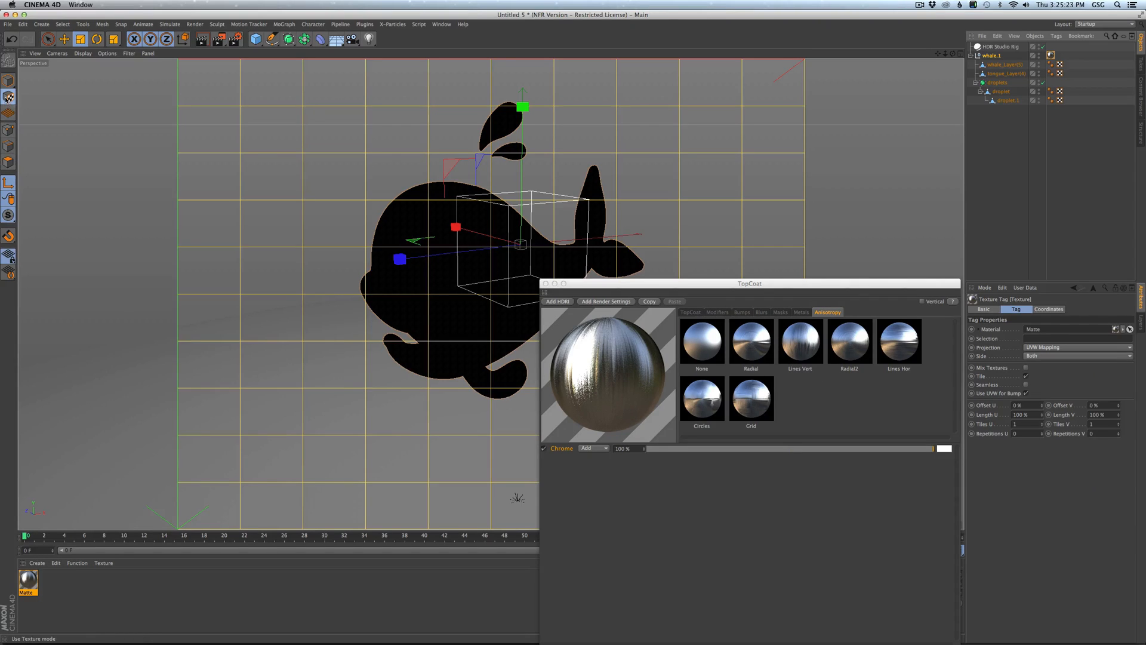
mouse_move(1054, 287)
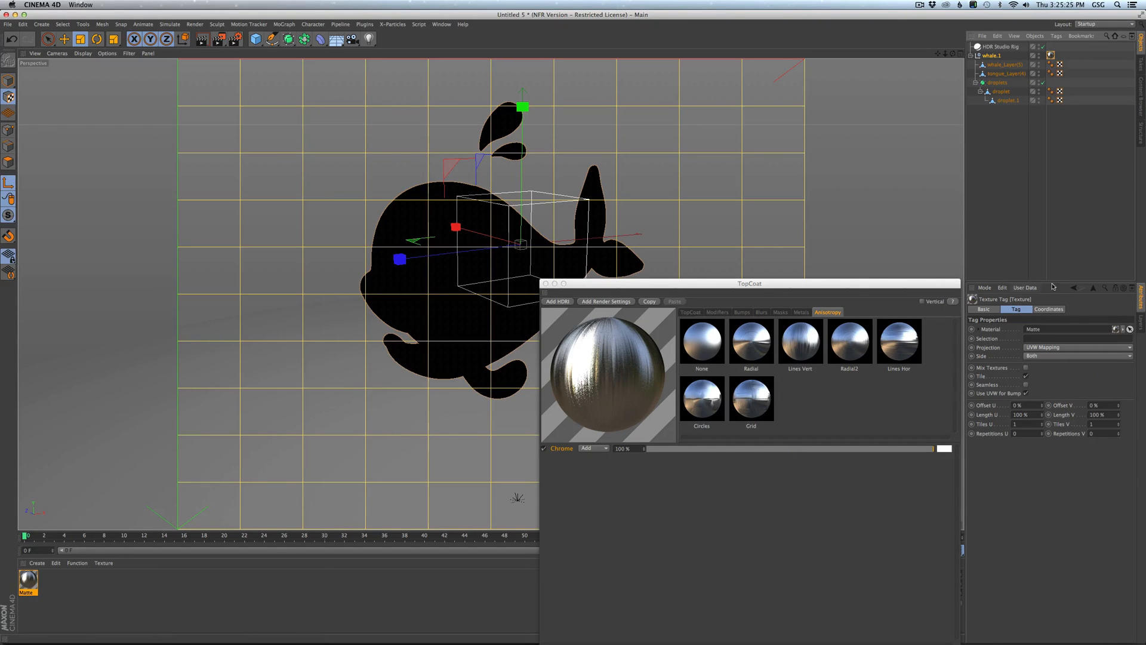
Select the HDR Studio Rig to show its lighting and HDR file controls.
left_click(1077, 347)
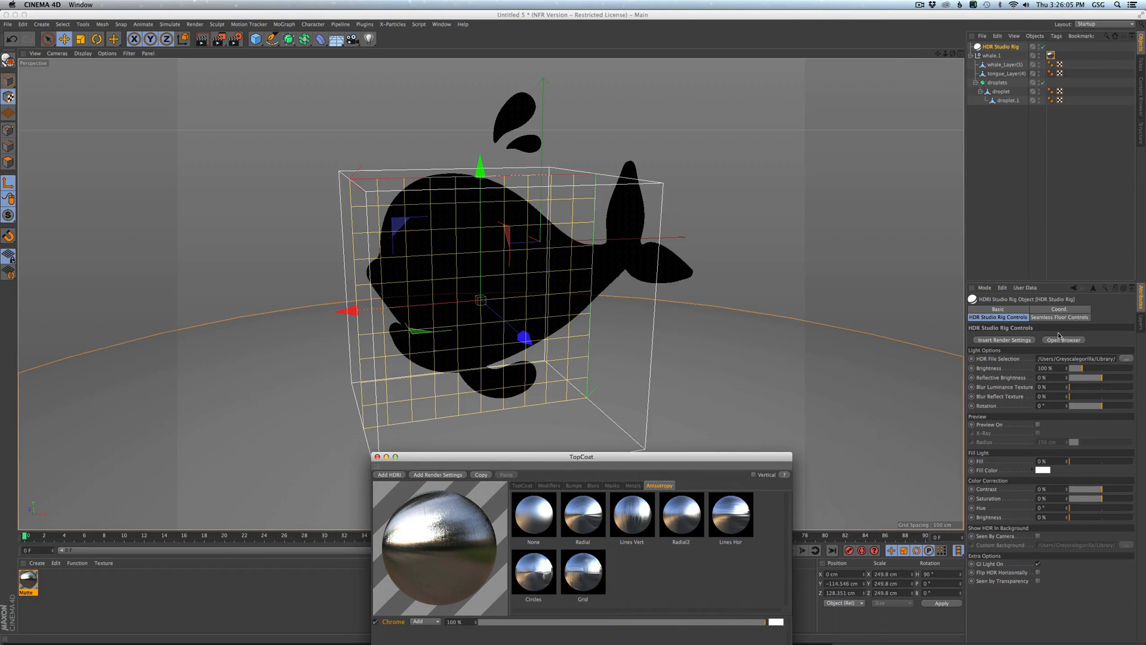
Pick a studio HDRI from the Studios collection and apply it to the light rig.
left_click(1063, 339)
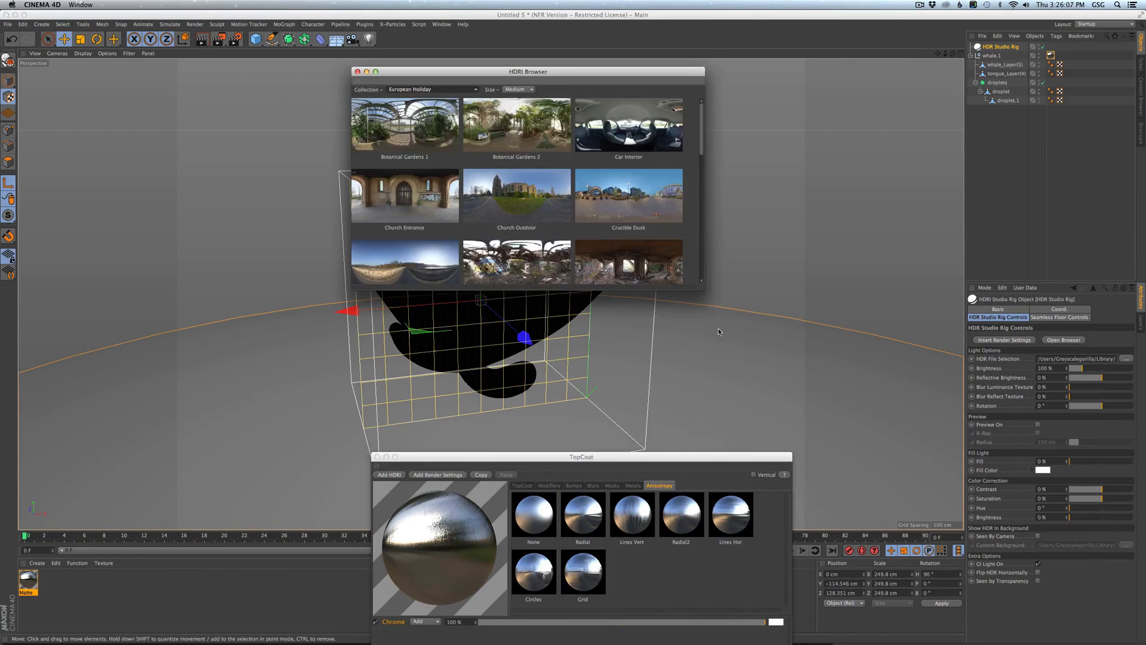
left_click(432, 90)
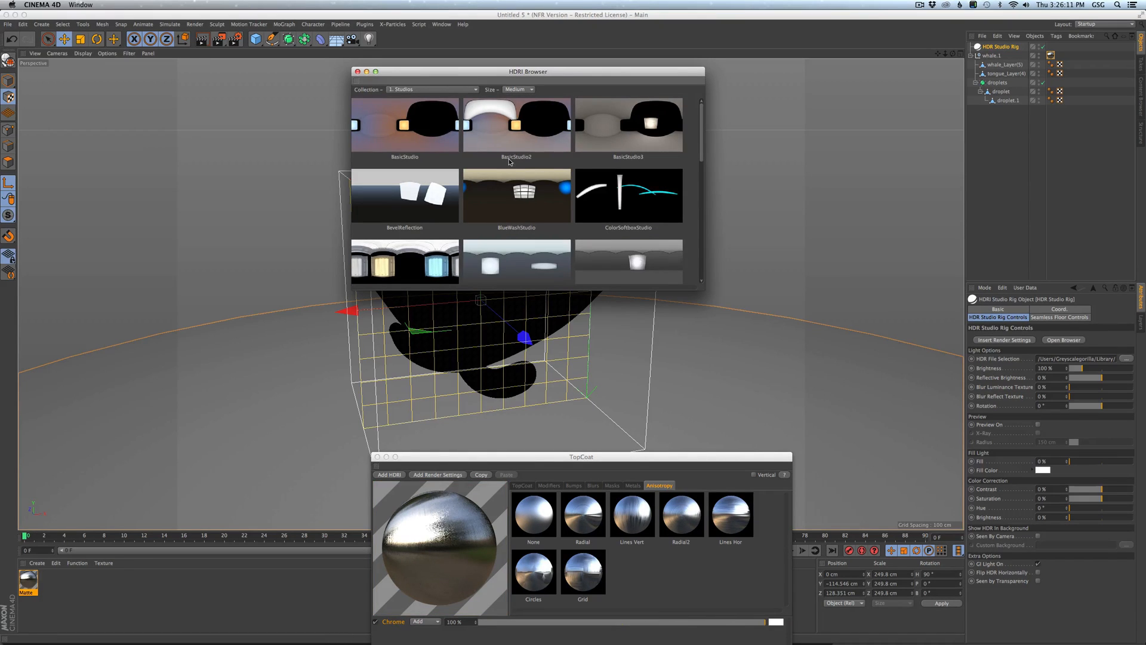
scroll("down", 3)
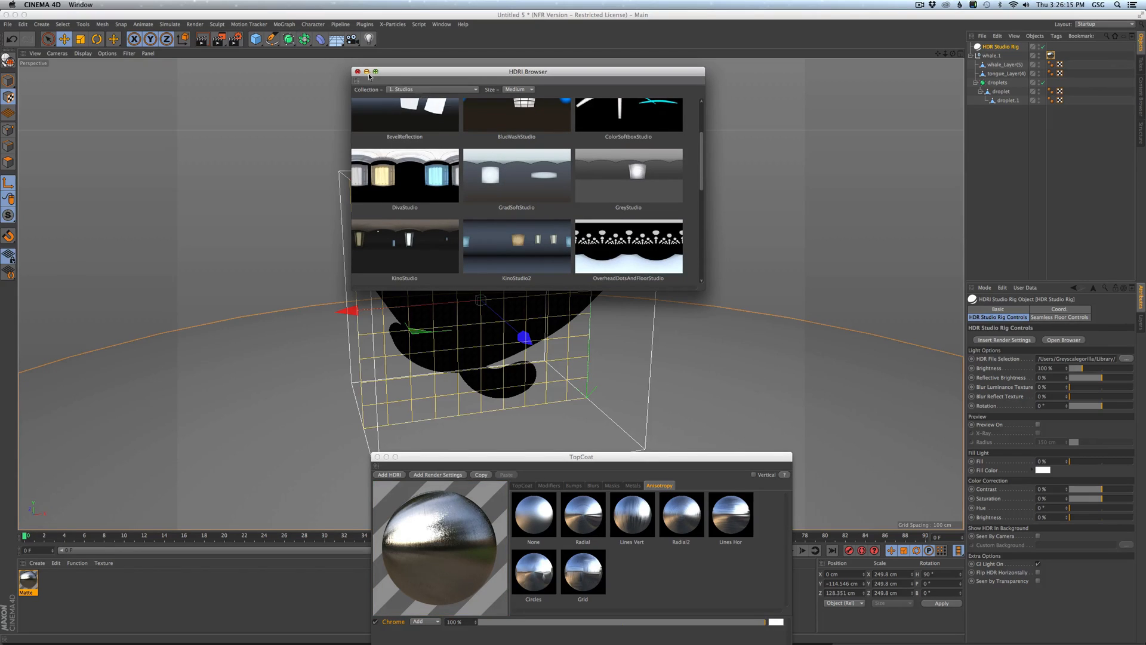
left_click(357, 72)
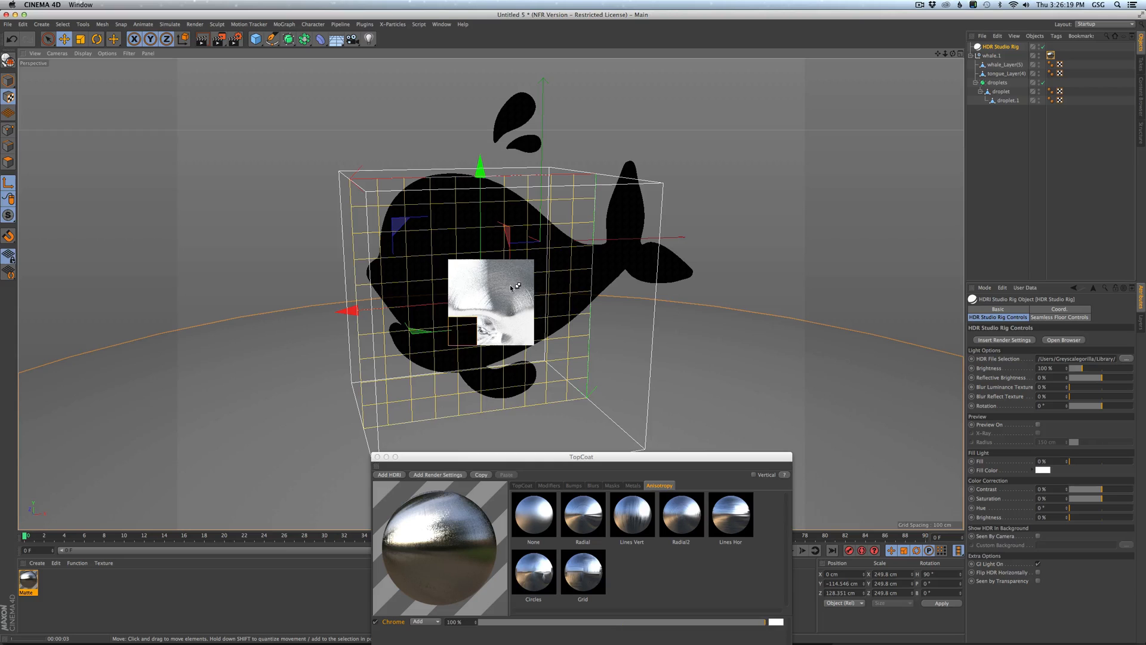
left_click_drag(512, 288, 517, 320)
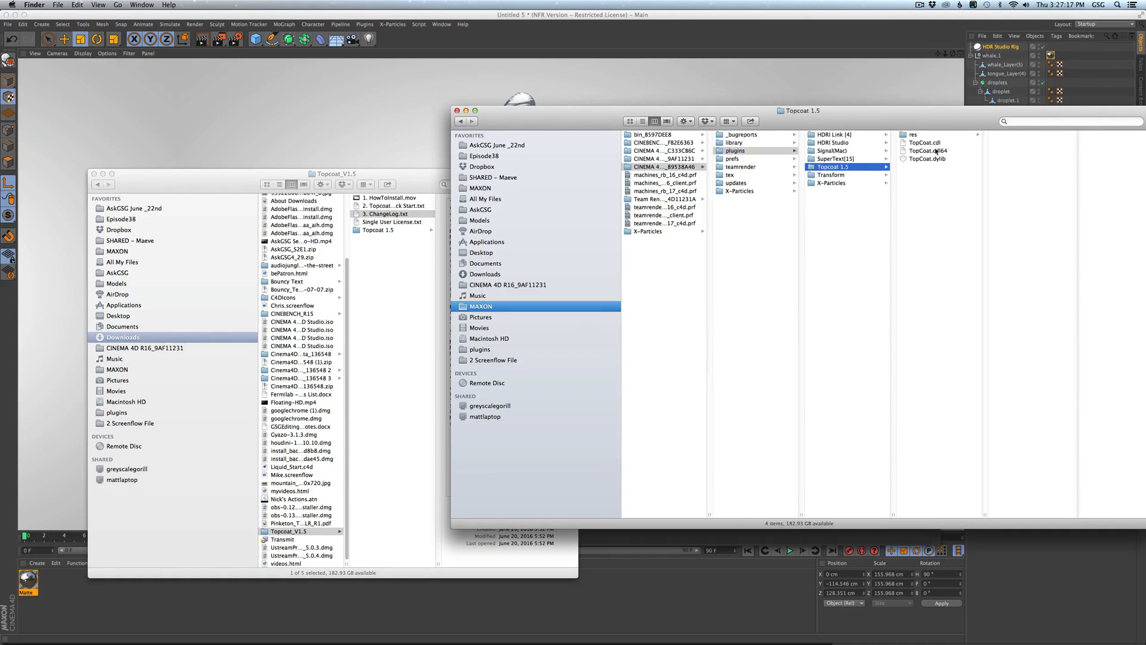
Quick Look the '3. ChangeLog.txt' file in the Topcoat_V1.5 folder.
left_click(912, 134)
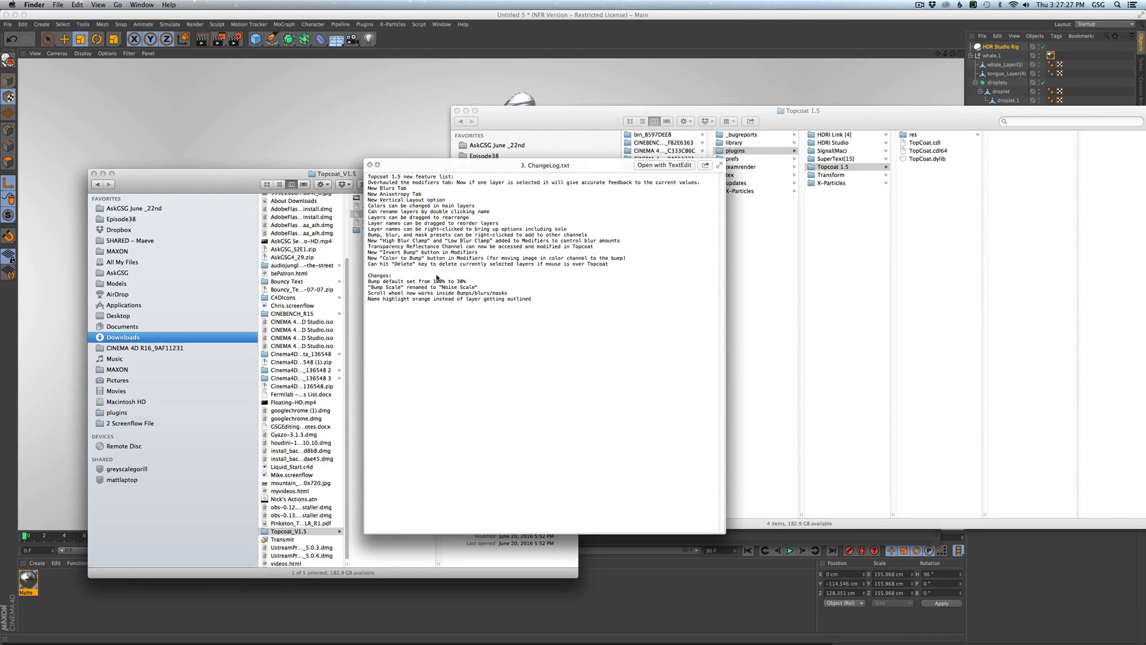
mouse_move(403, 234)
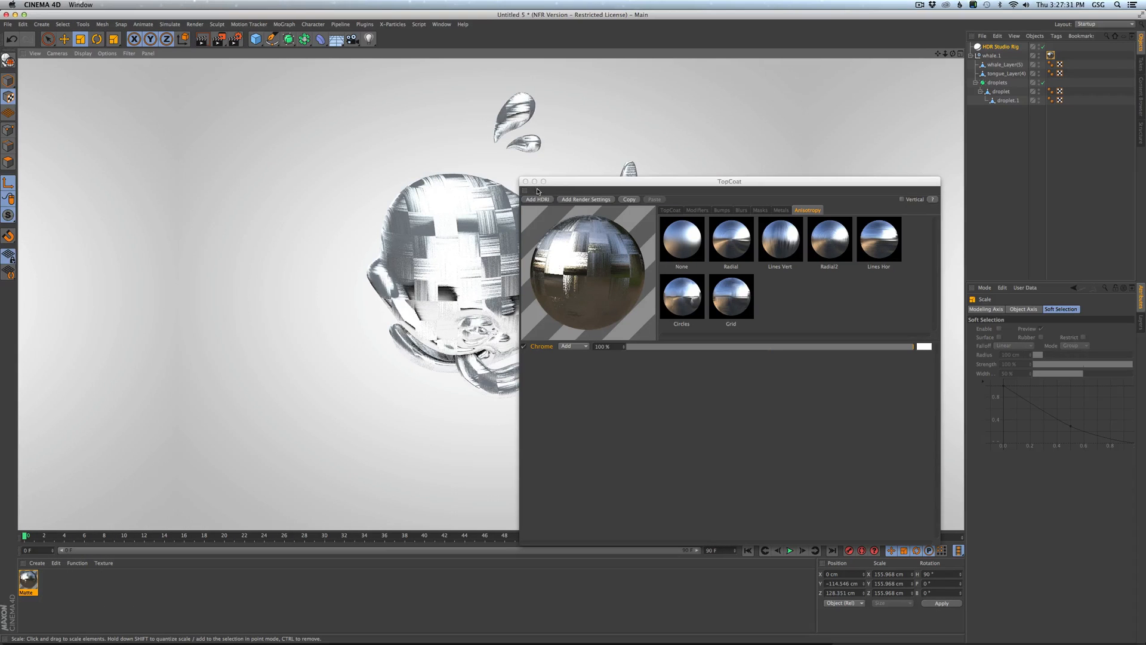
Enable Transparency on the new material with the Water refraction preset, then go to Reflectance.
left_click(526, 181)
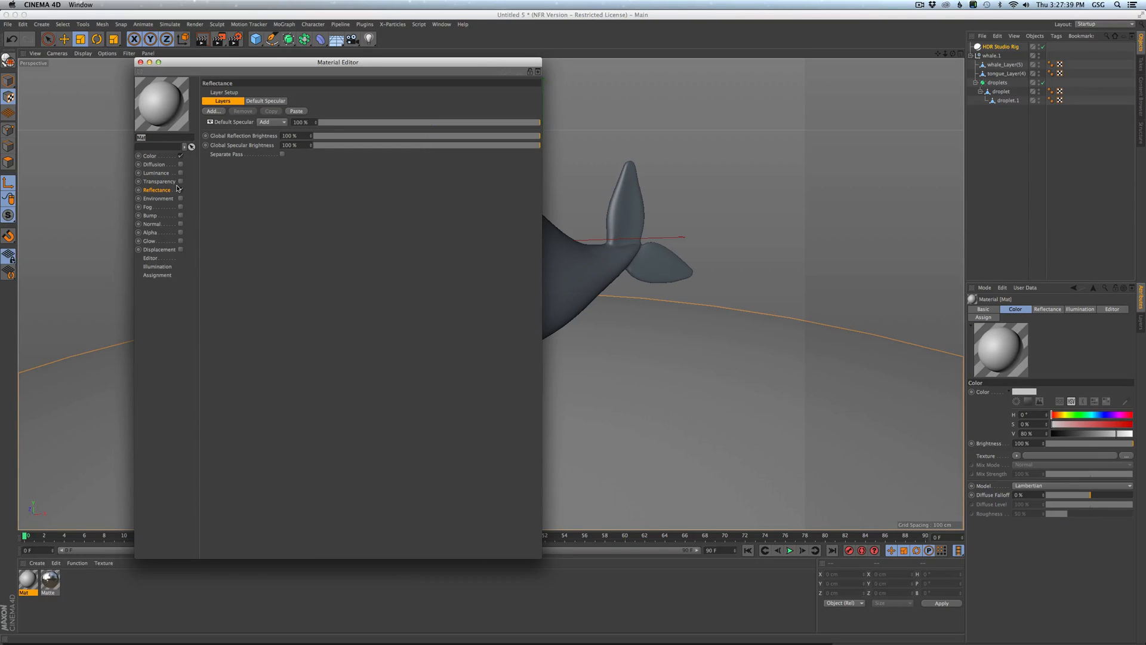
left_click(179, 182)
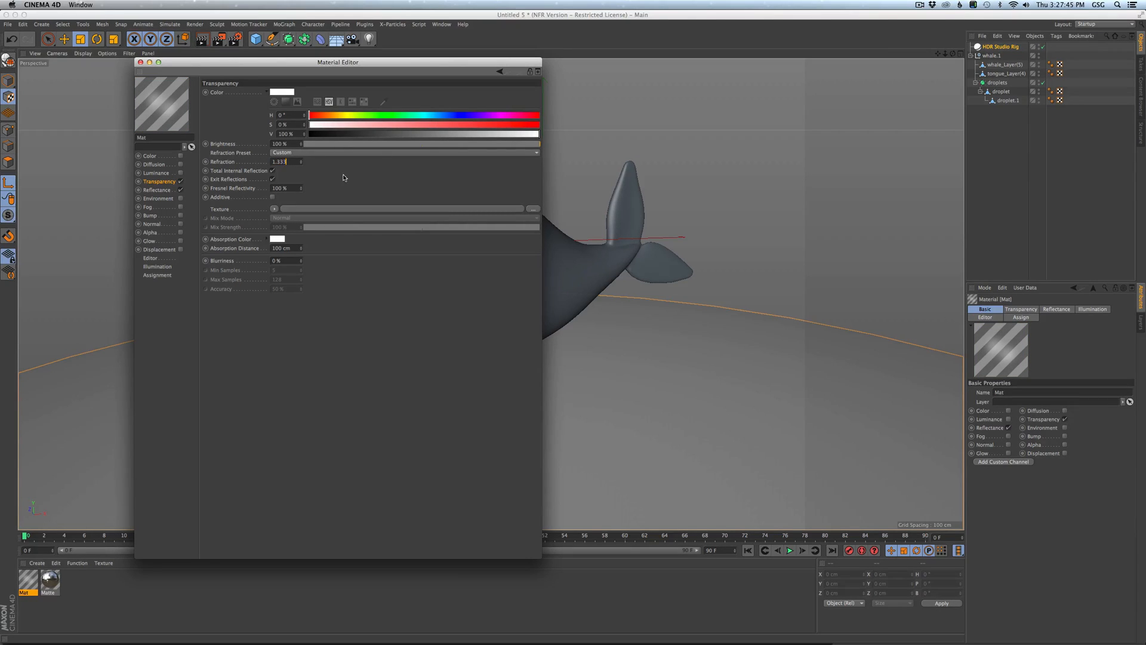
left_click(408, 153)
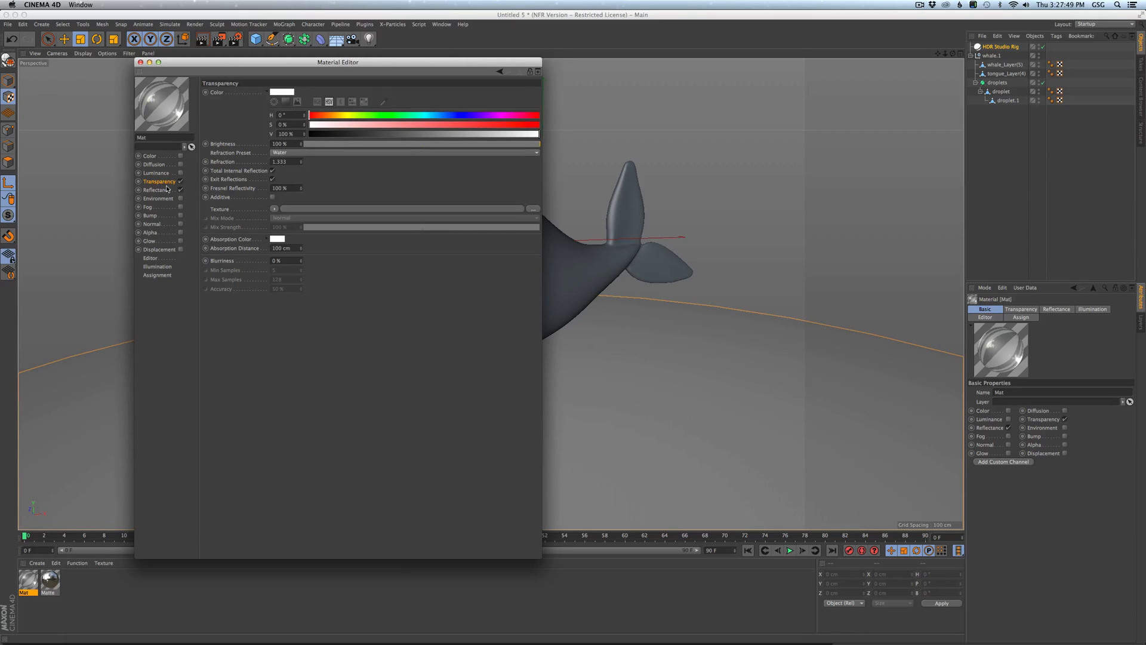
left_click(156, 190)
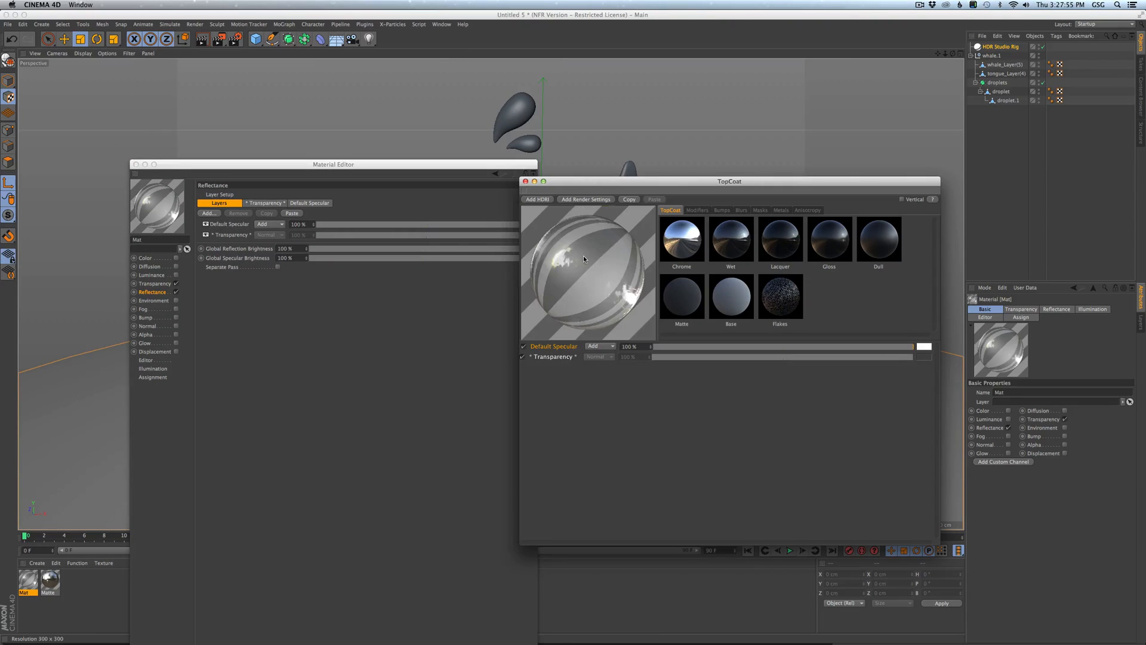
mouse_move(604, 329)
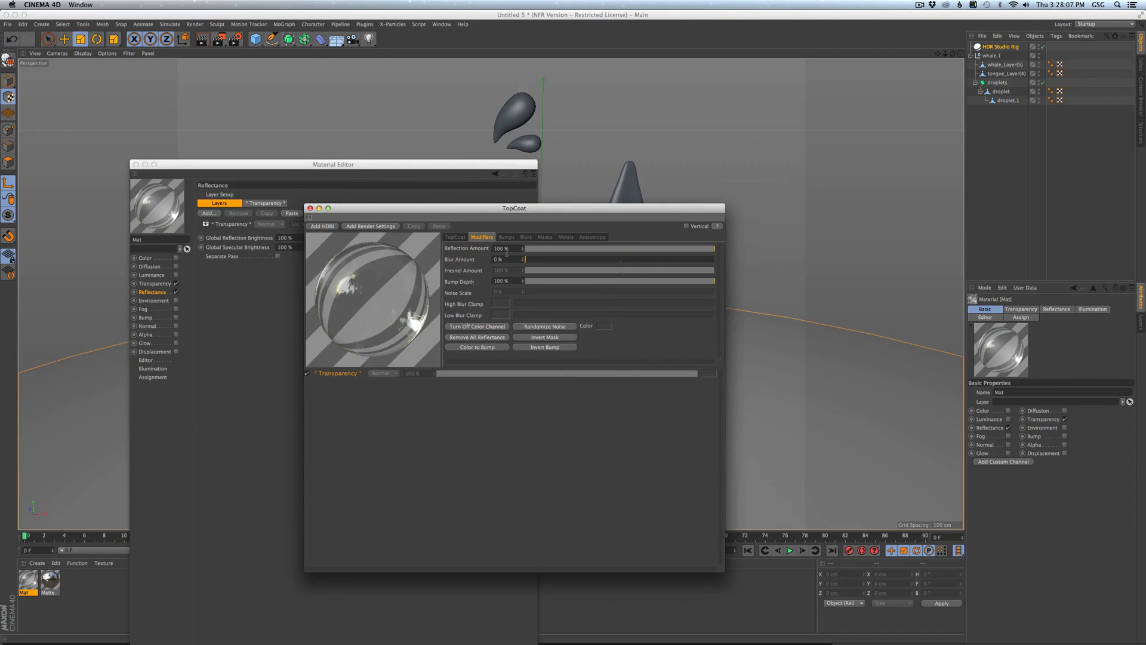
Keep the layer's reflection amount full and blur reflections to about a third.
left_click_drag(713, 248, 561, 249)
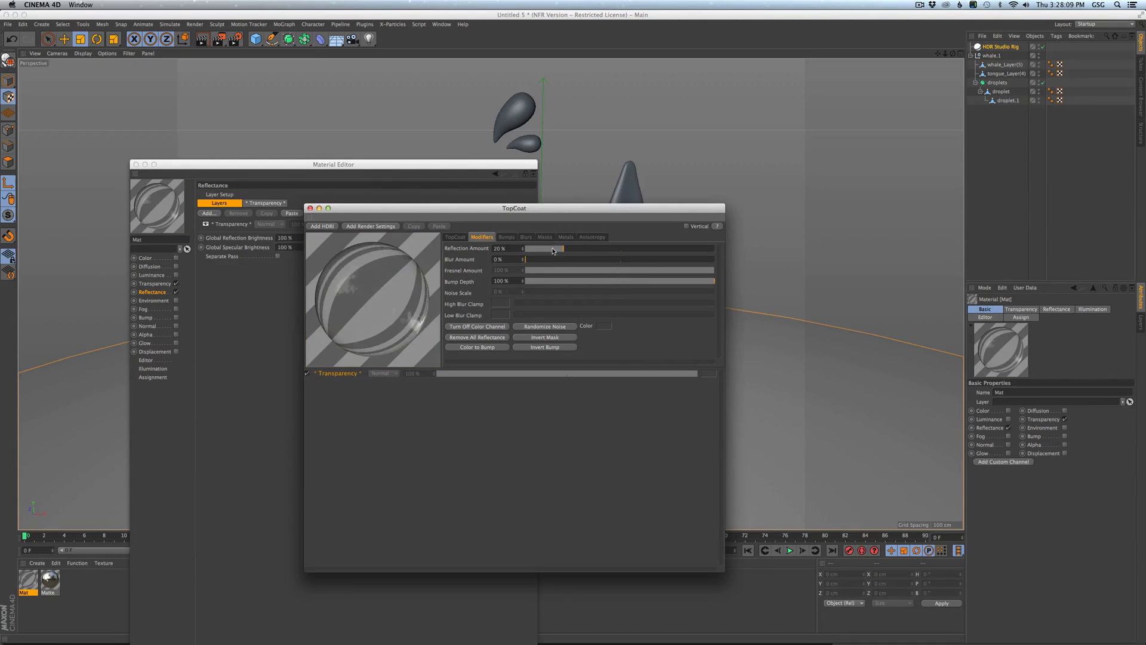
left_click_drag(523, 259, 589, 259)
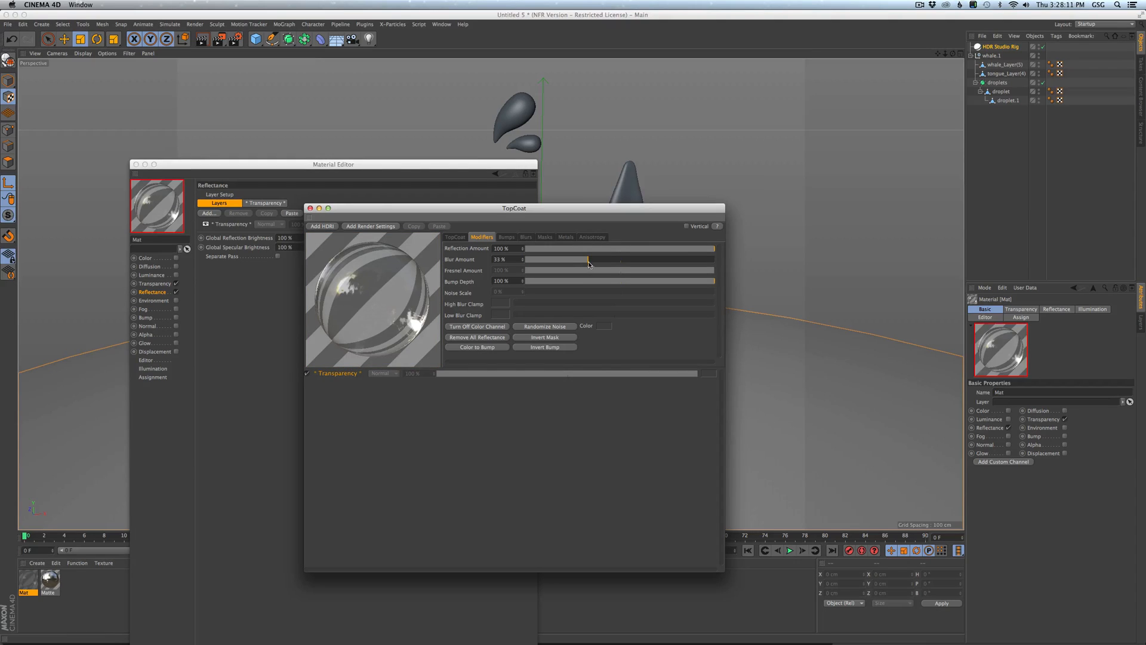
left_click_drag(588, 259, 588, 259)
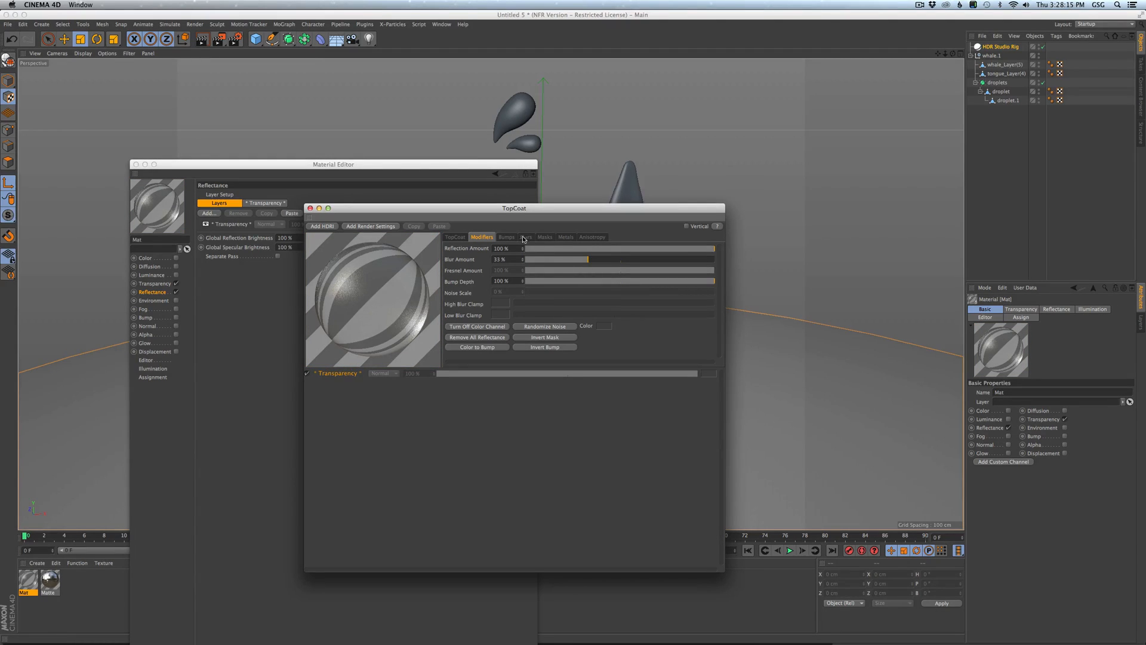
Give the layer a bumpy speckled imperfection preset and review the TopCoat presets and modifiers.
left_click(507, 237)
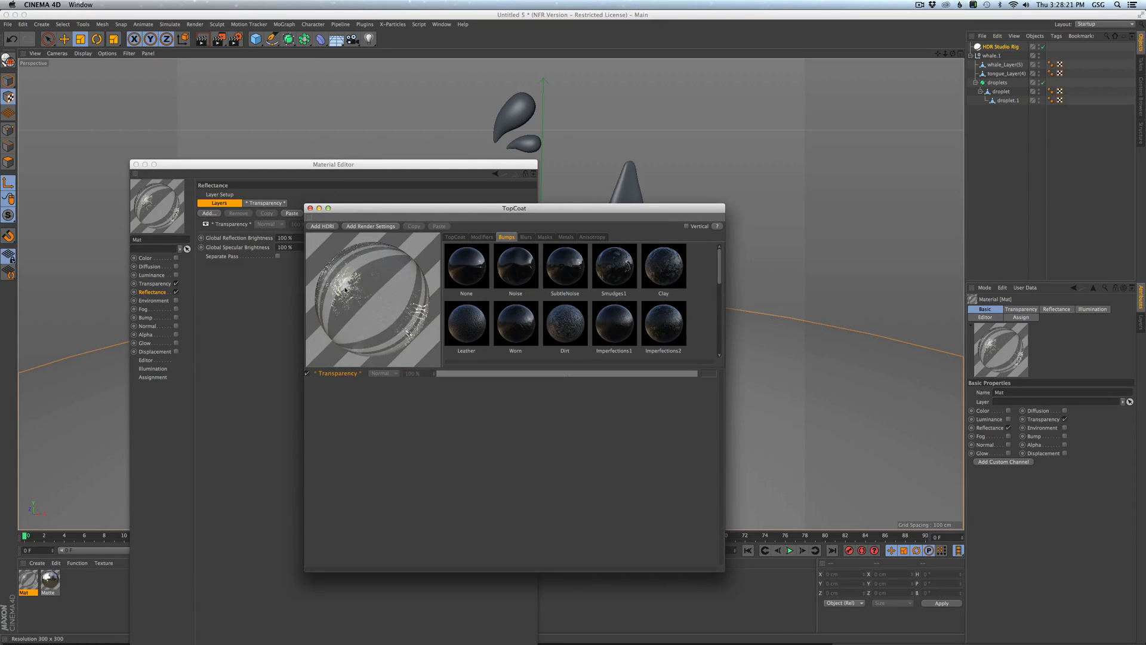
left_click(482, 237)
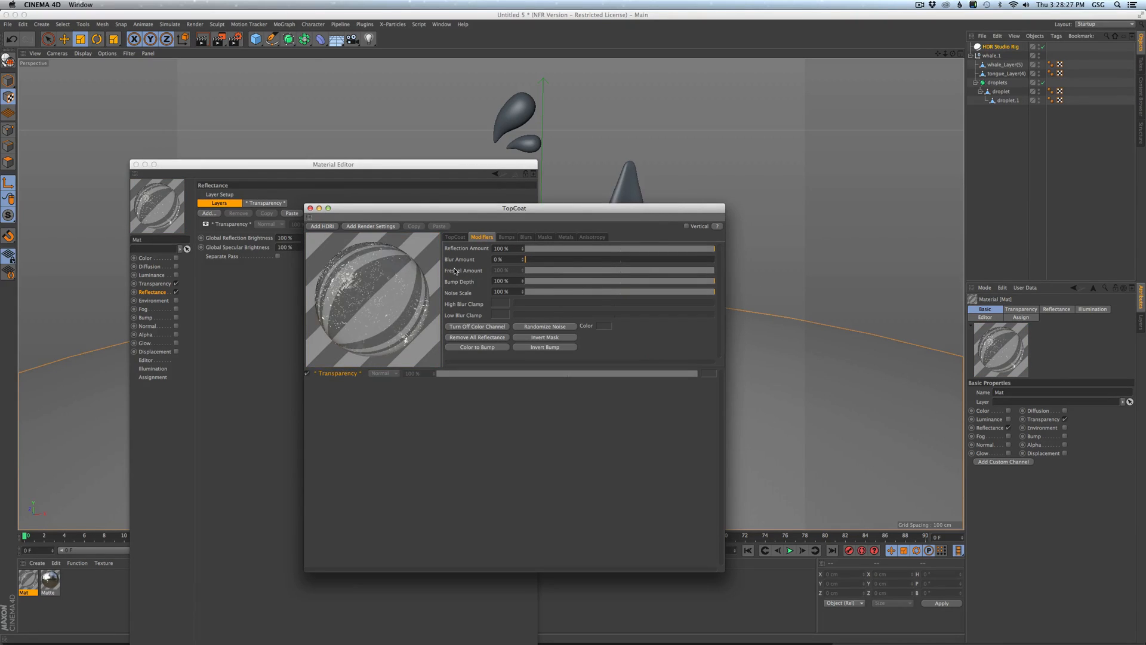
mouse_move(449, 259)
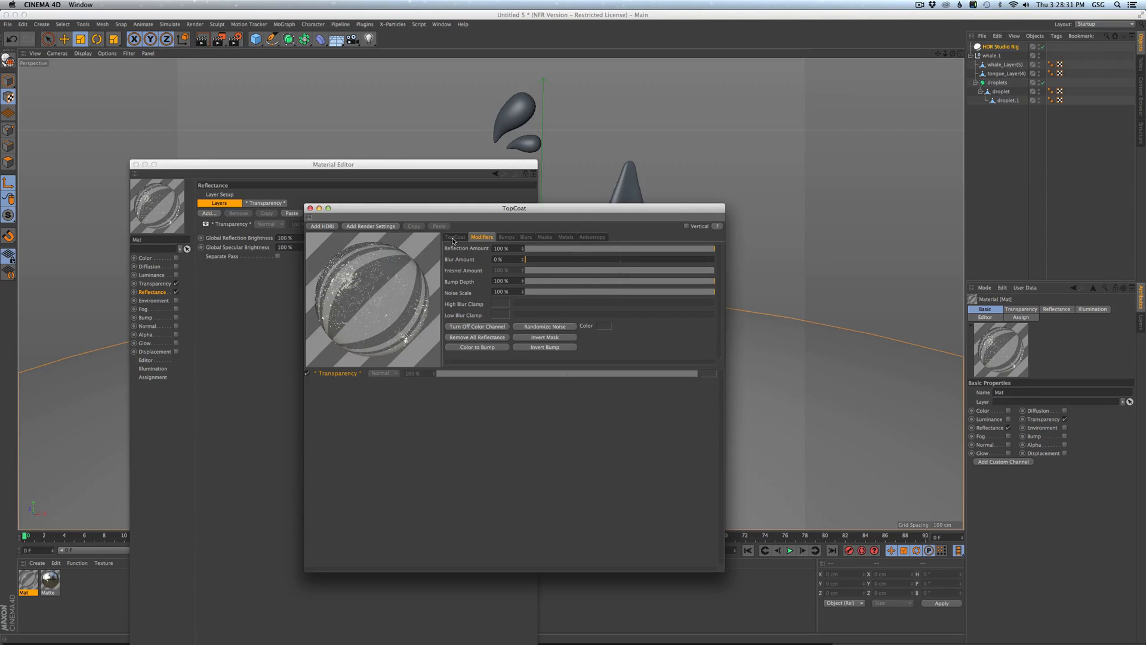
left_click(455, 237)
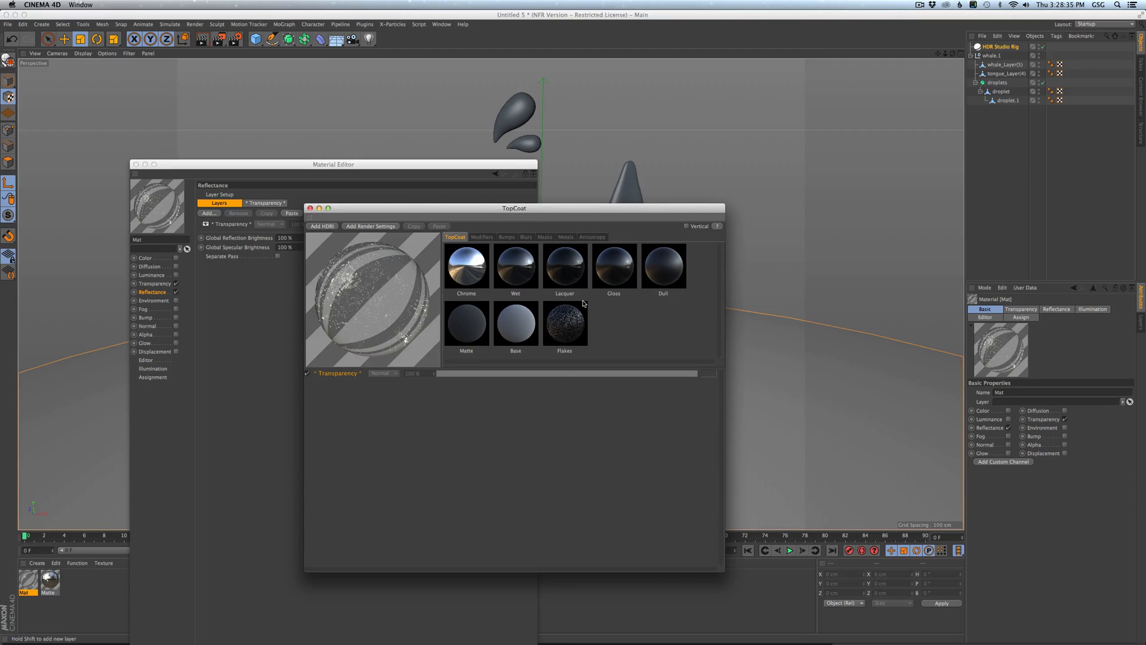
mouse_move(473, 424)
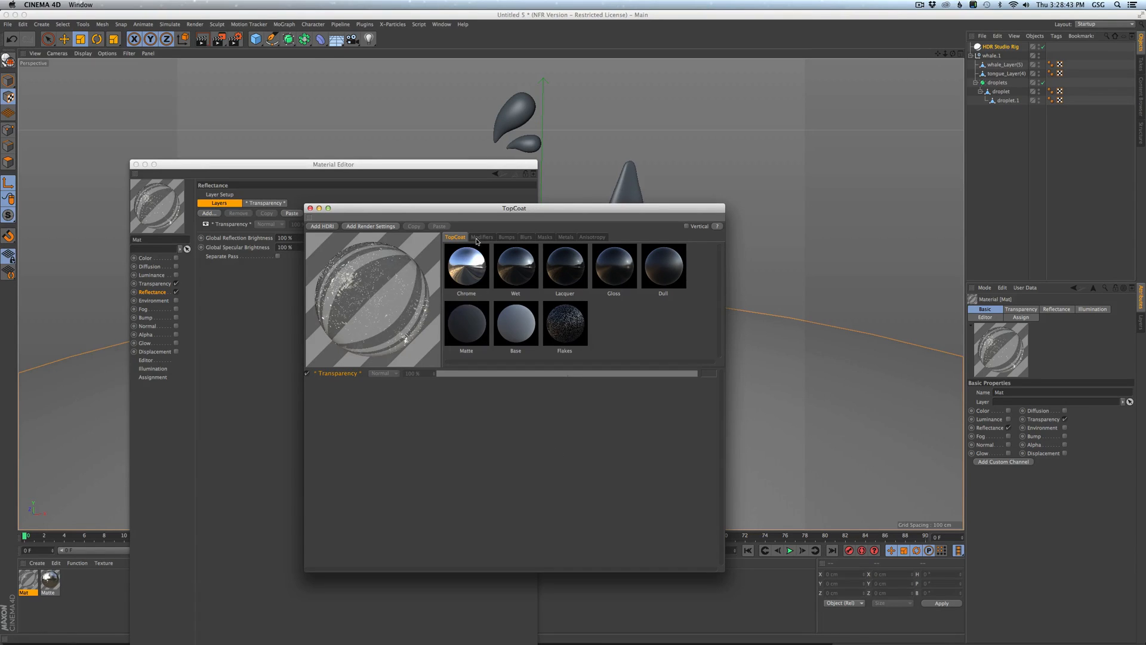
left_click(483, 236)
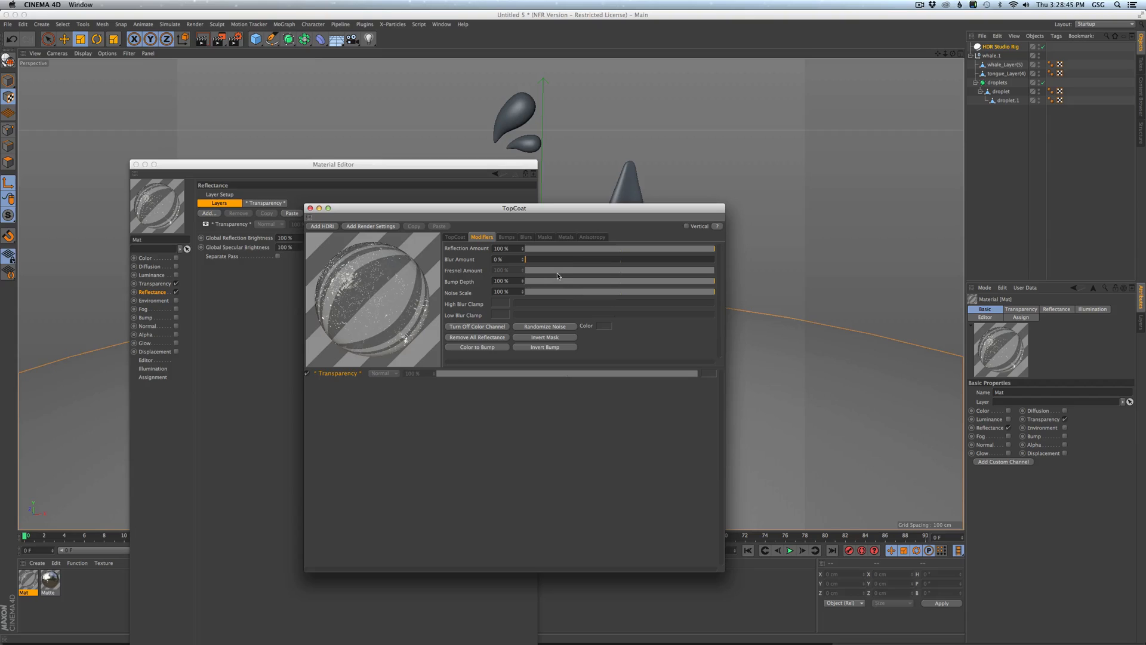